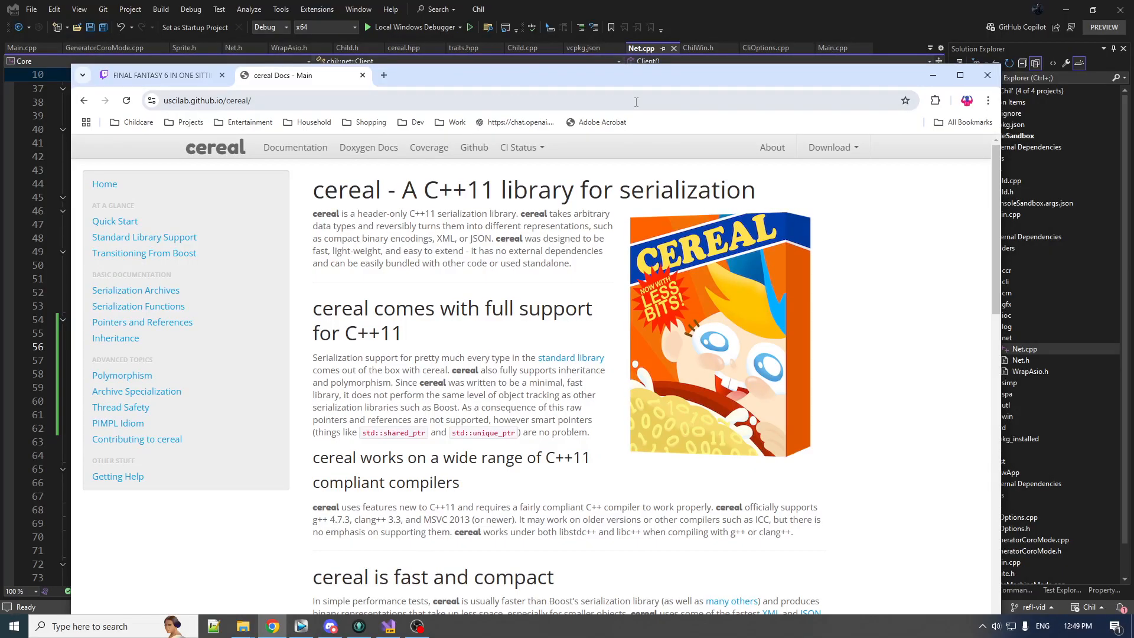
Highlight the cereal library name in the documentation heading
double_click(346, 189)
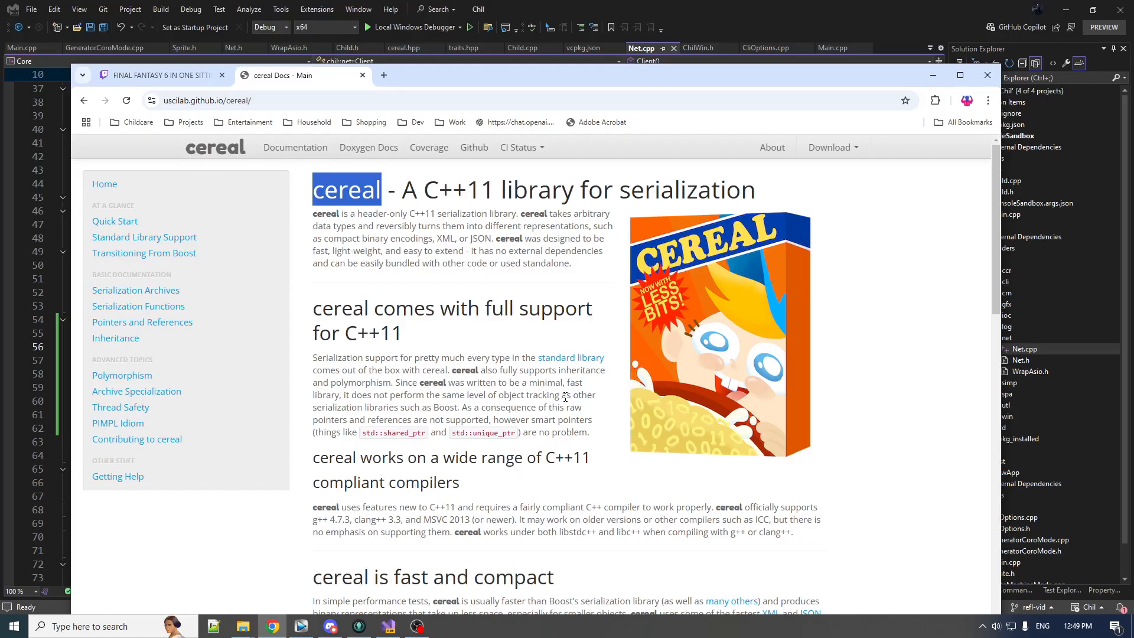
mouse_move(243, 227)
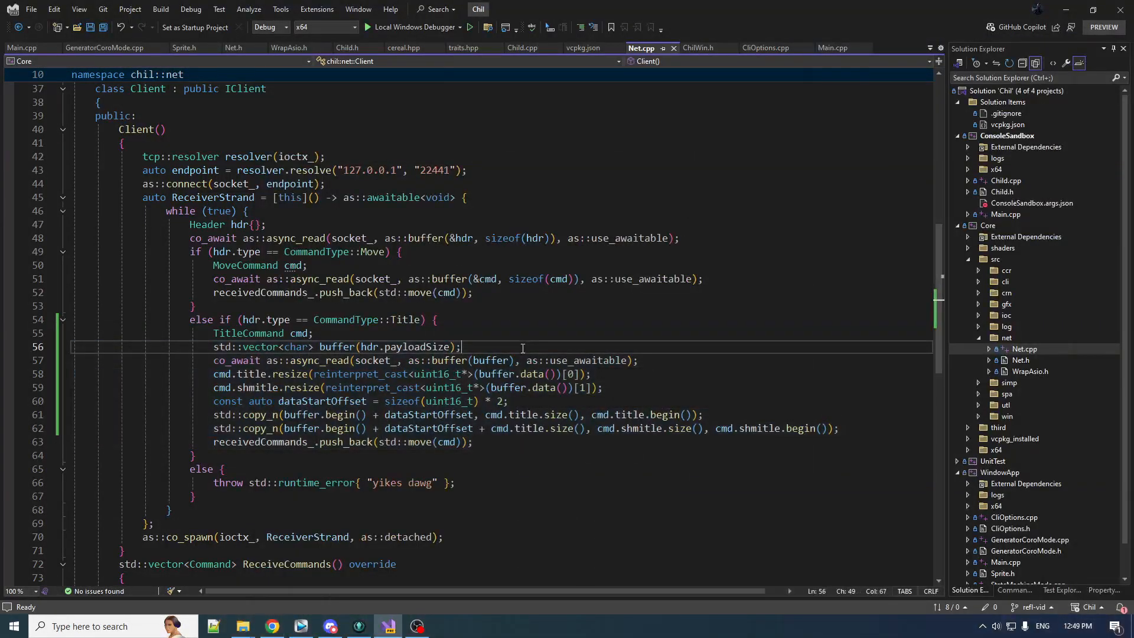
mouse_move(534, 345)
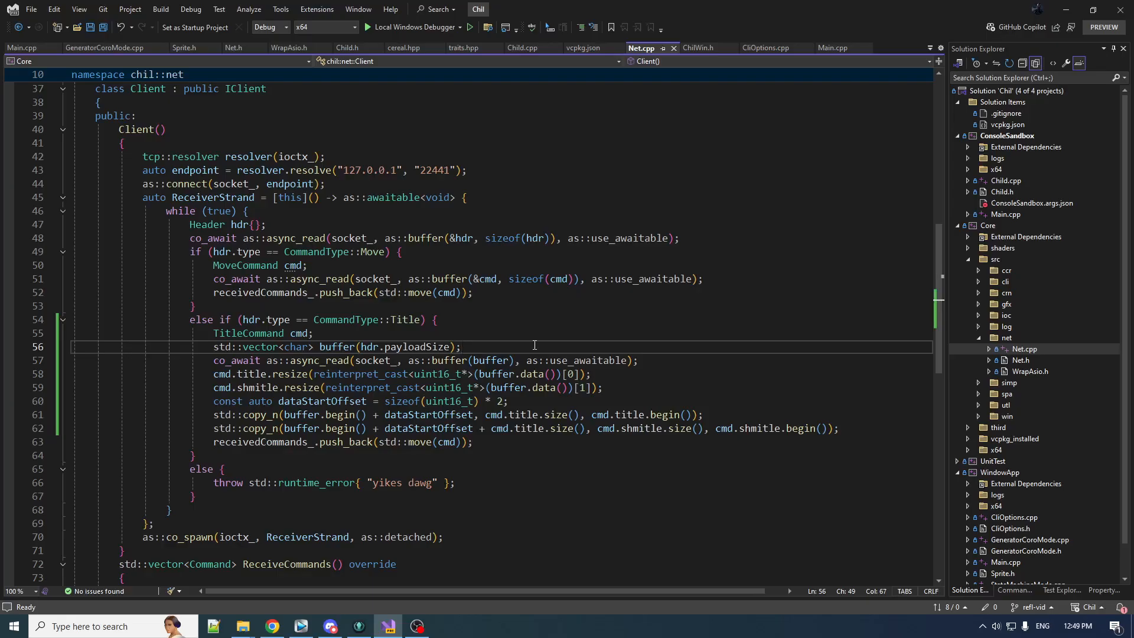
mouse_move(510, 334)
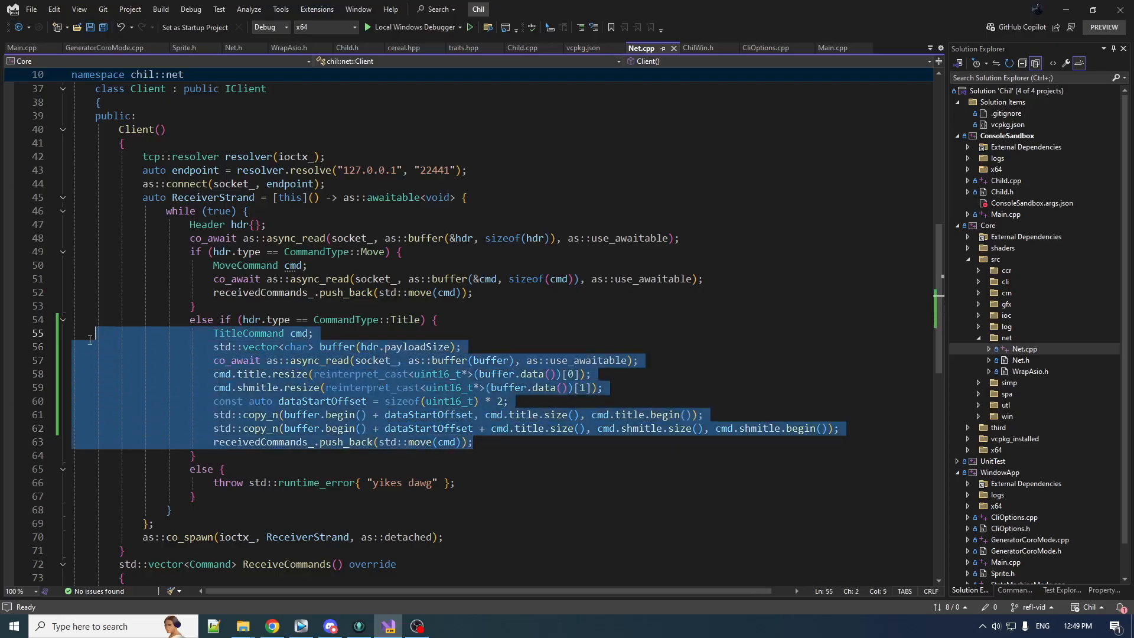
Check SendCommand in Net.h, then return to Net.cpp and scroll up through the title-command code
left_click(234, 47)
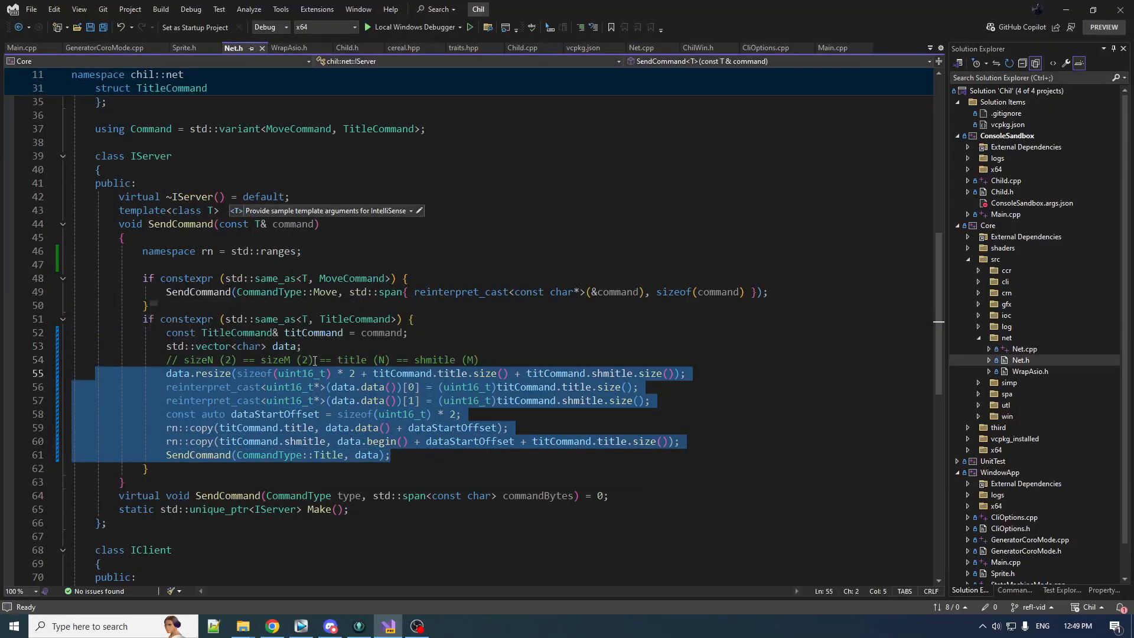
left_click(642, 47)
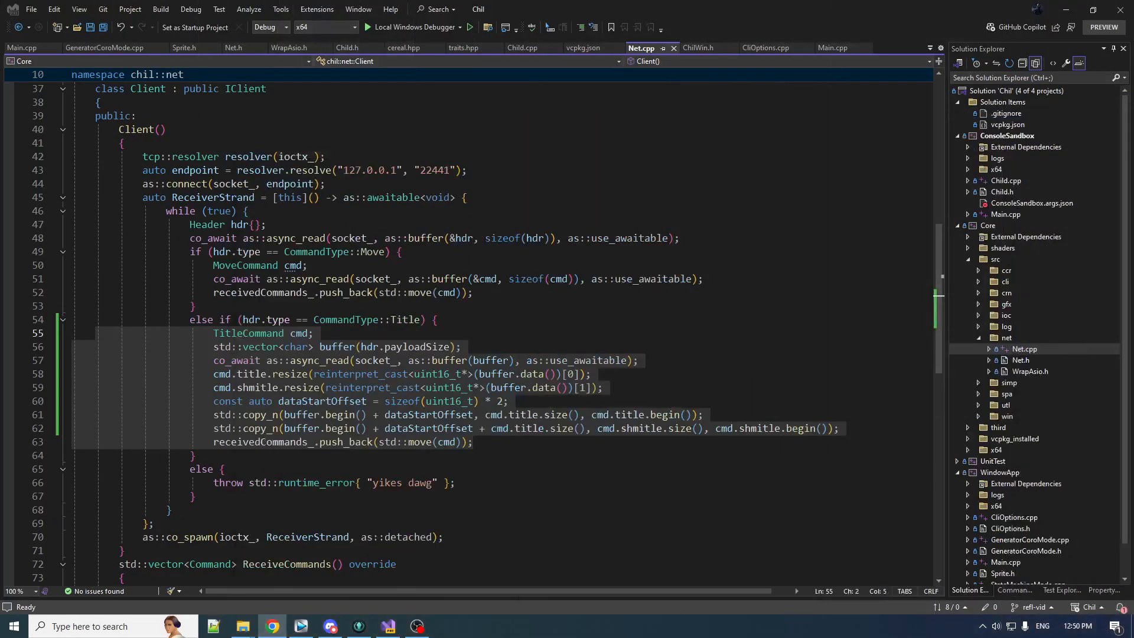
scroll("up", 3)
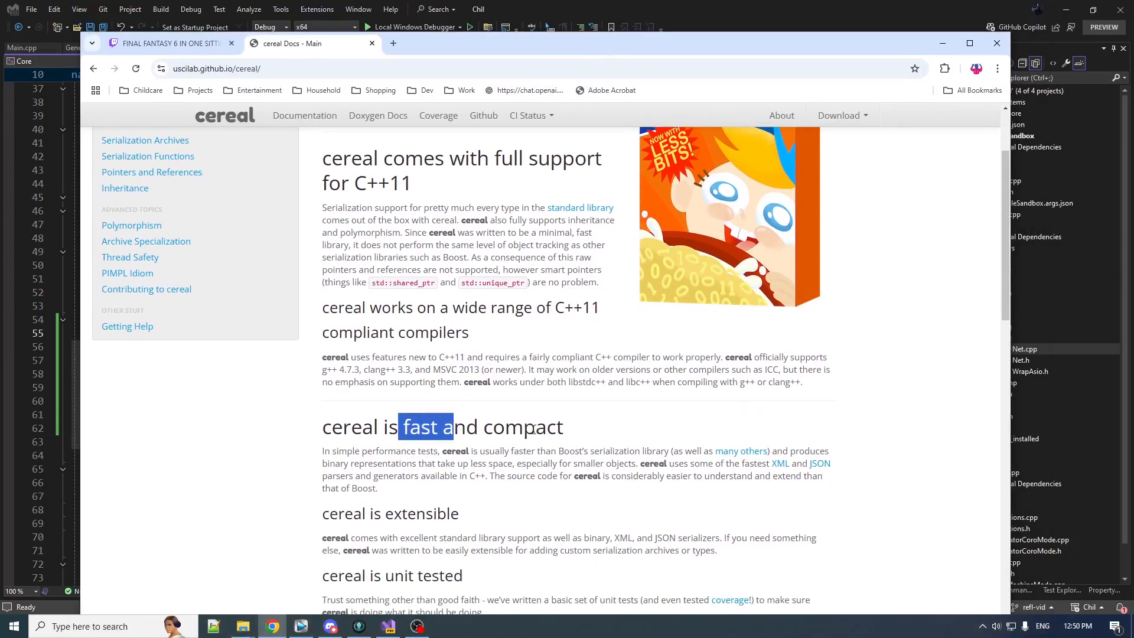
Mark the claim that cereal is fast in the documentation
double_click(522, 426)
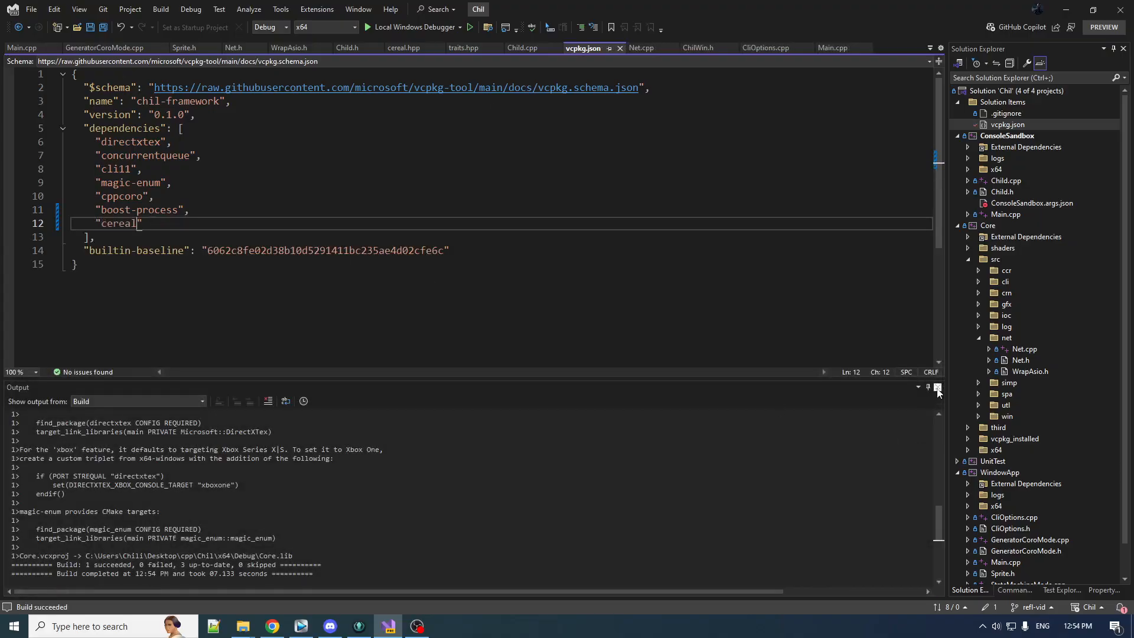
Switch to Net.h and read through the Command structs, IServer SendCommand template and IClient declarations
left_click(233, 47)
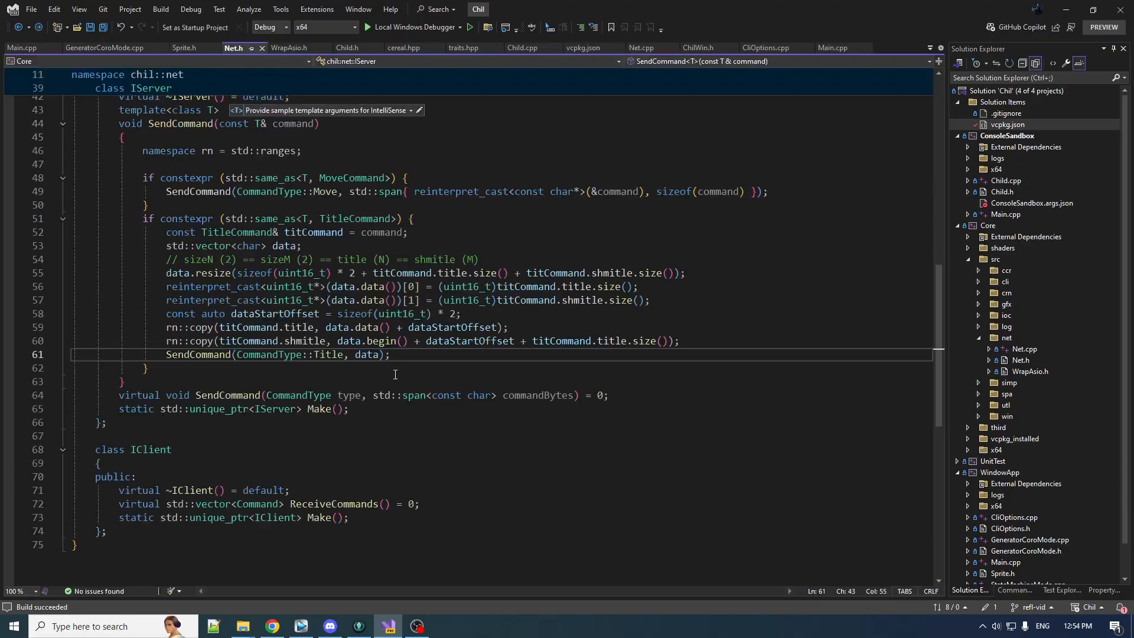
scroll("up", 3)
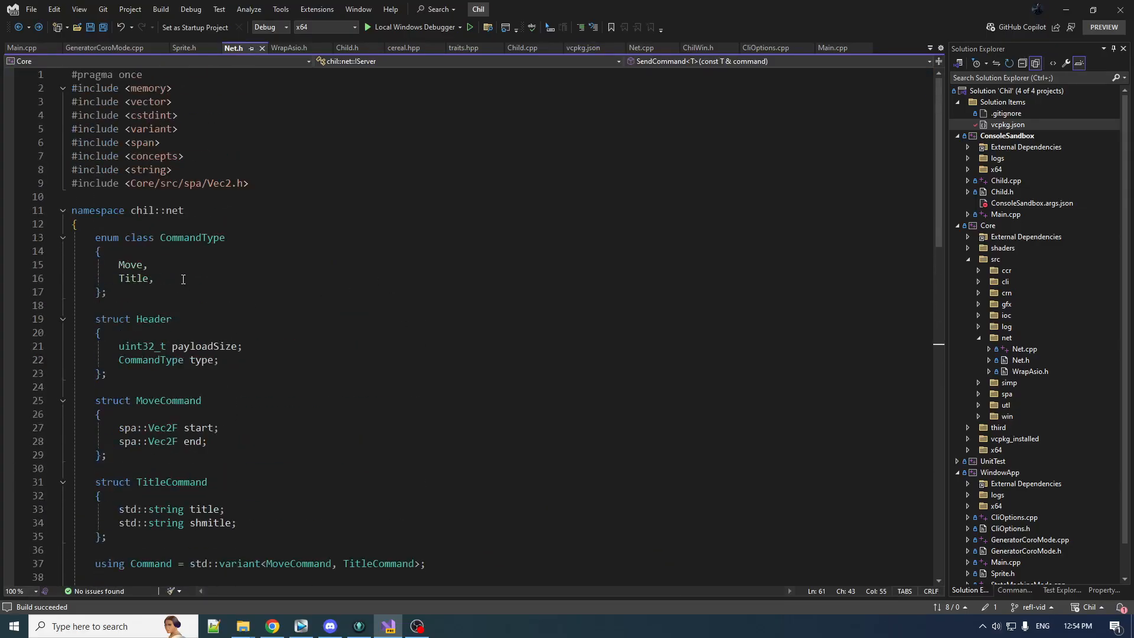
mouse_move(218, 340)
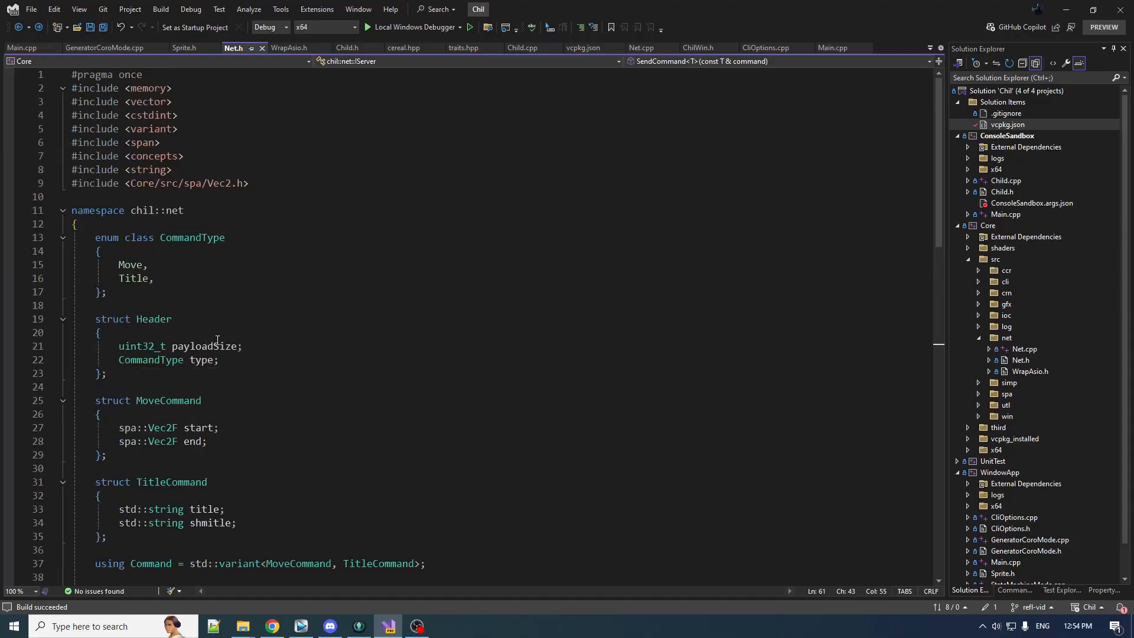
scroll("down", 3)
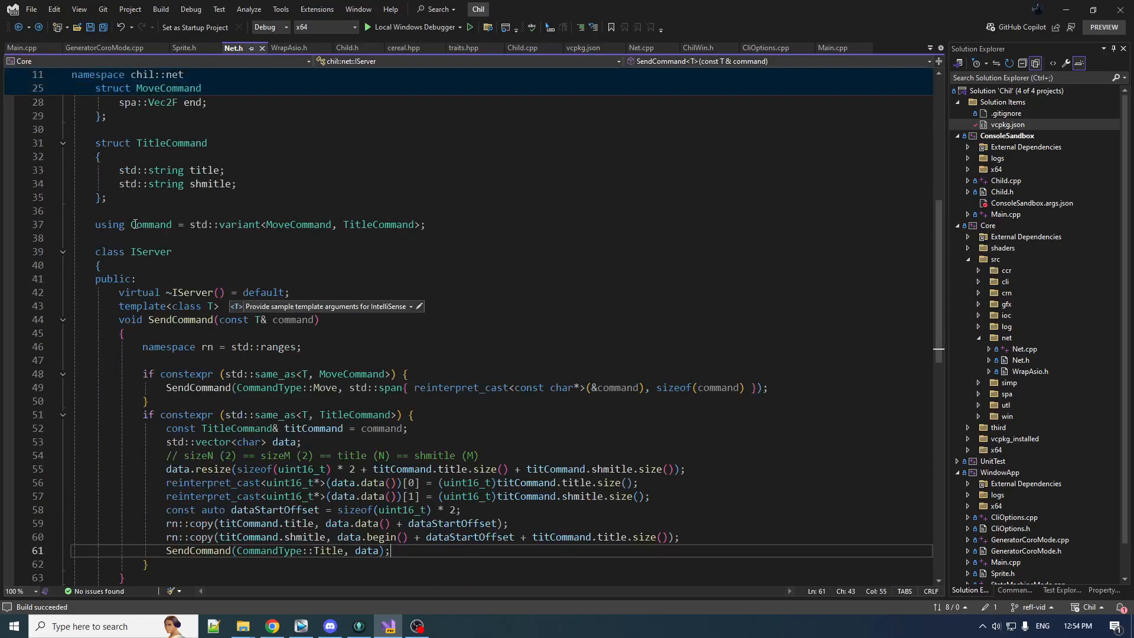
scroll("down", 3)
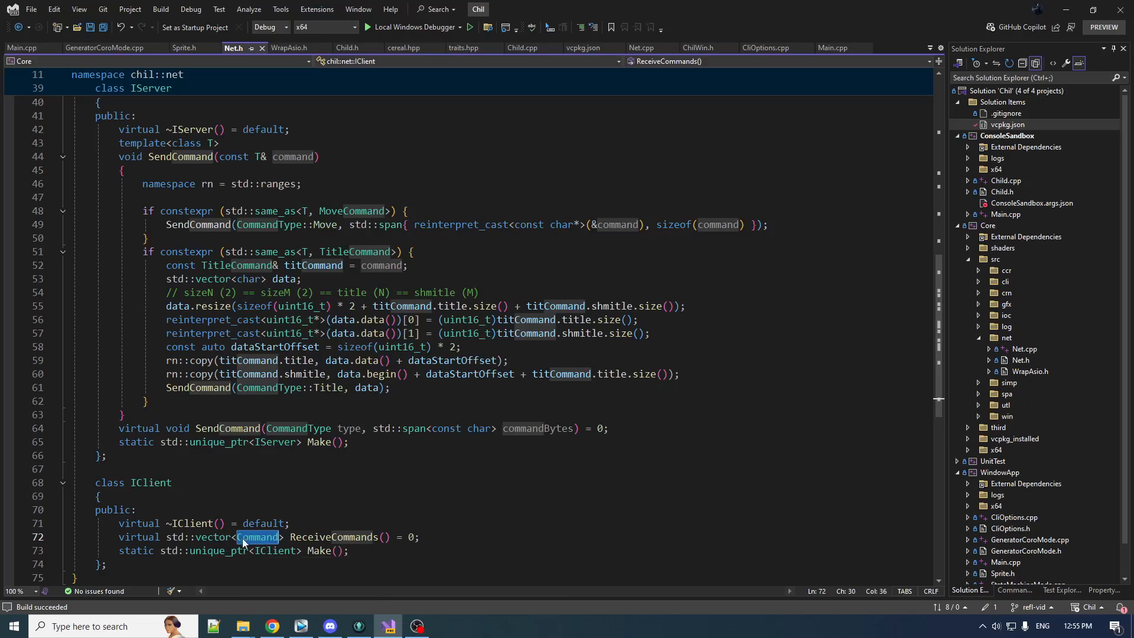
scroll("up", 3)
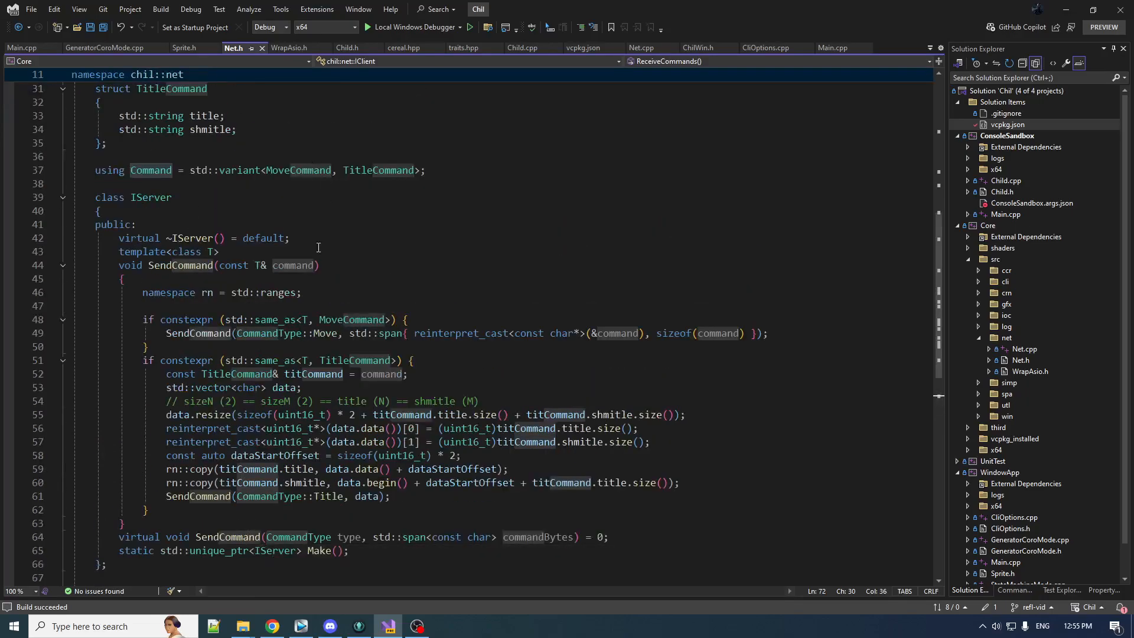
scroll("up", 3)
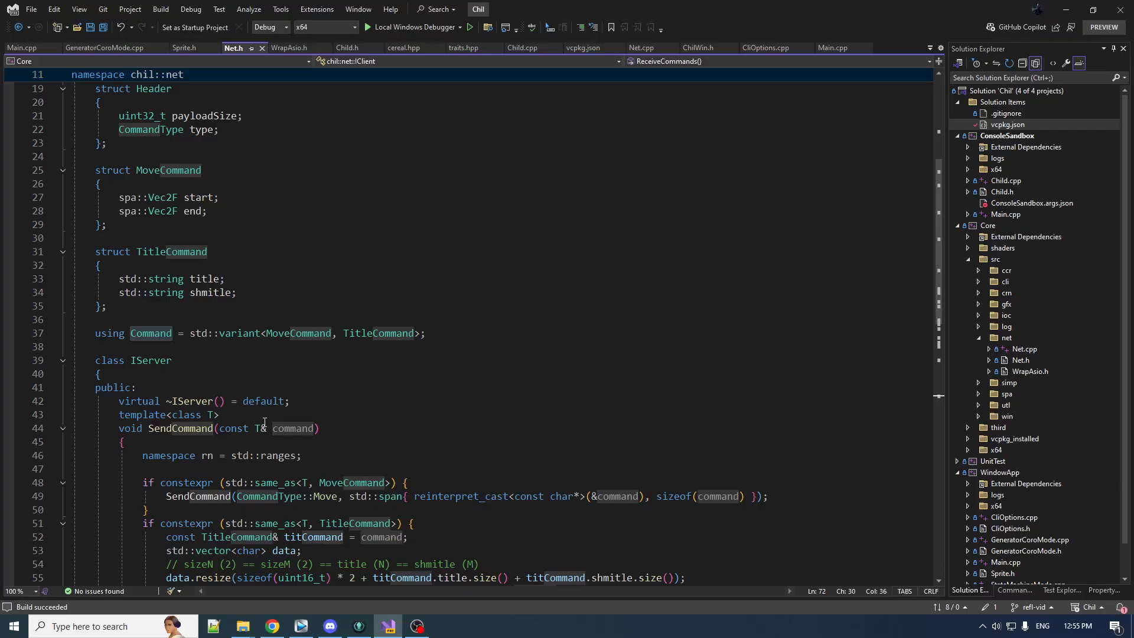
scroll("up", 3)
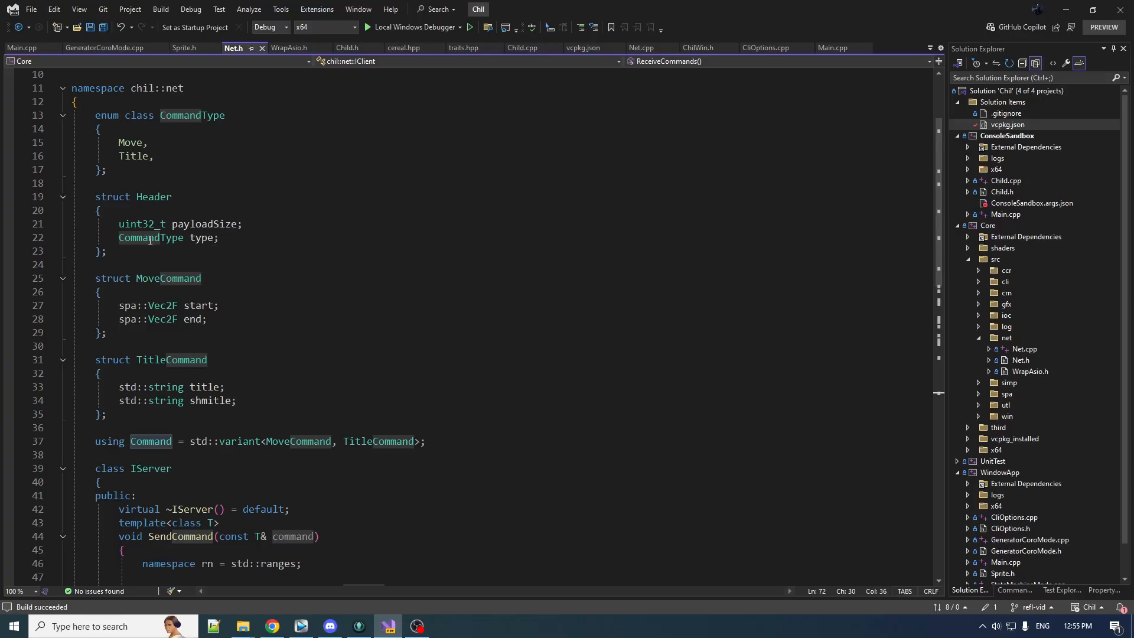
mouse_move(420, 508)
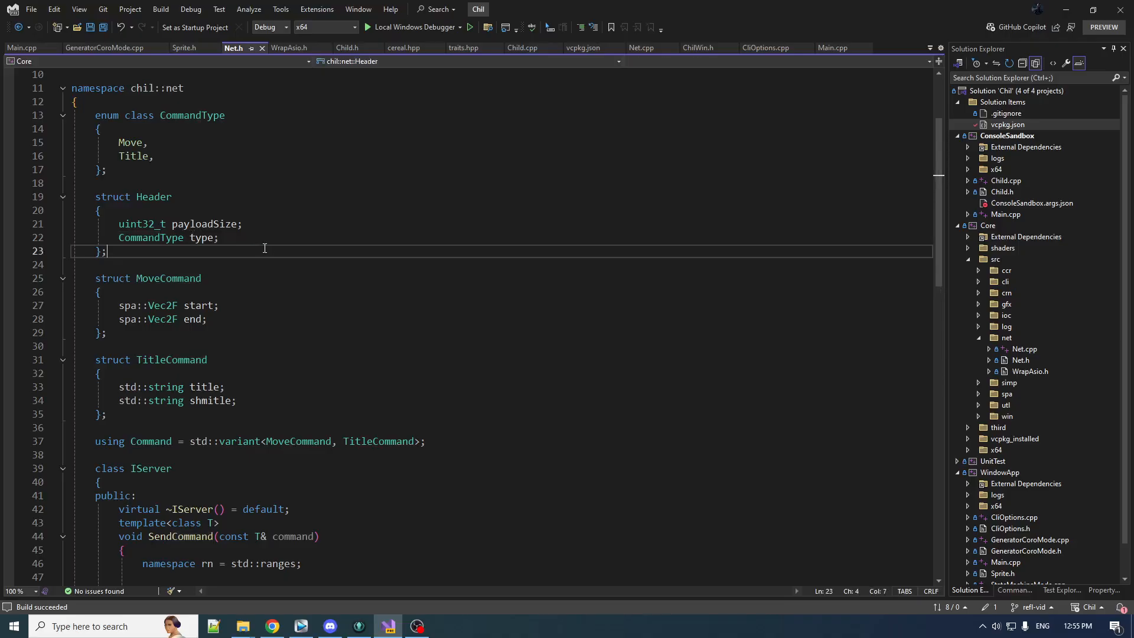
Review the reworked SendCommand declaration in Net.h, then return to the top of Net.cpp
scroll("up", 3)
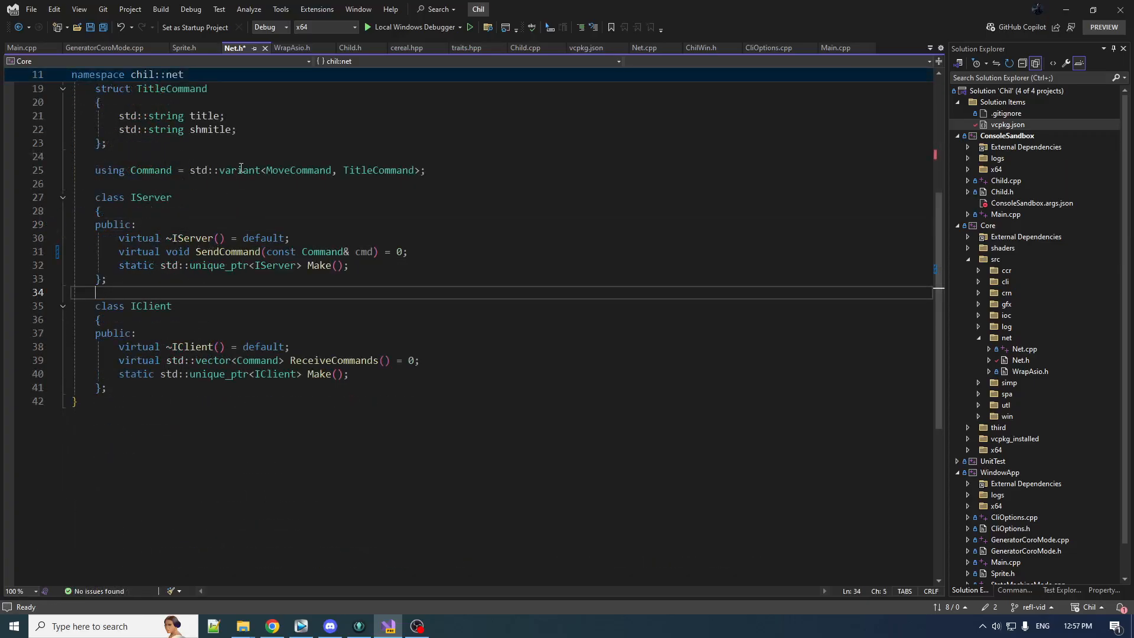
left_click(642, 47)
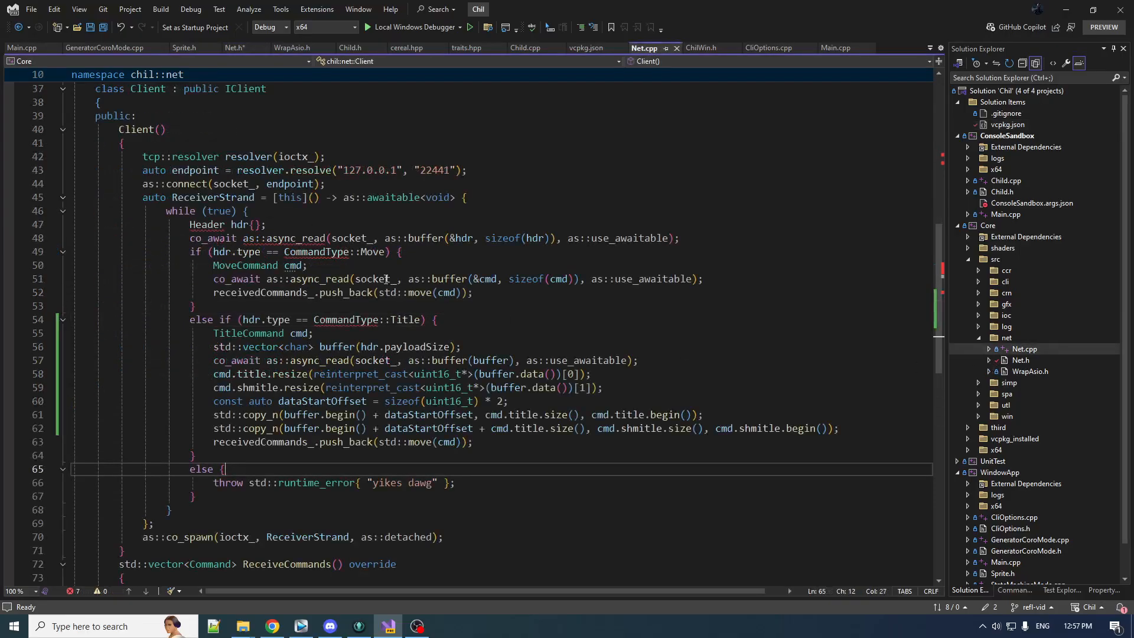
scroll("up", 3)
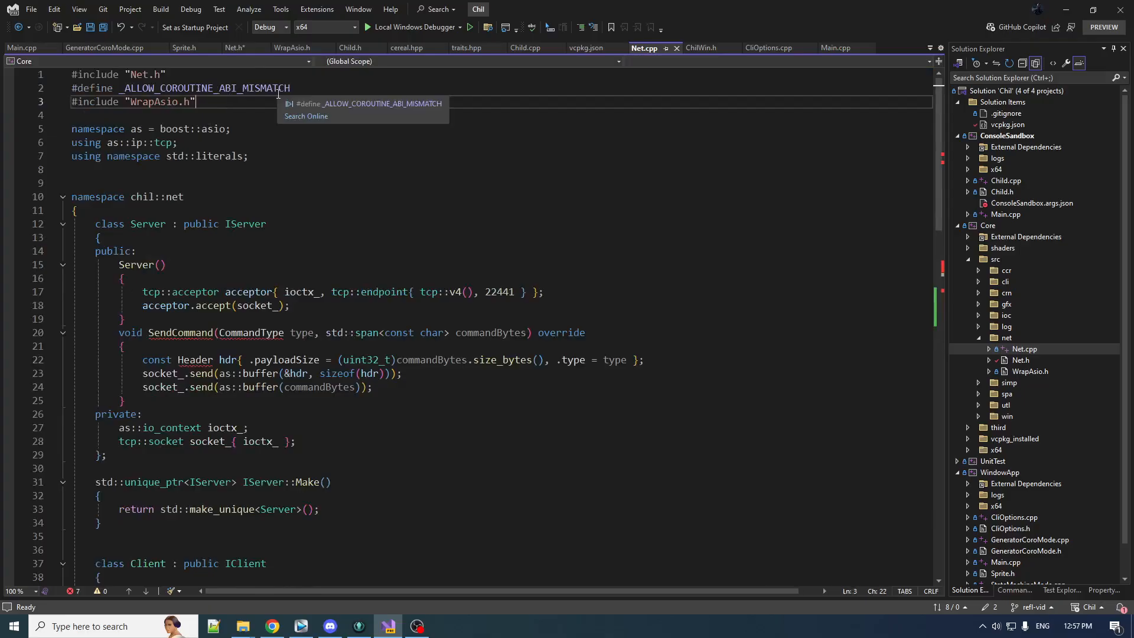
type("#inc")
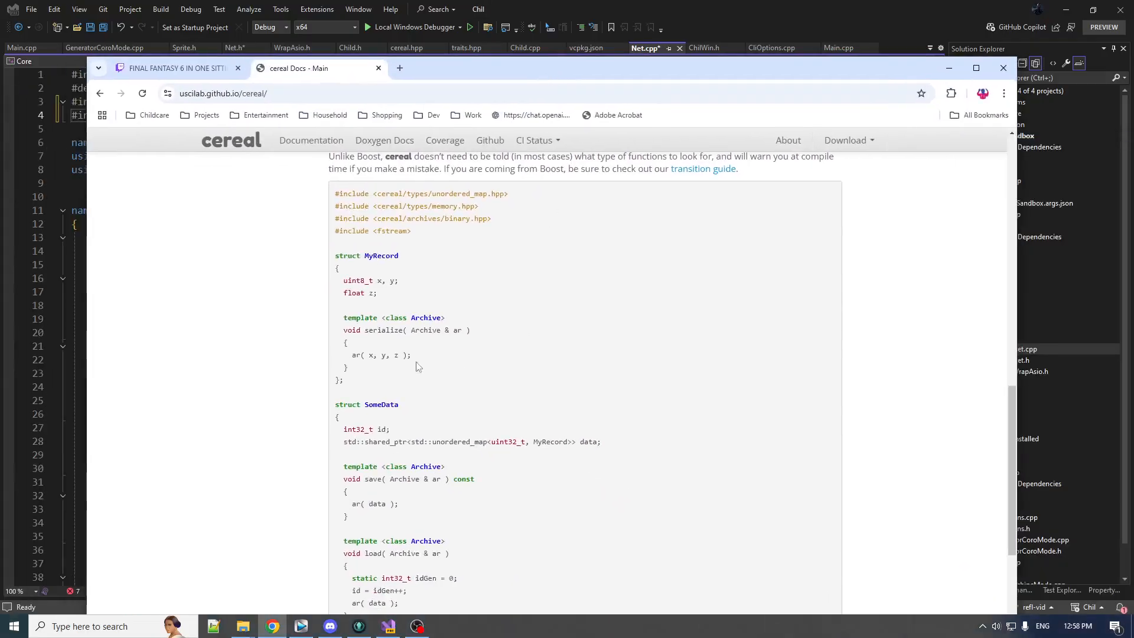
mouse_move(391, 352)
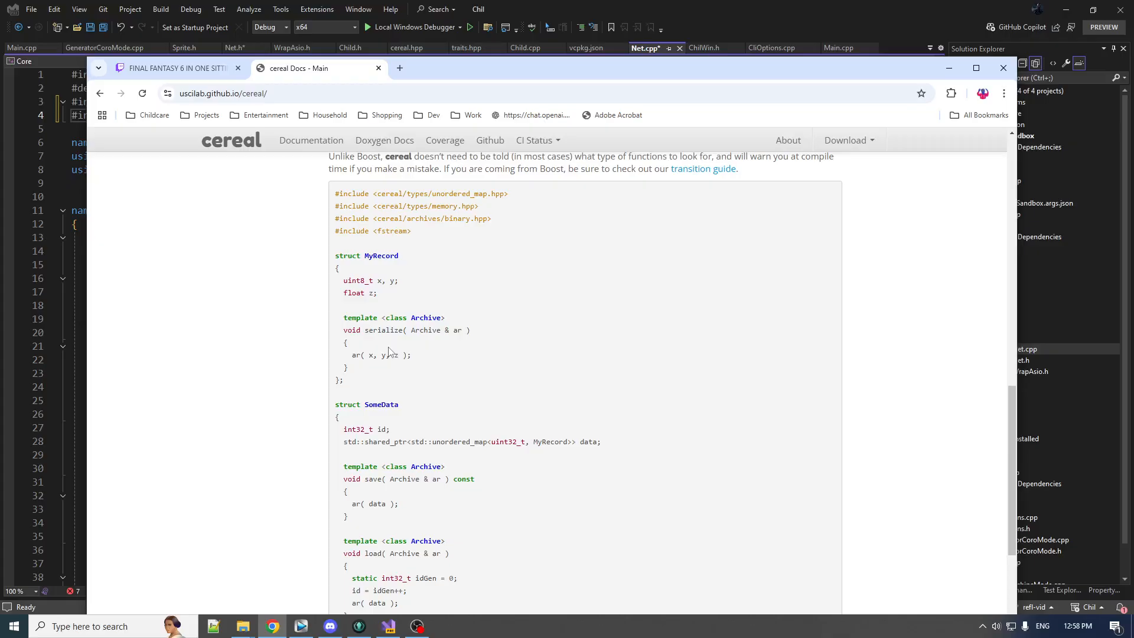
mouse_move(382, 311)
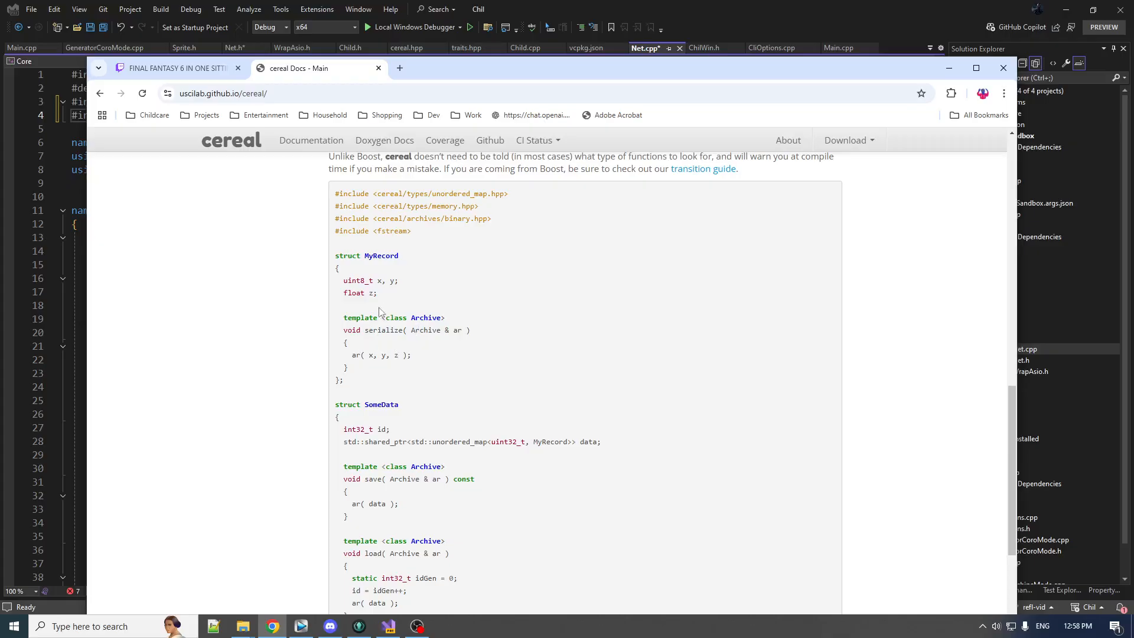
mouse_move(374, 256)
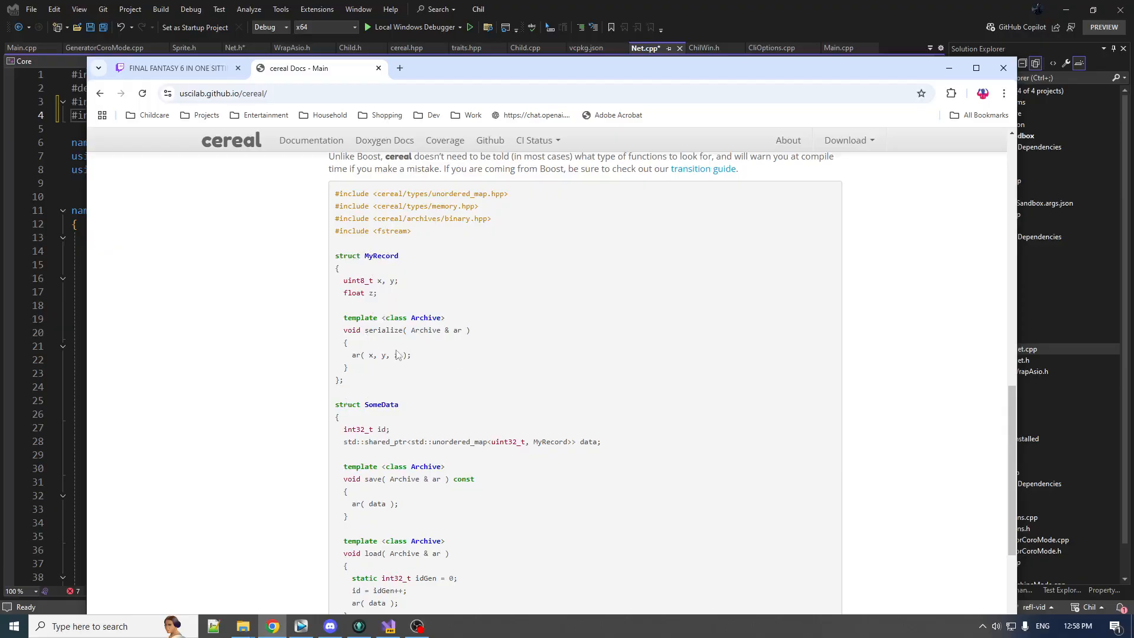
mouse_move(394, 350)
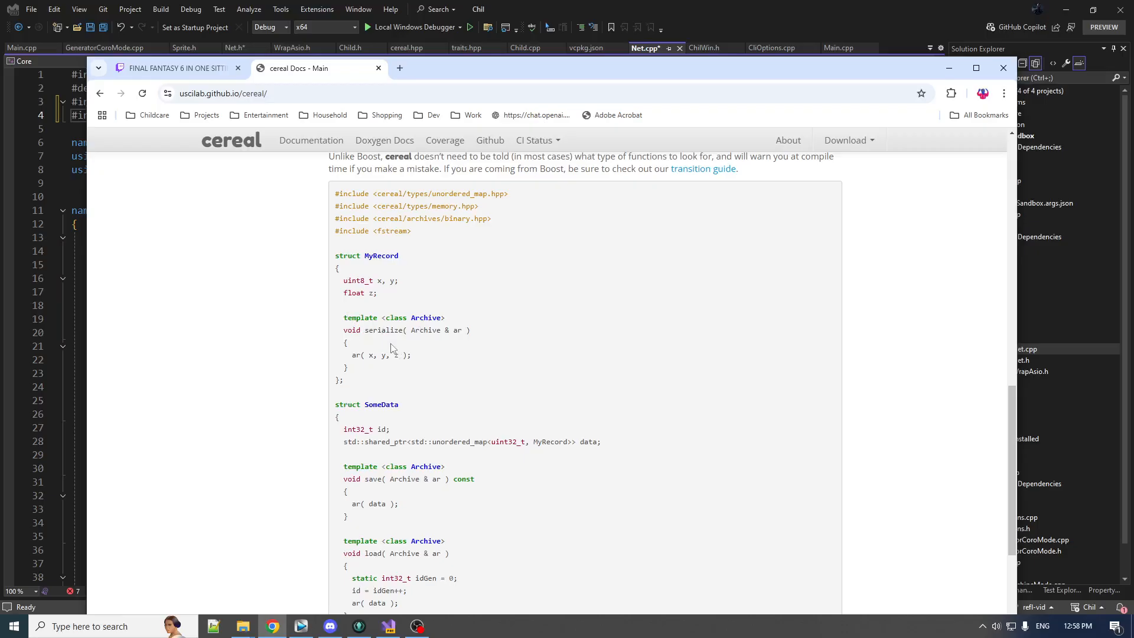
mouse_move(366, 366)
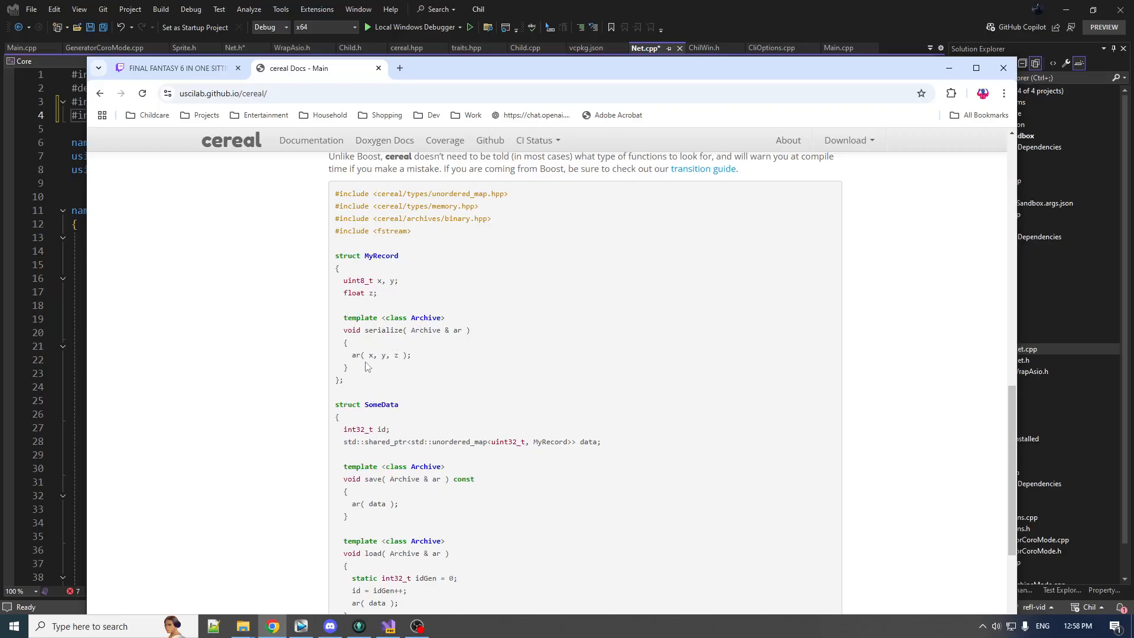
double_click(426, 318)
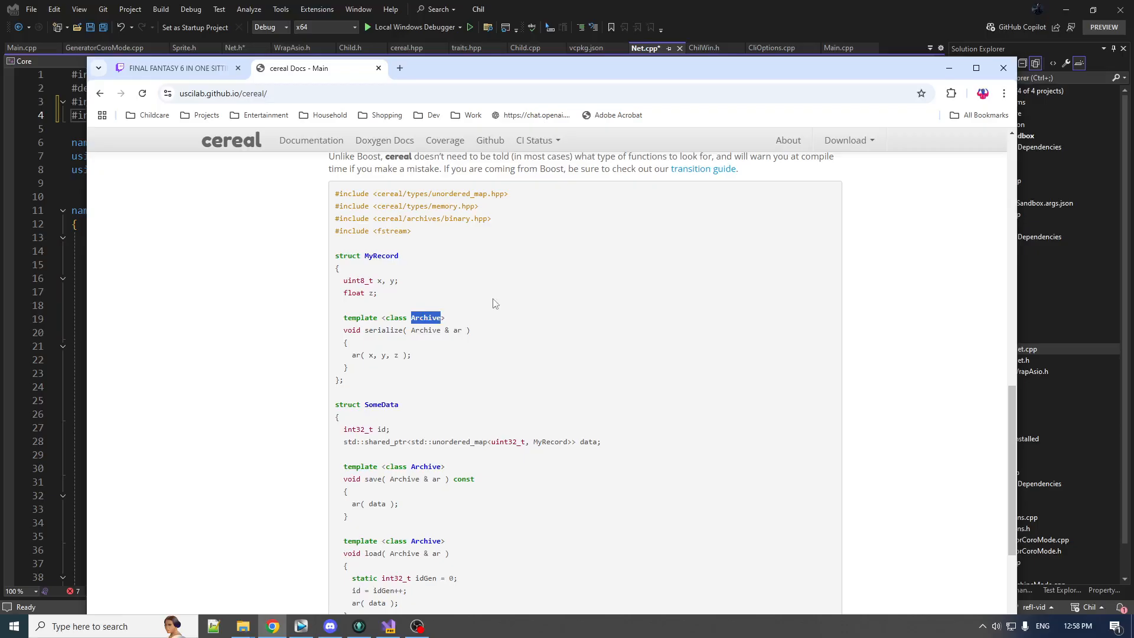
mouse_move(445, 299)
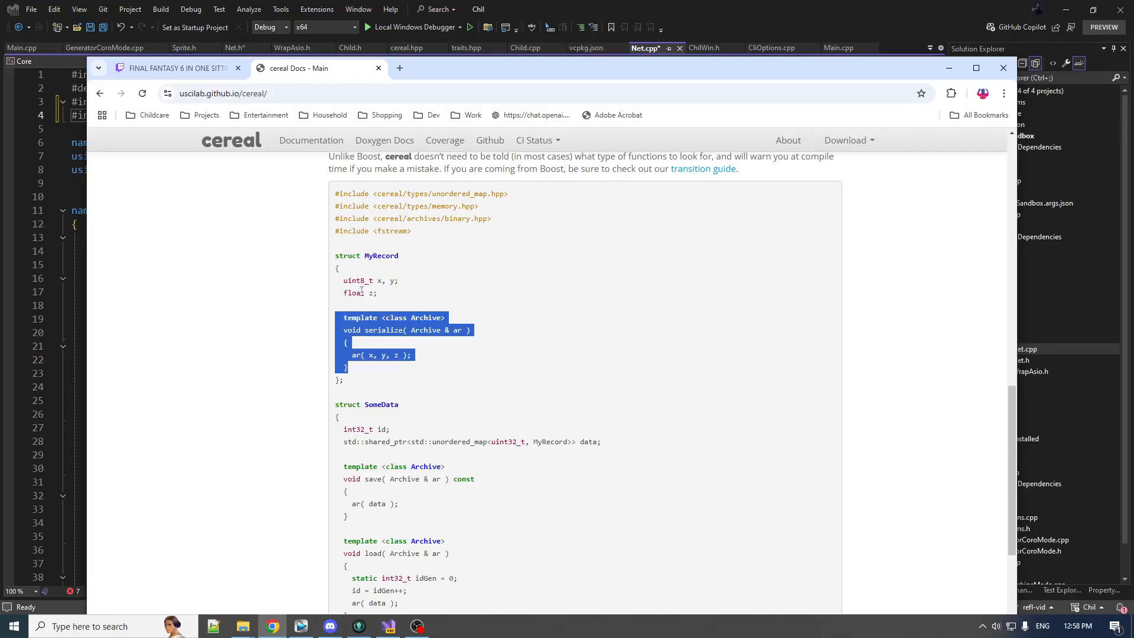
mouse_move(510, 476)
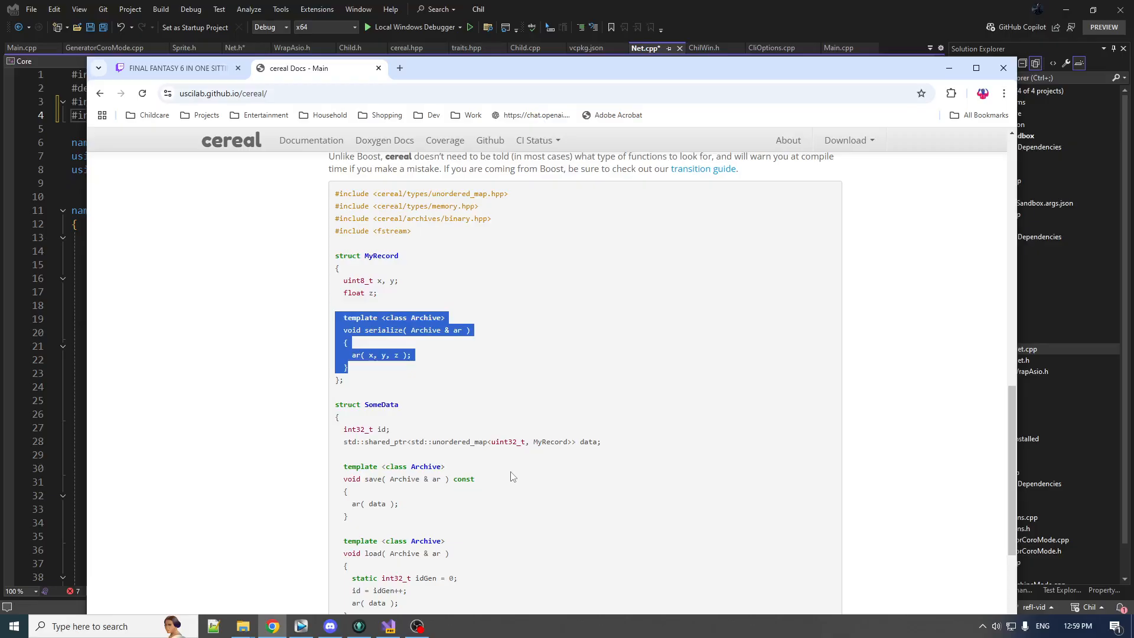
mouse_move(304, 428)
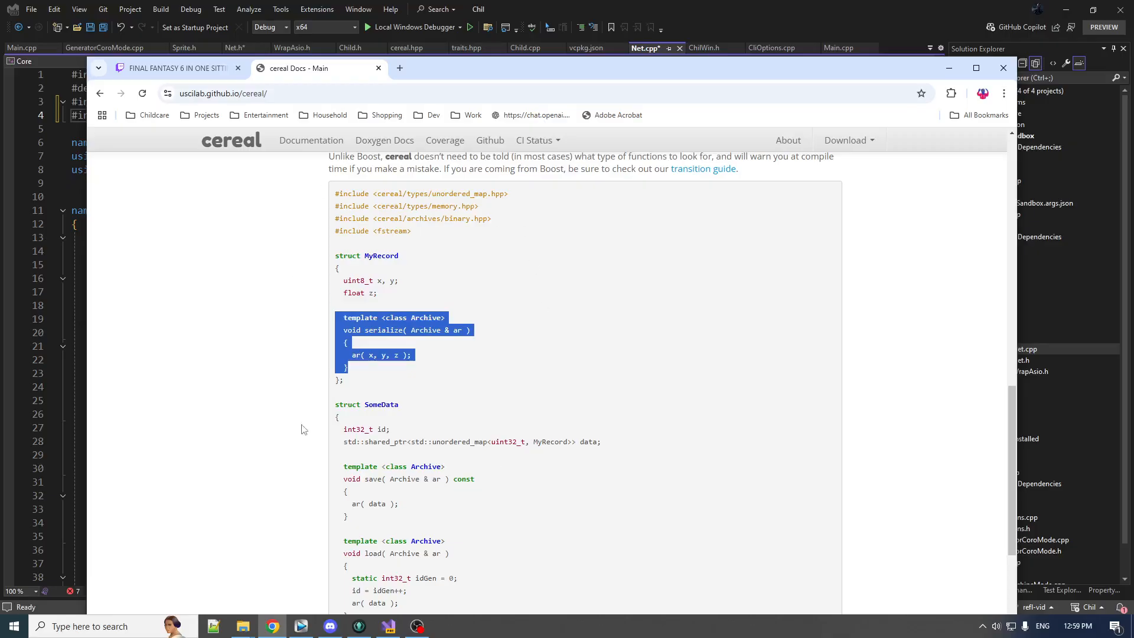
mouse_move(374, 330)
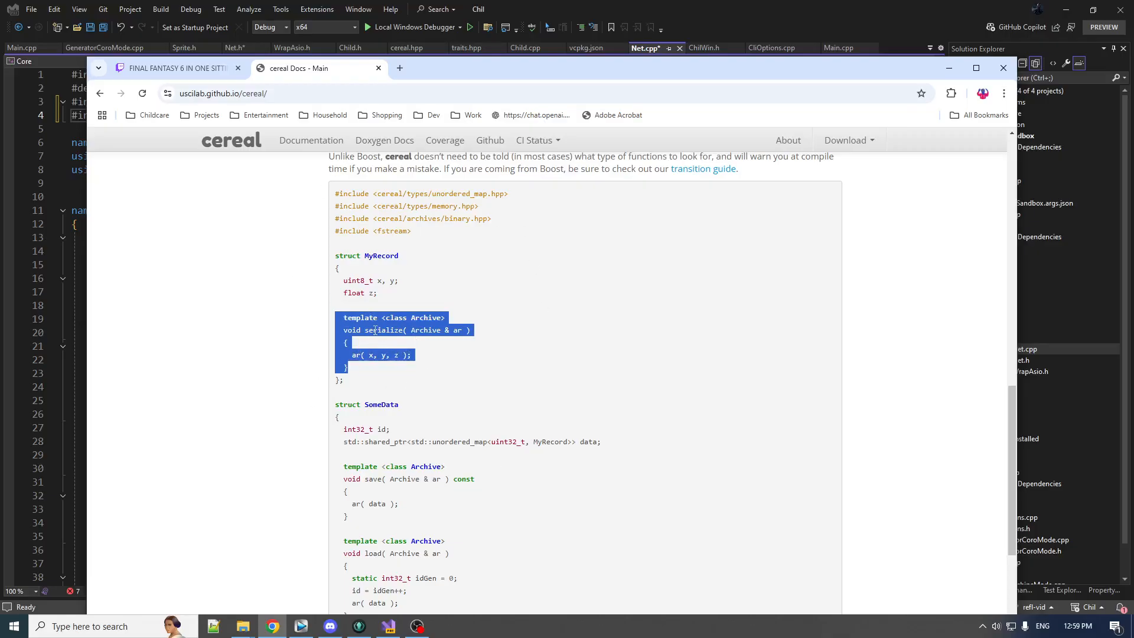
mouse_move(857, 182)
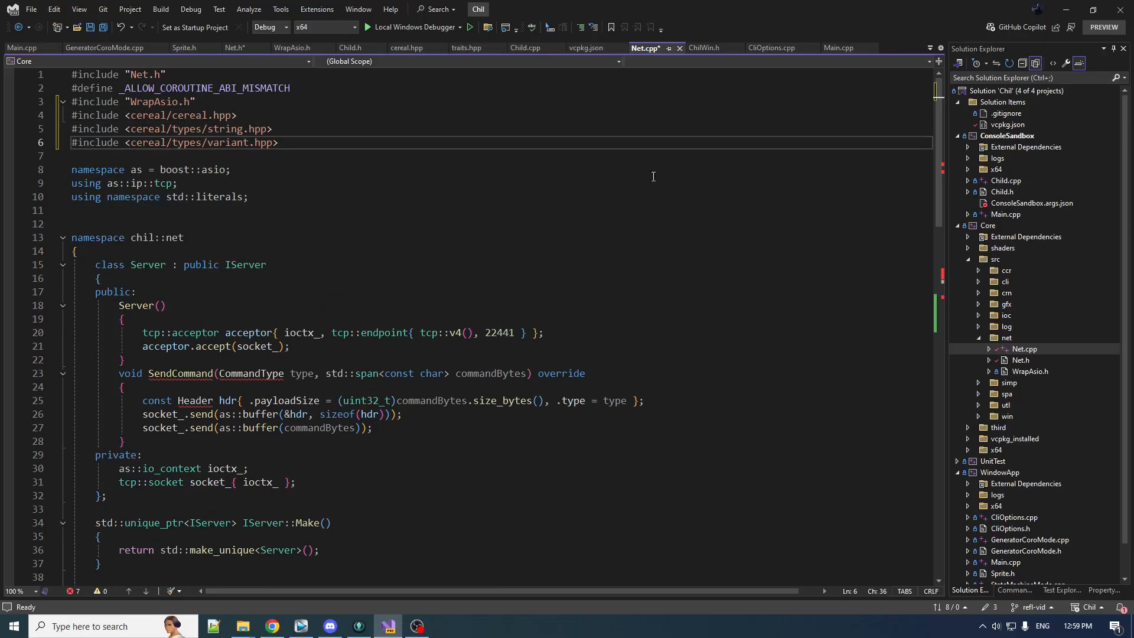
Add namespace cereal with a template<class Archive> serialize(Archive& archive, chil::net::MoveCommand& s) signature
left_click(230, 169)
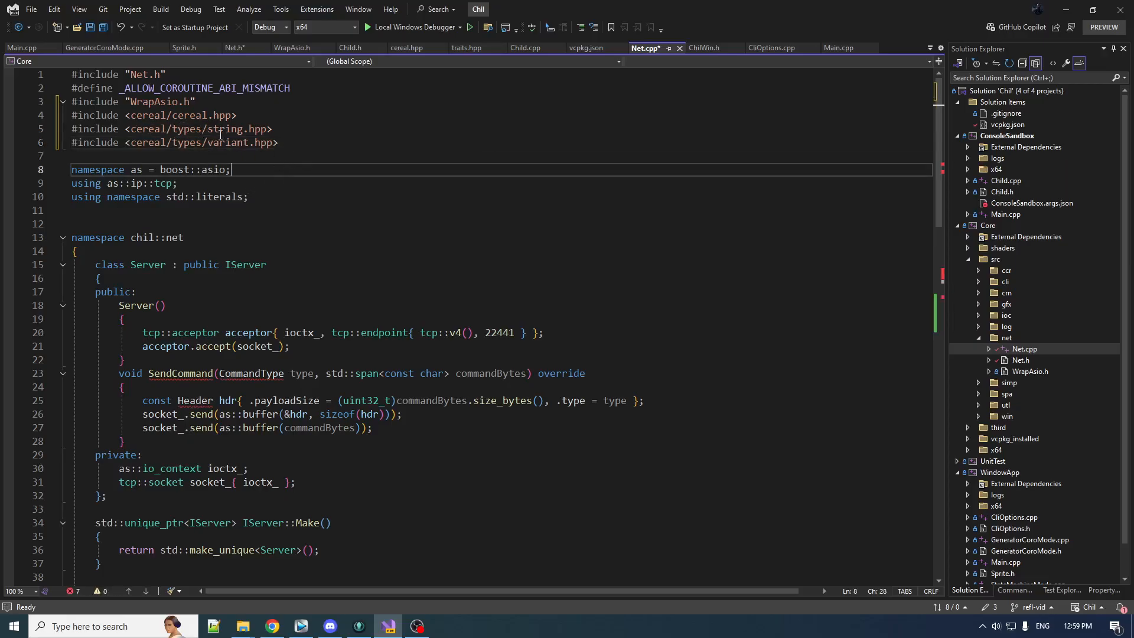
type("namespace cereal")
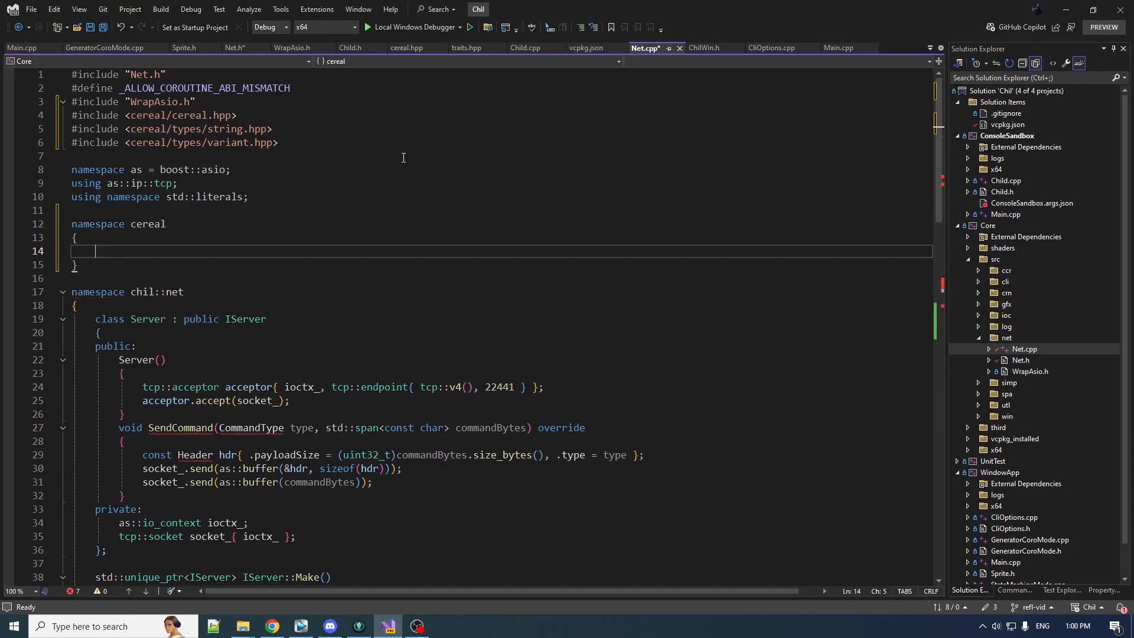
type("template<class Archive>")
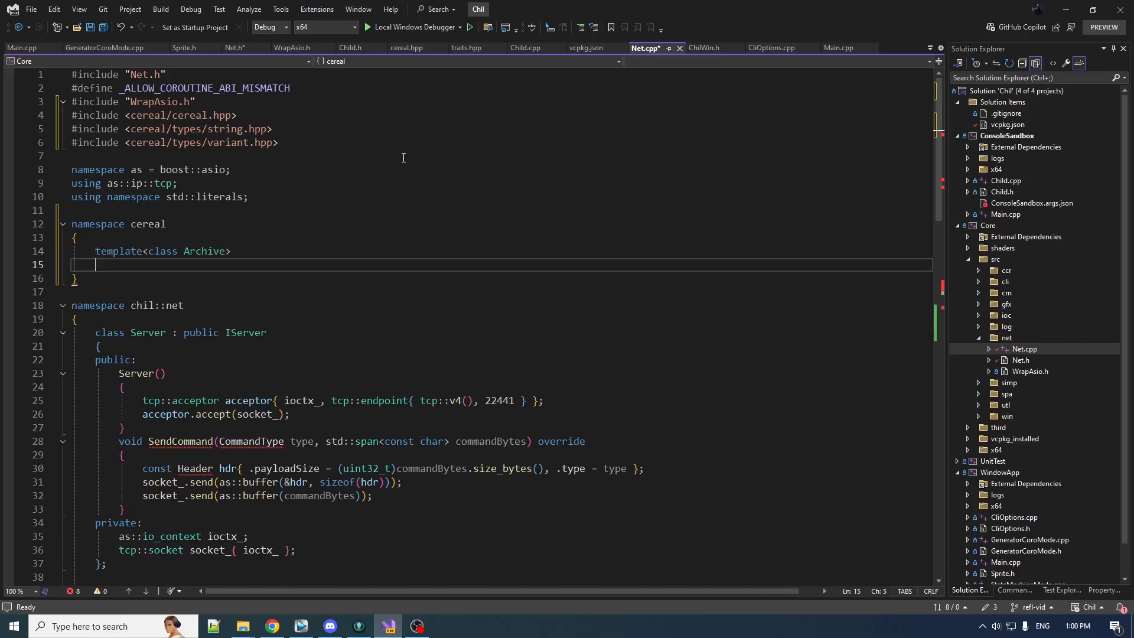
type("void s")
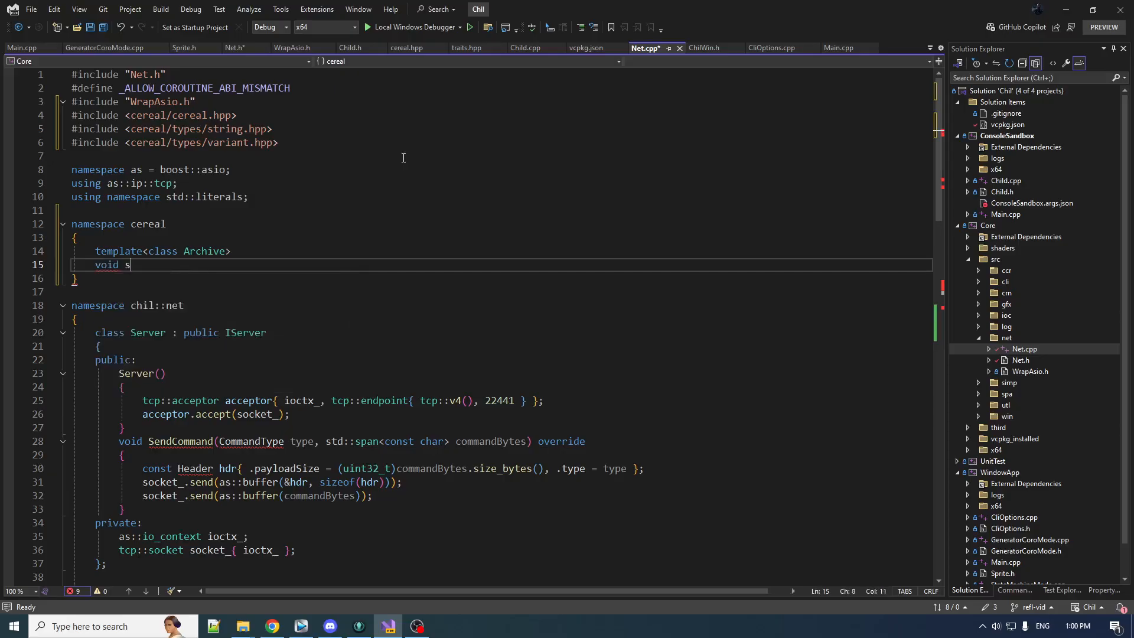
type("erializ")
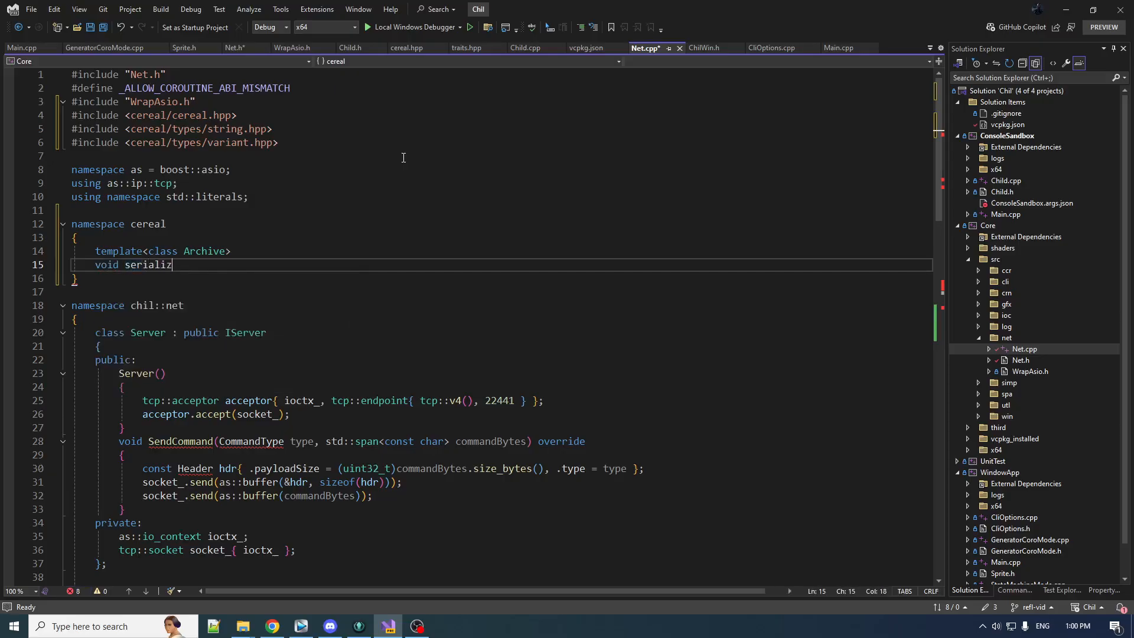
type("e(Archive& archive, )")
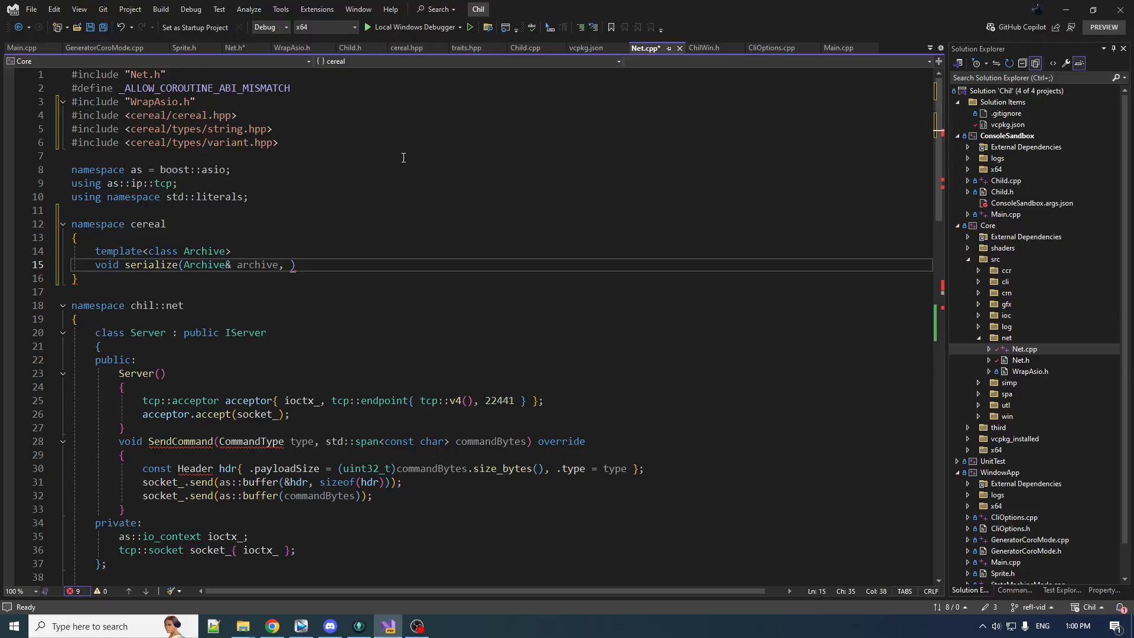
type("chil::net::MoveCommand& s")
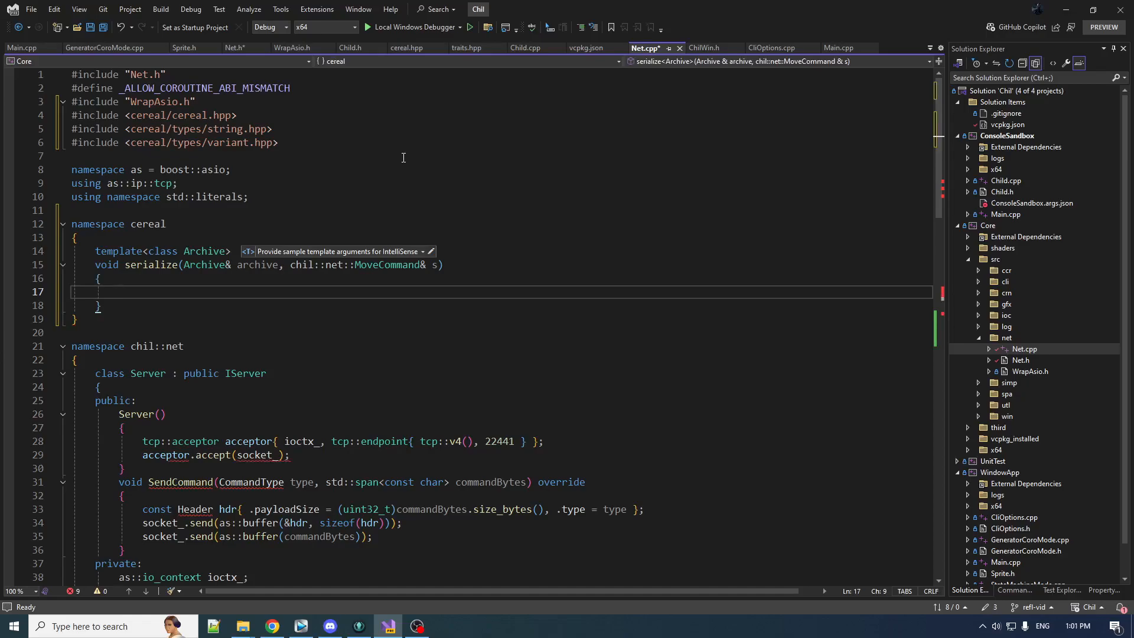
Fill the MoveCommand serialize body with archive(s.start, s.end);
type("ar")
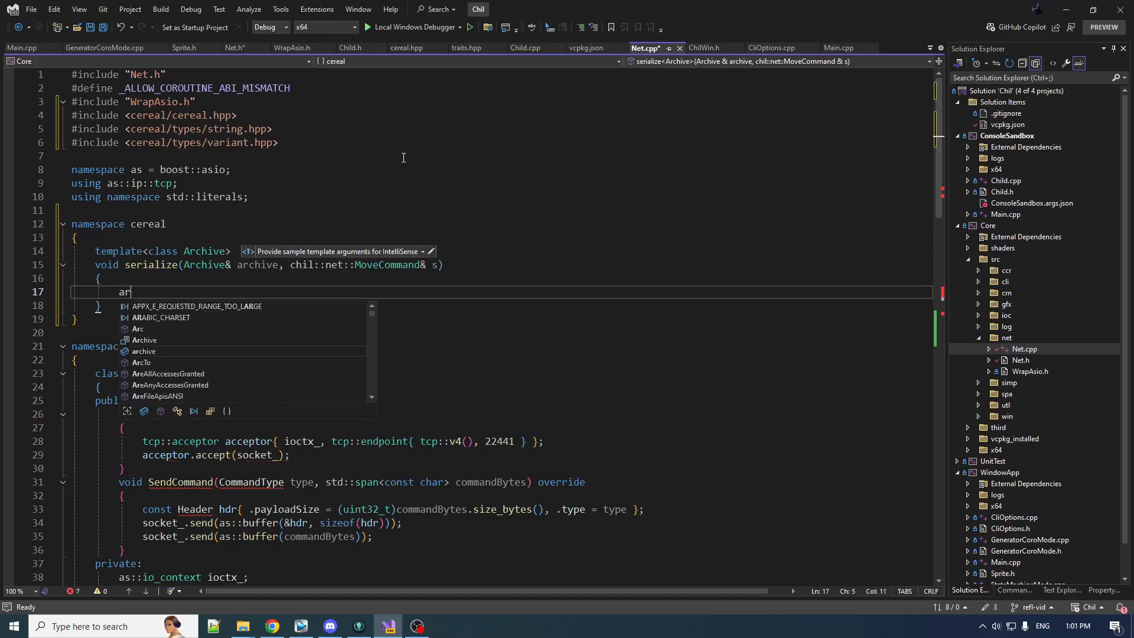
type("chive")
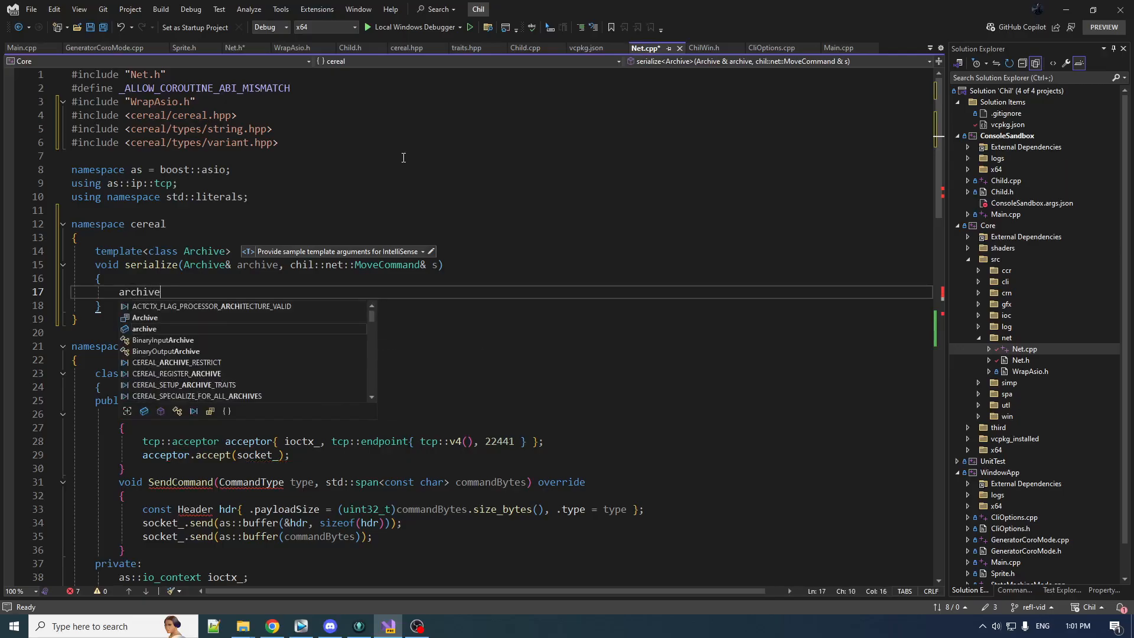
type("()")
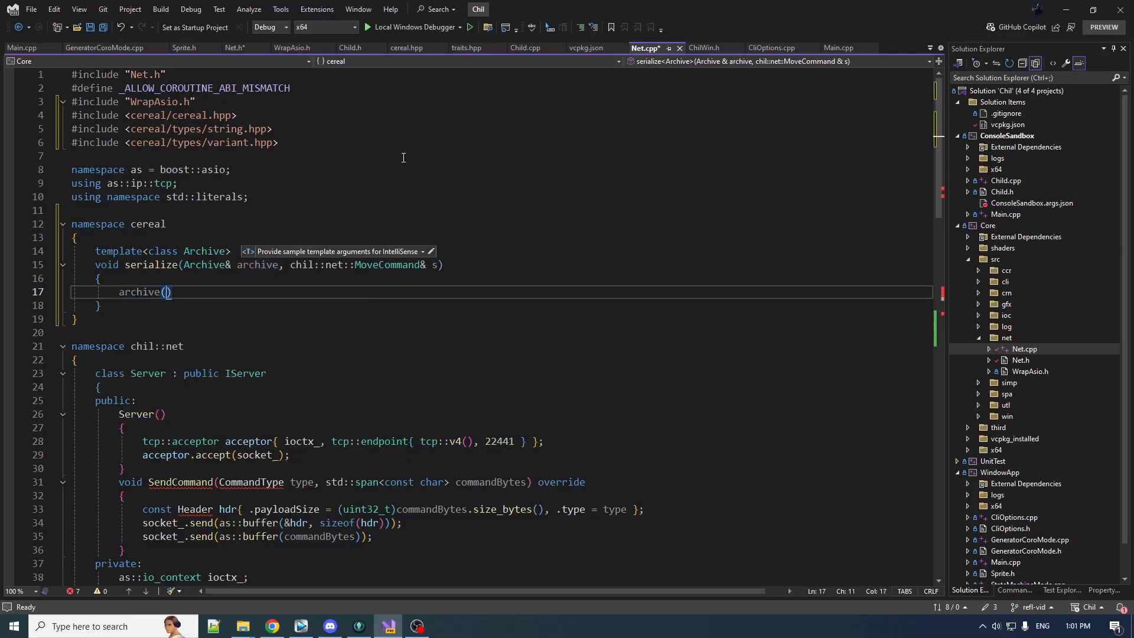
type("s")
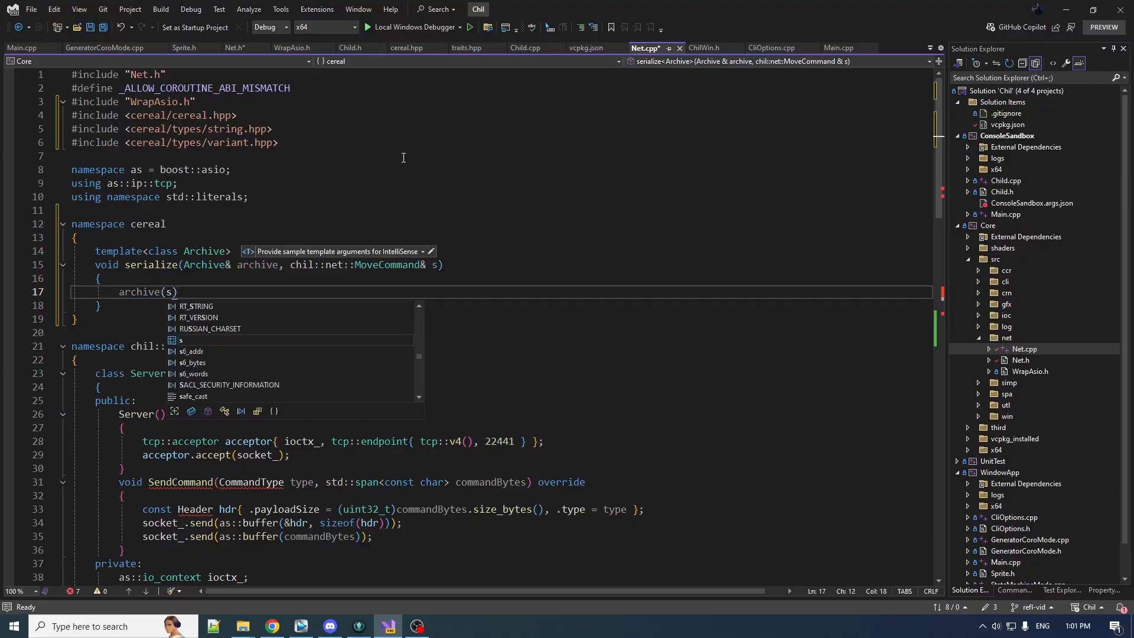
key("Escape")
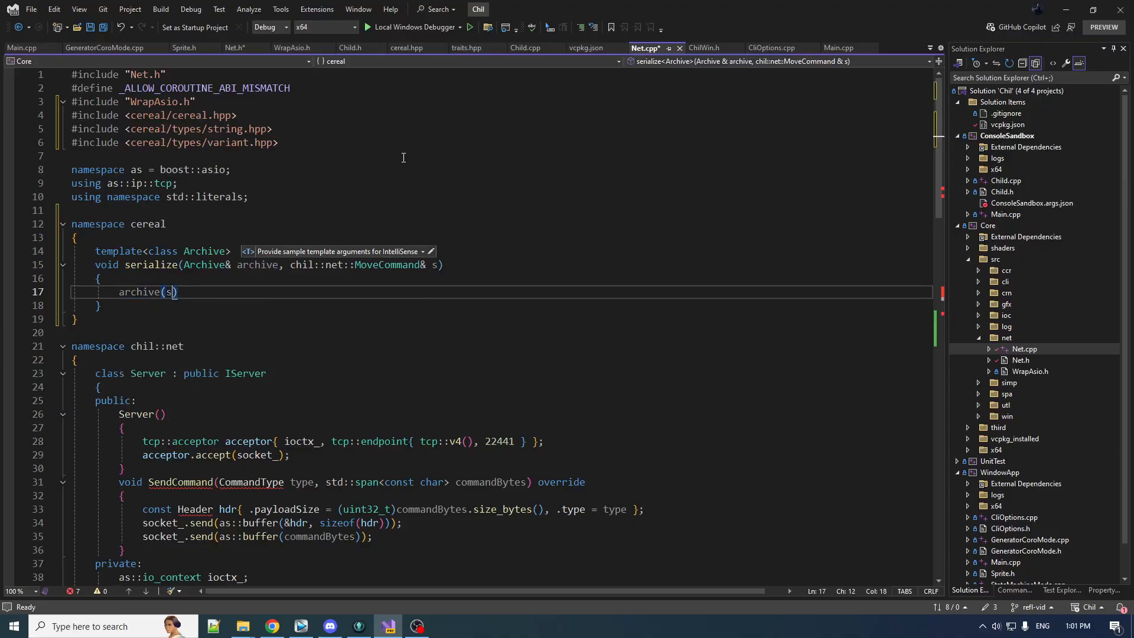
type("s")
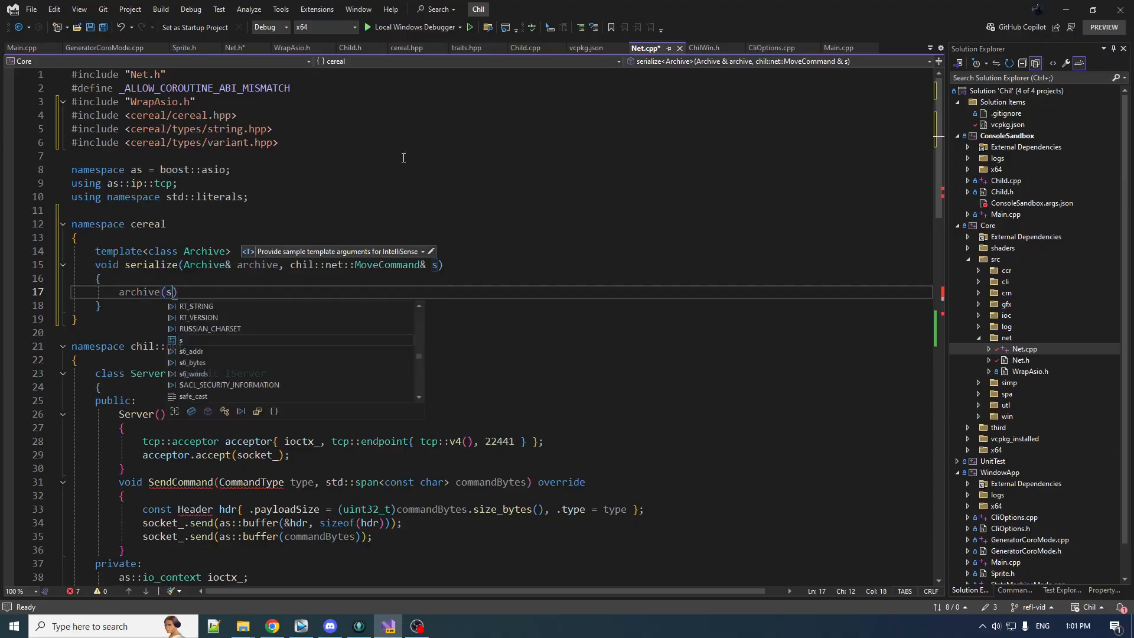
type(".start")
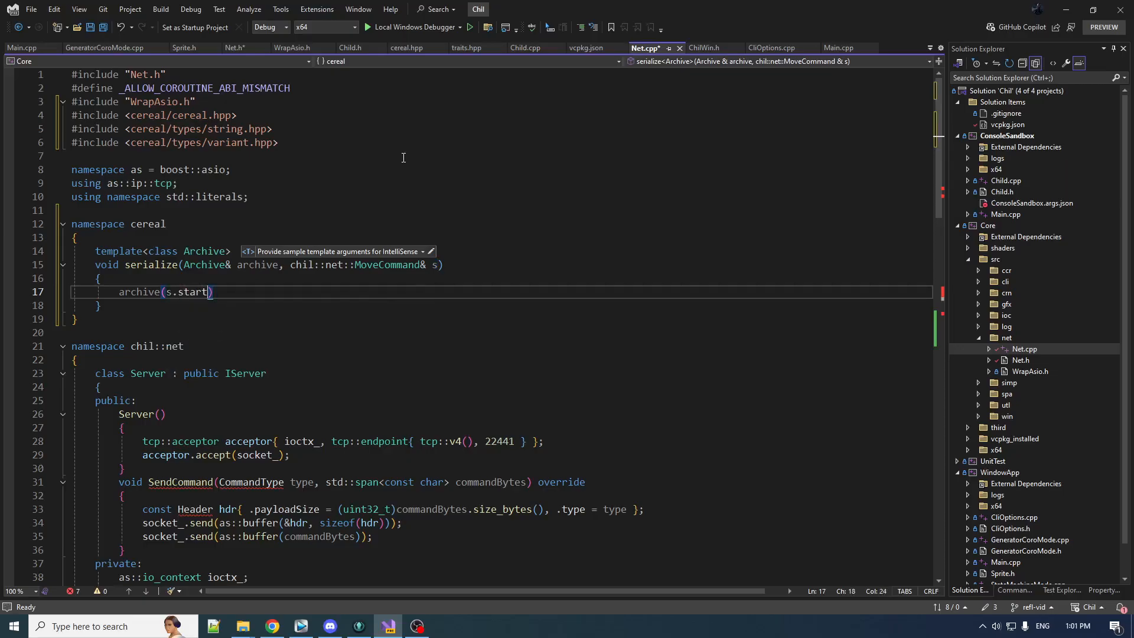
type(", s.end")
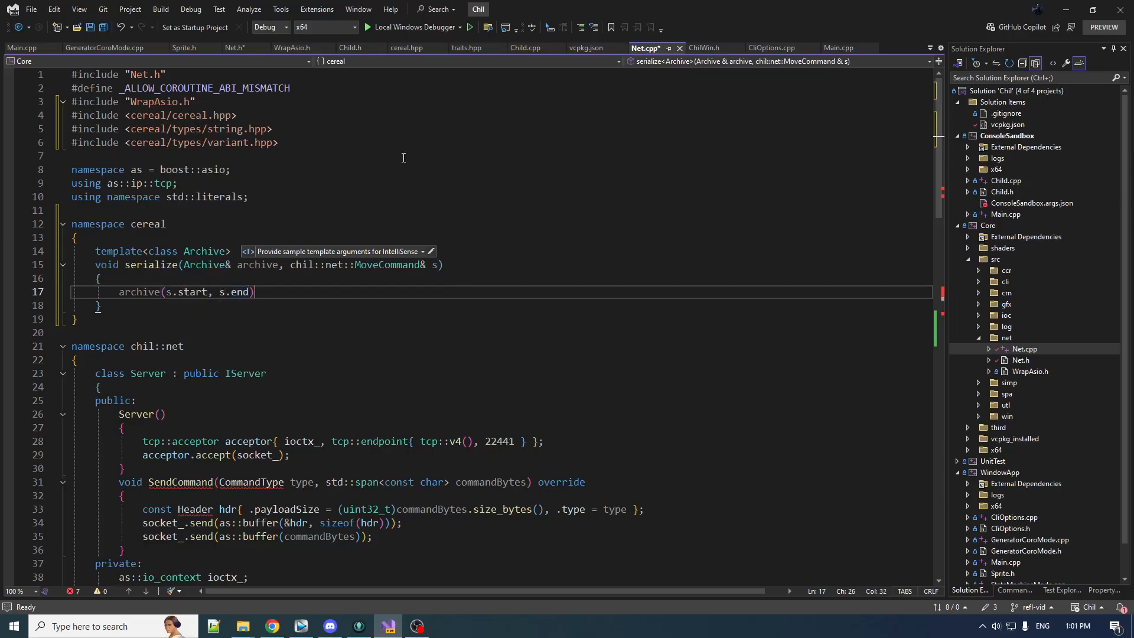
type(";")
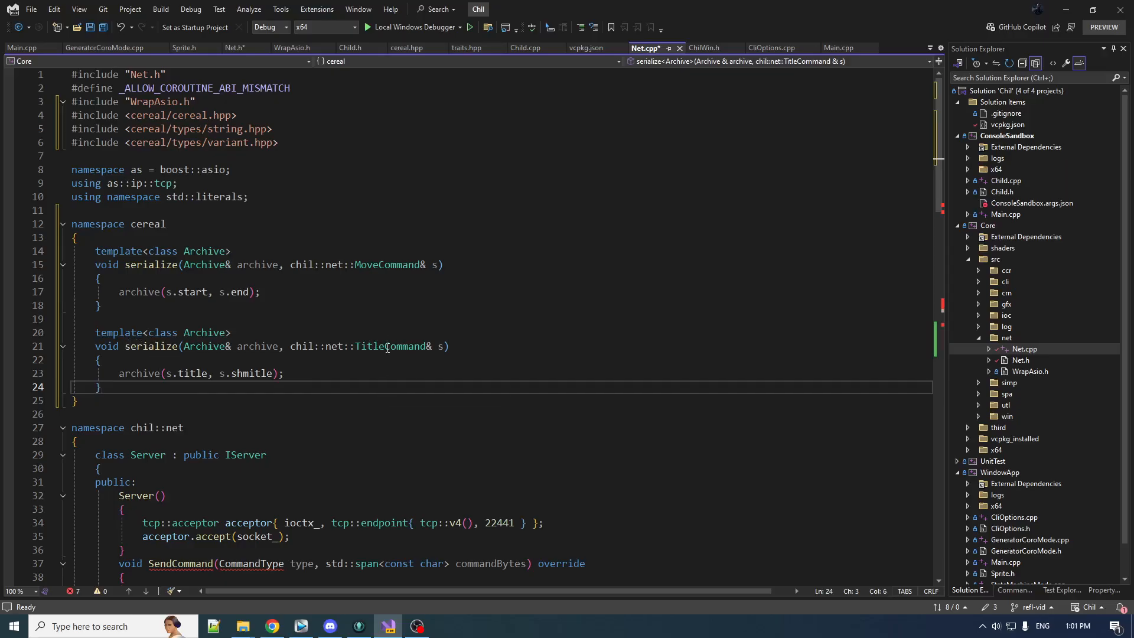
mouse_move(135, 373)
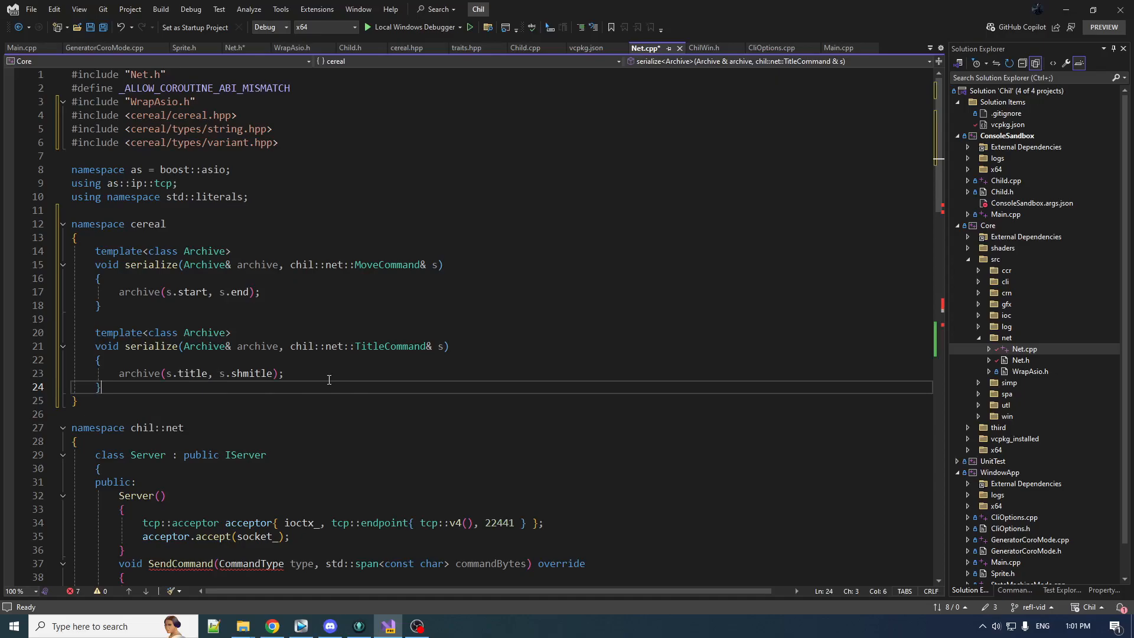
mouse_move(287, 477)
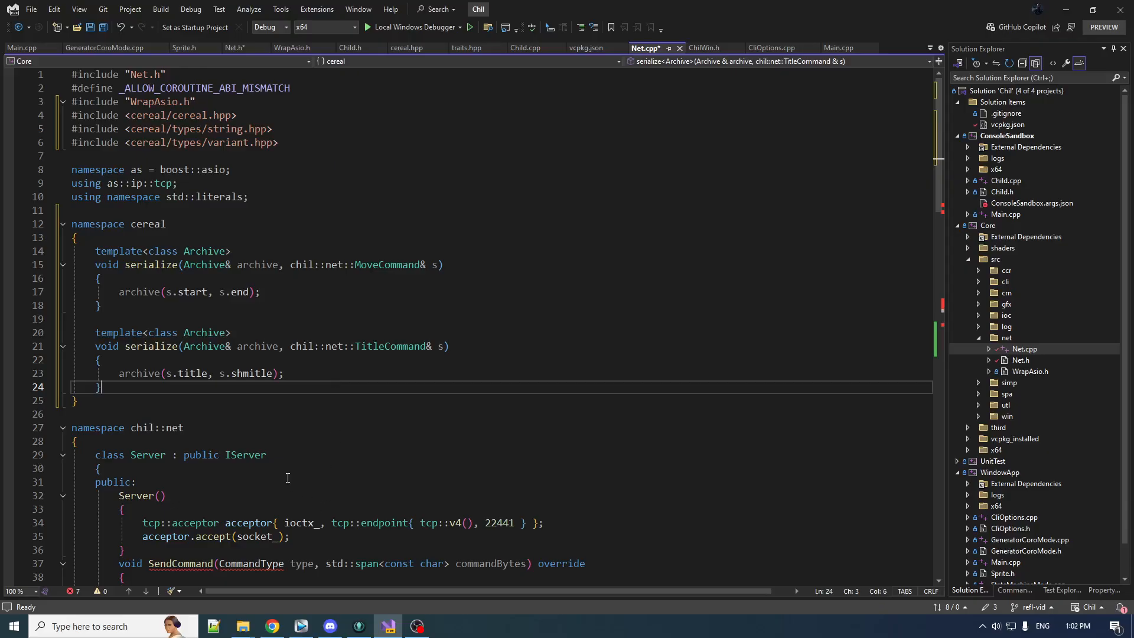
mouse_move(227, 323)
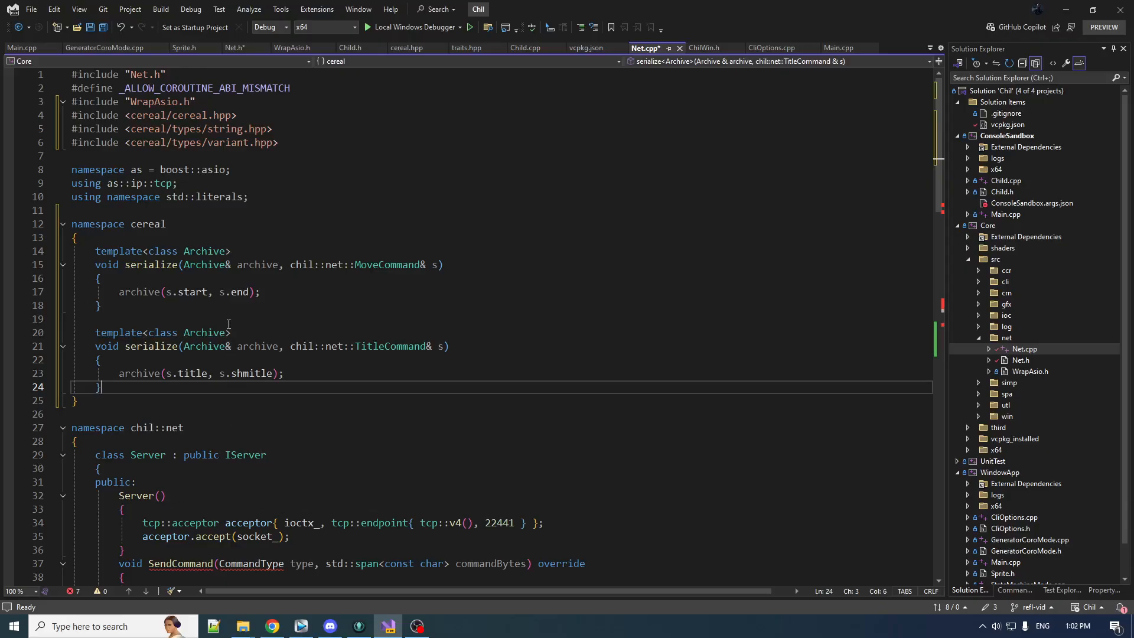
Empty Server::SendCommand(const Command& cmd) and begin a std::os declaration in its body
scroll("down", 3)
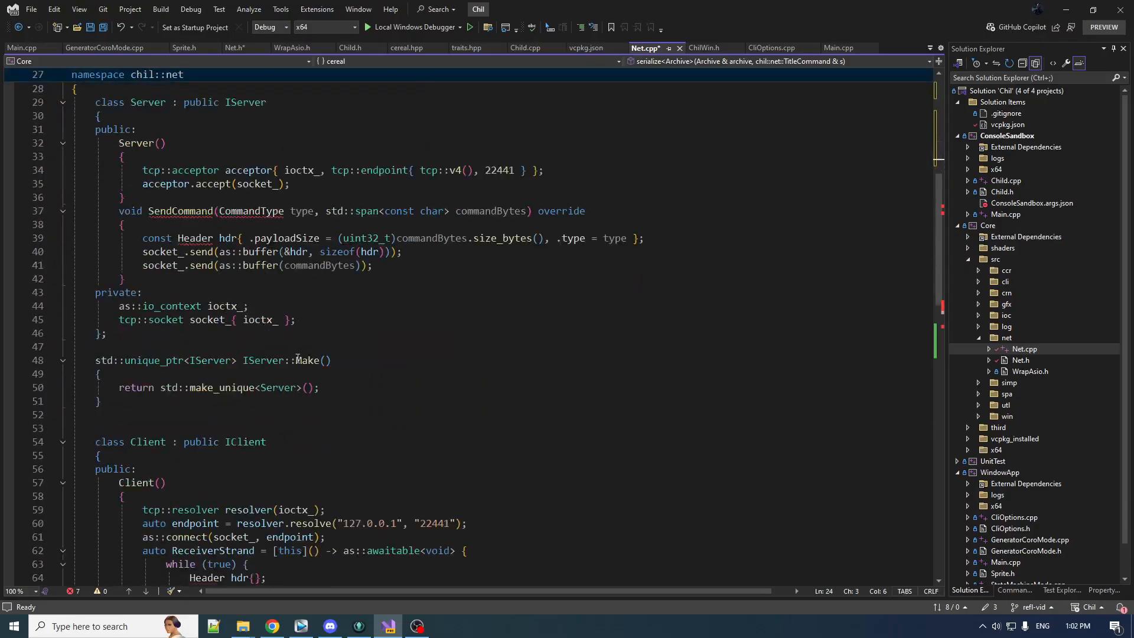
scroll("down", 3)
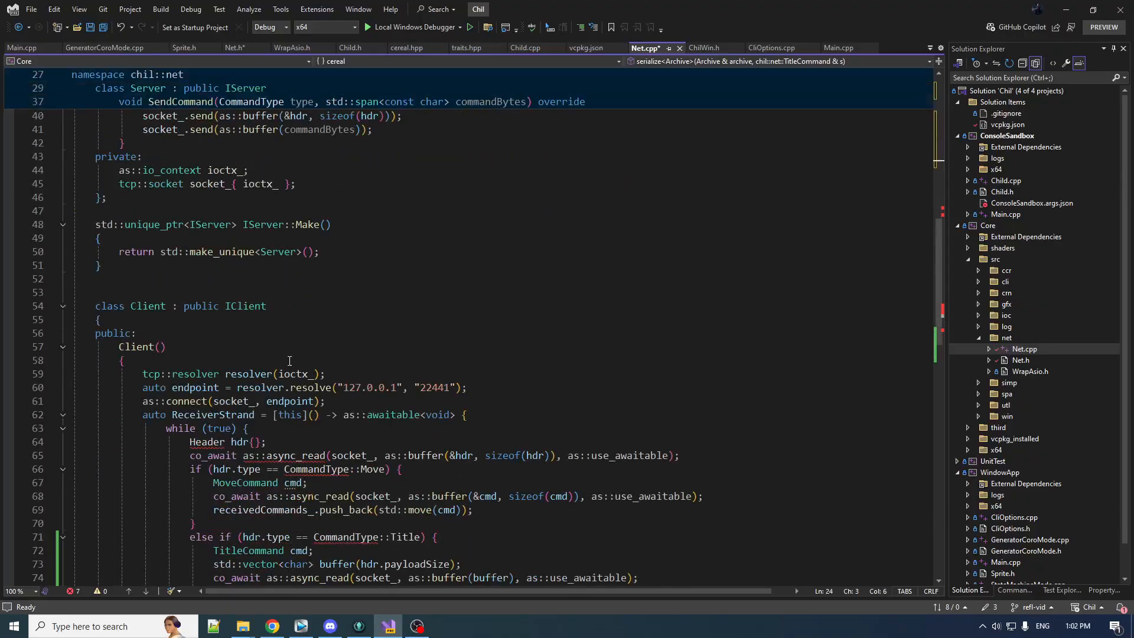
scroll("up", 3)
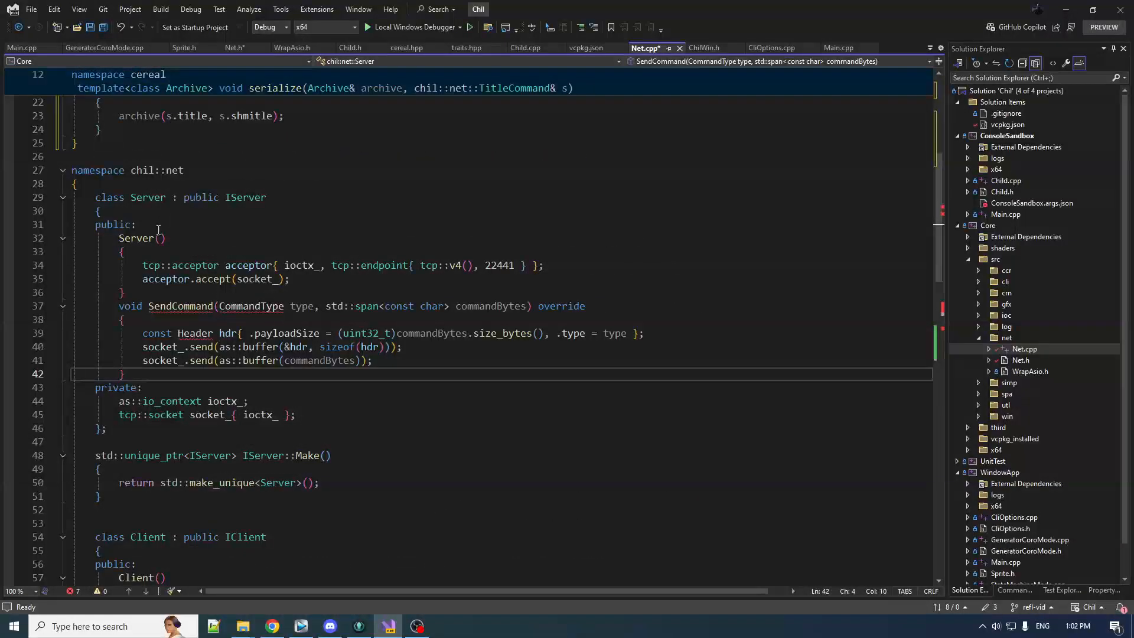
left_click(233, 47)
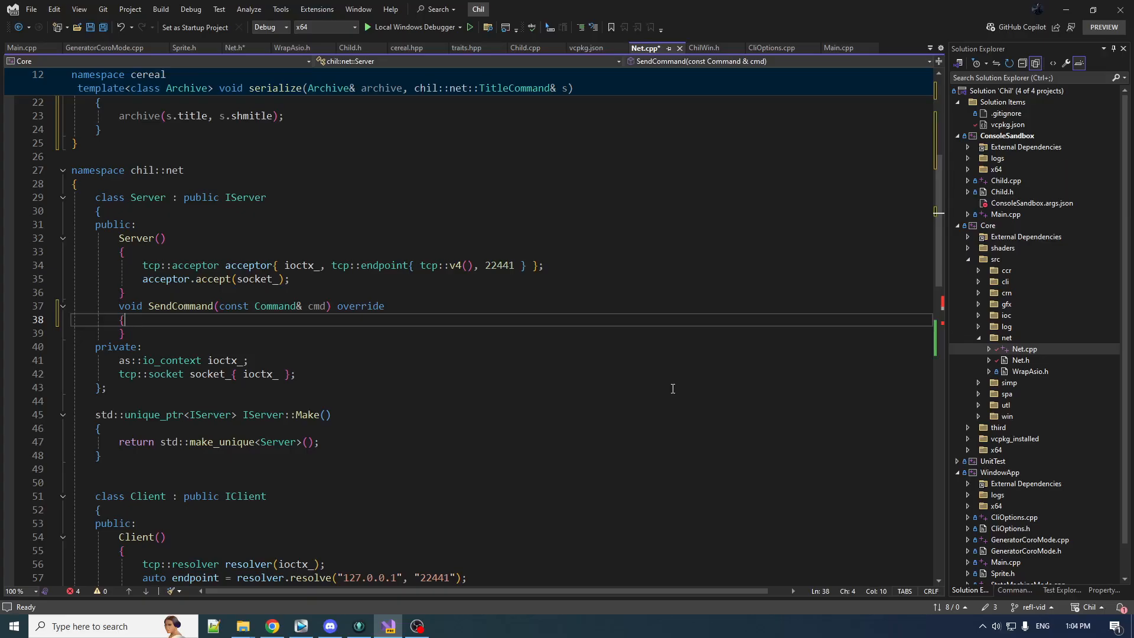
key("enter")
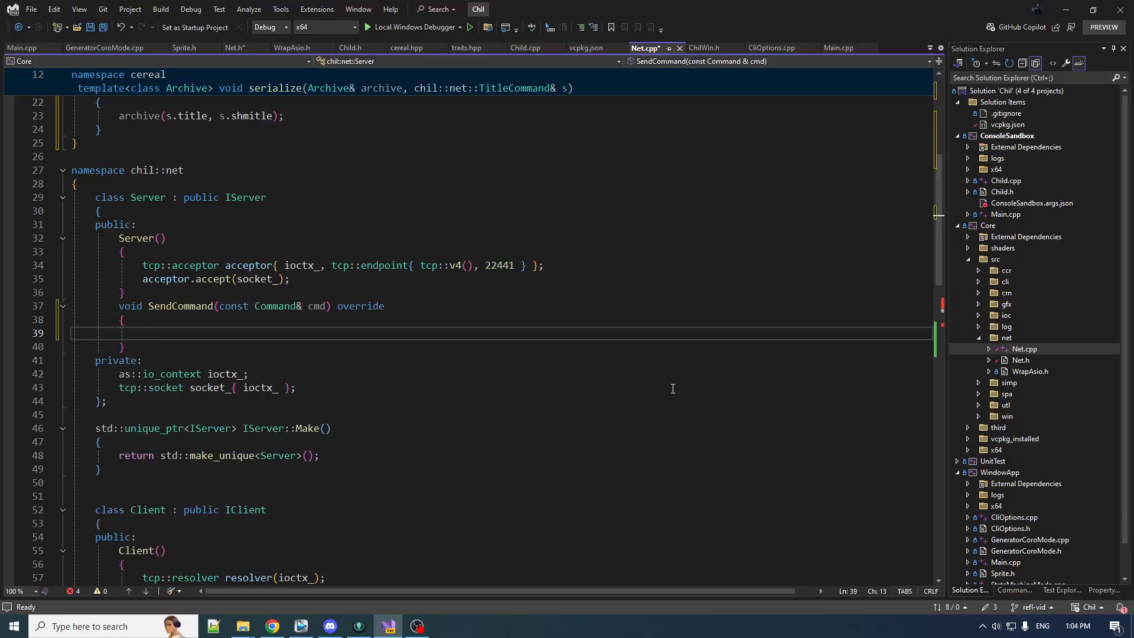
type("std::")
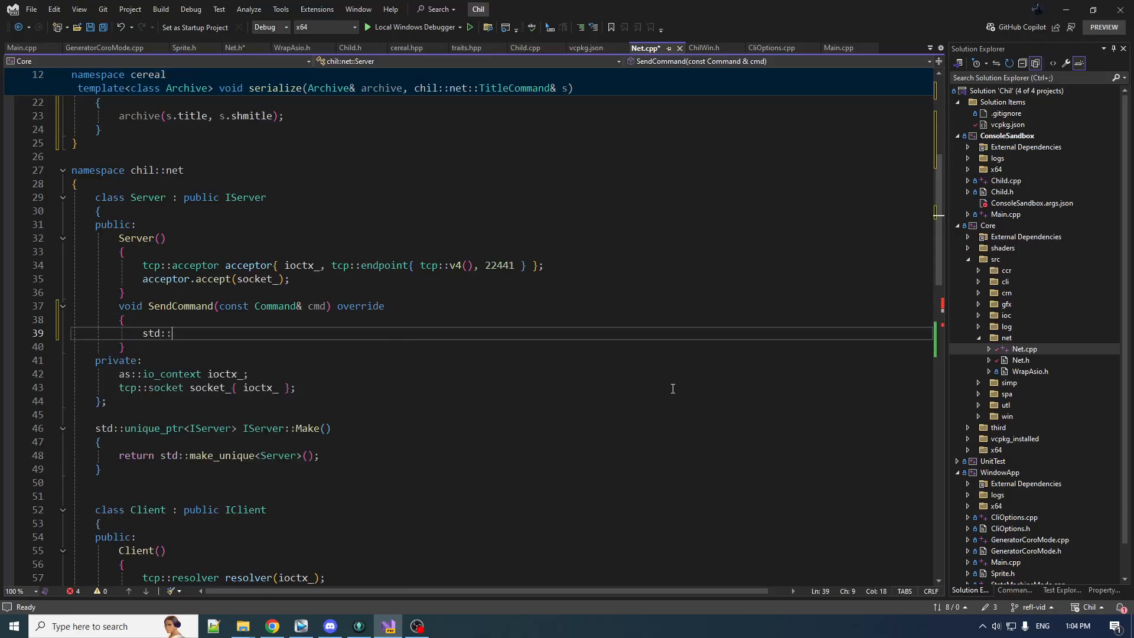
type("o")
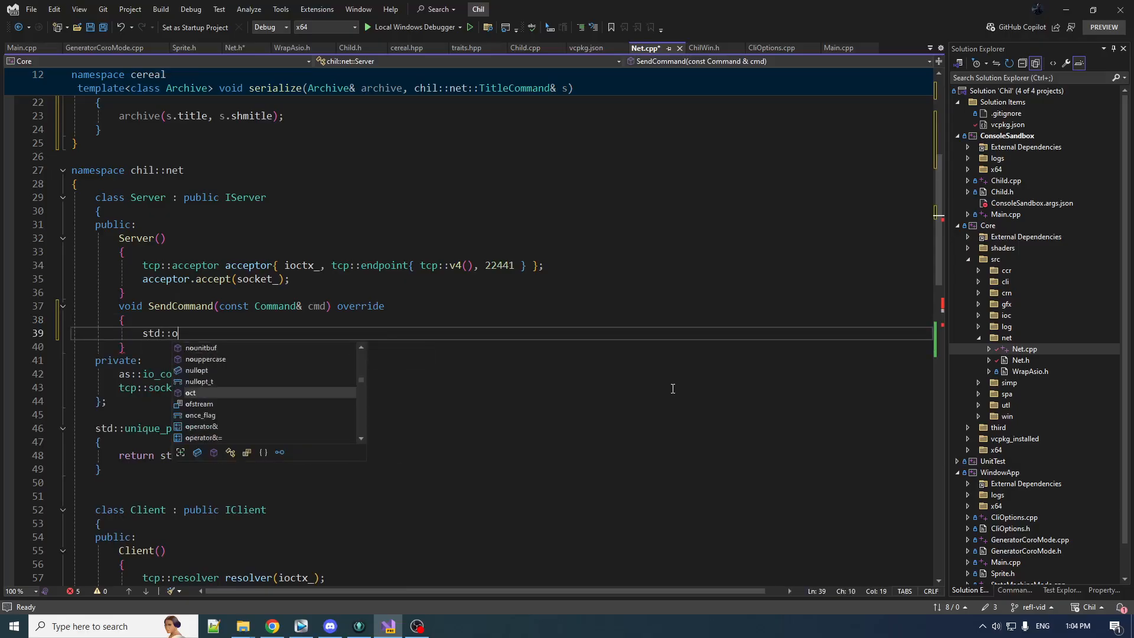
type("sstream>")
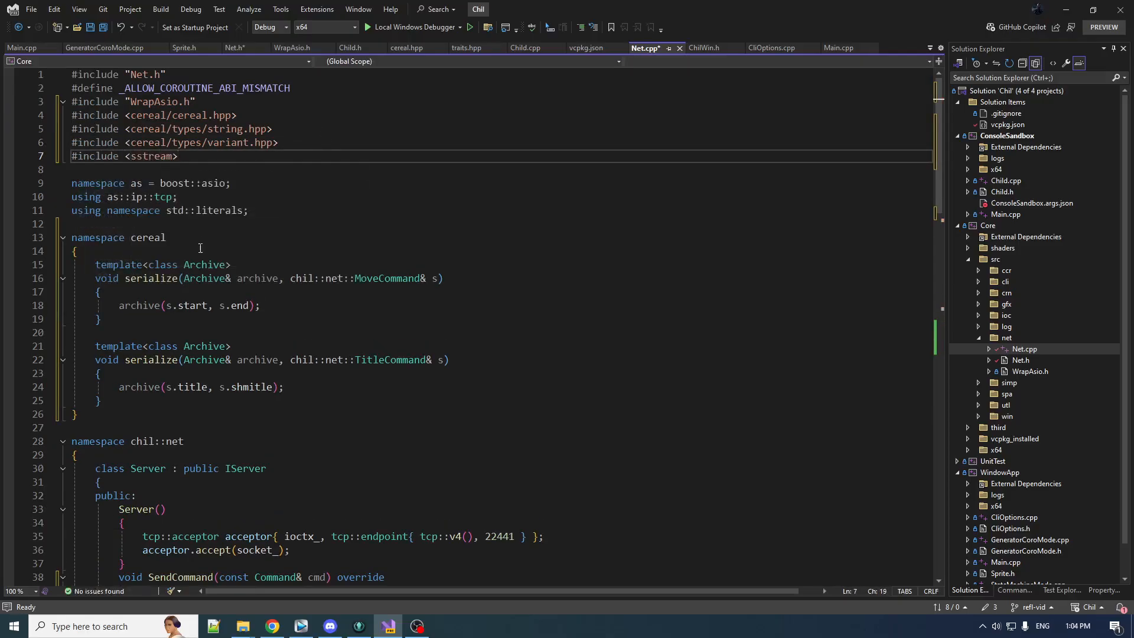
Declare std::ostringstream oss and cereal::BinaryOutputArchive archive{ oss }; in SendCommand
type("std::ostringstream")
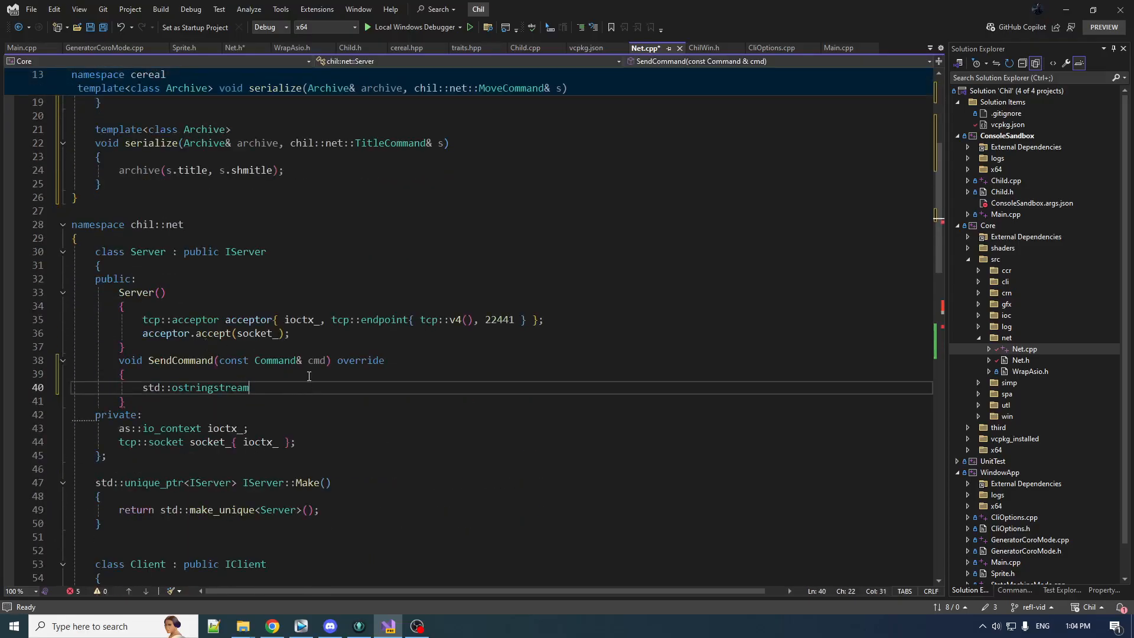
type("oss;")
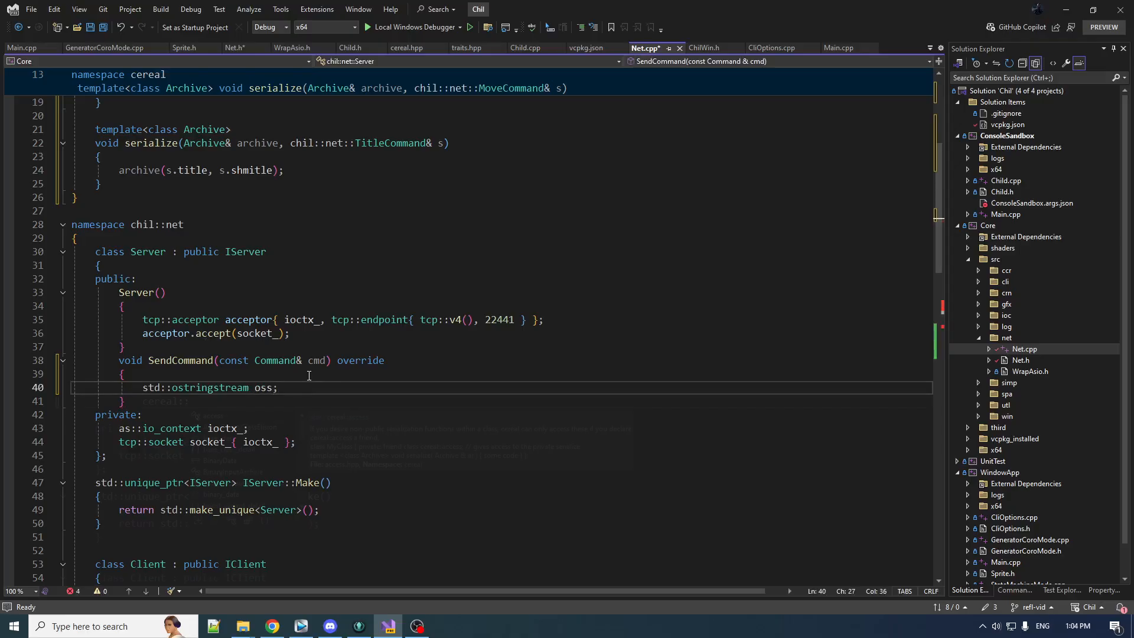
type("cereal::BinaryOutputArchive")
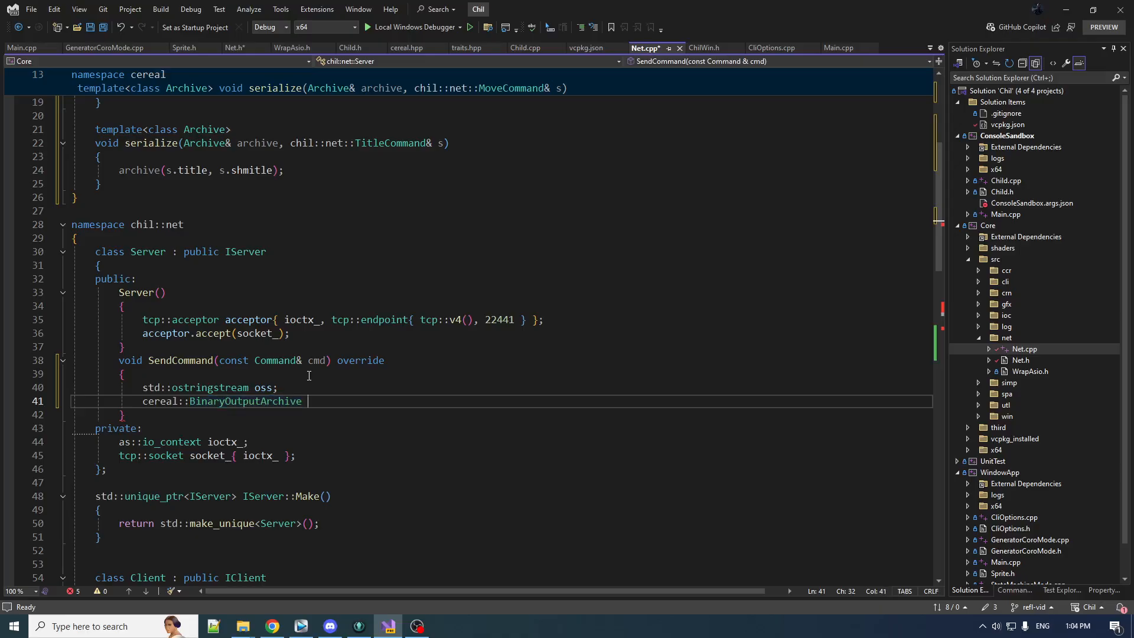
type("ar")
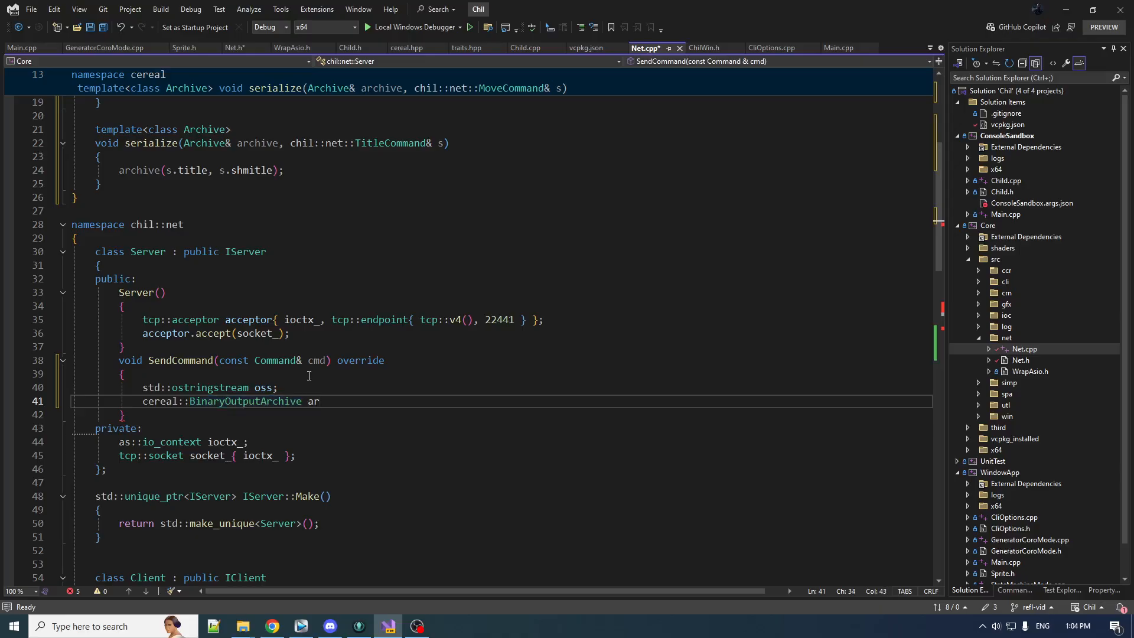
type("chive")
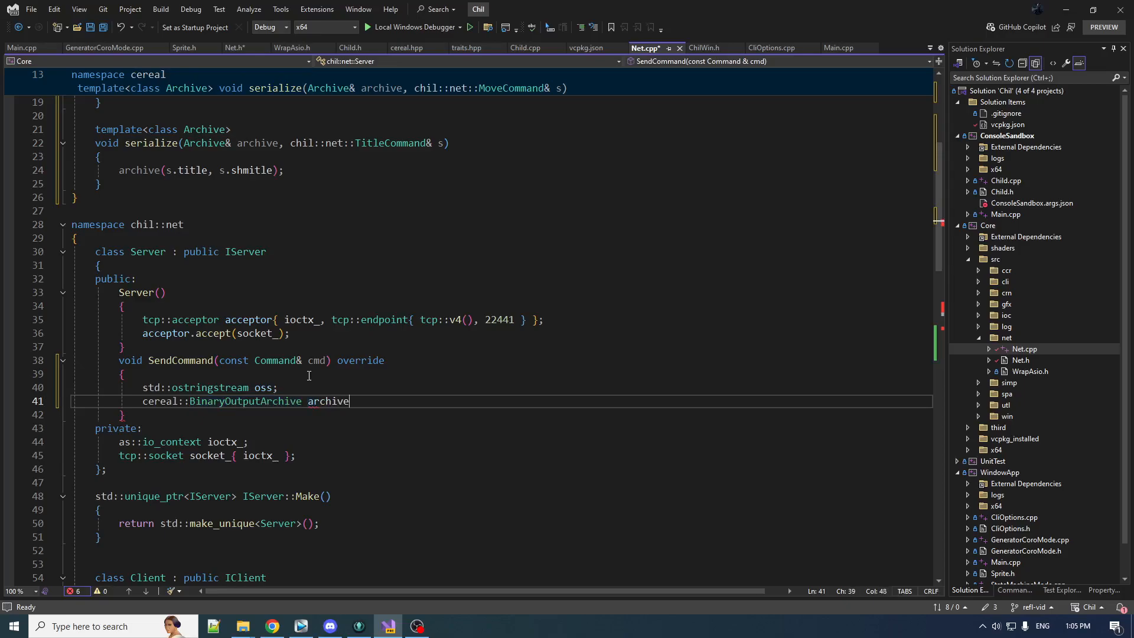
type("()")
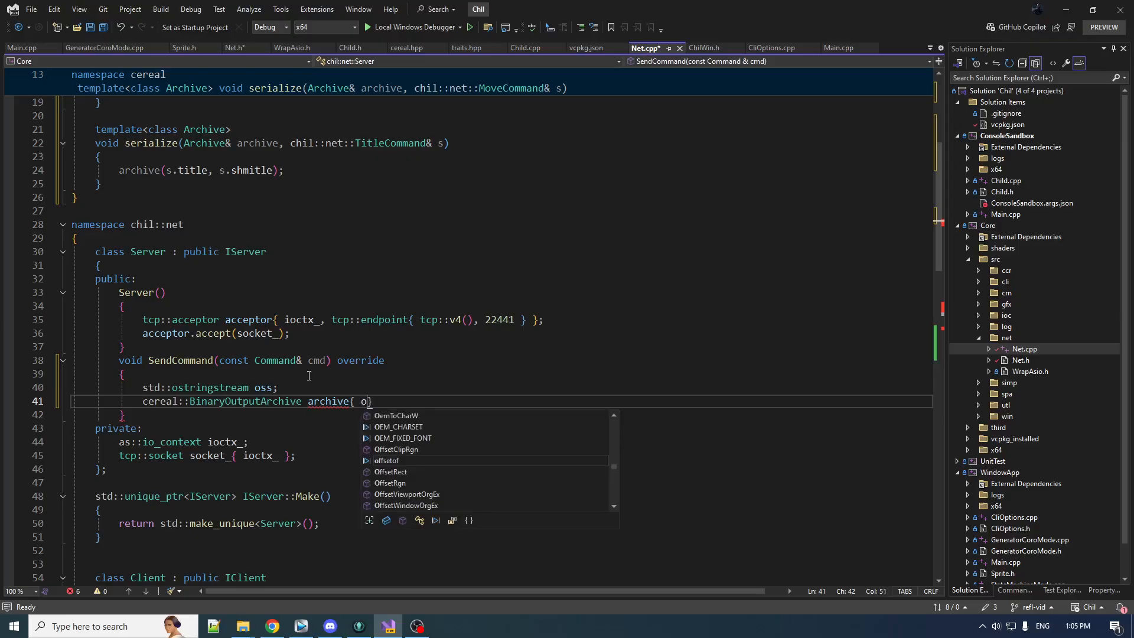
type("ss };")
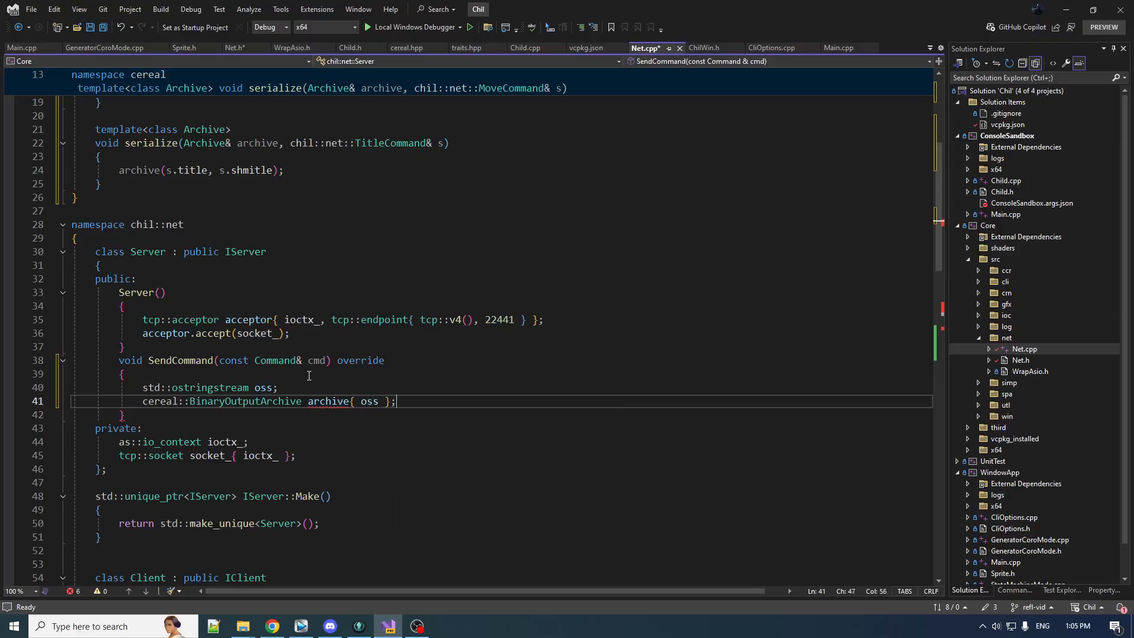
double_click(368, 402)
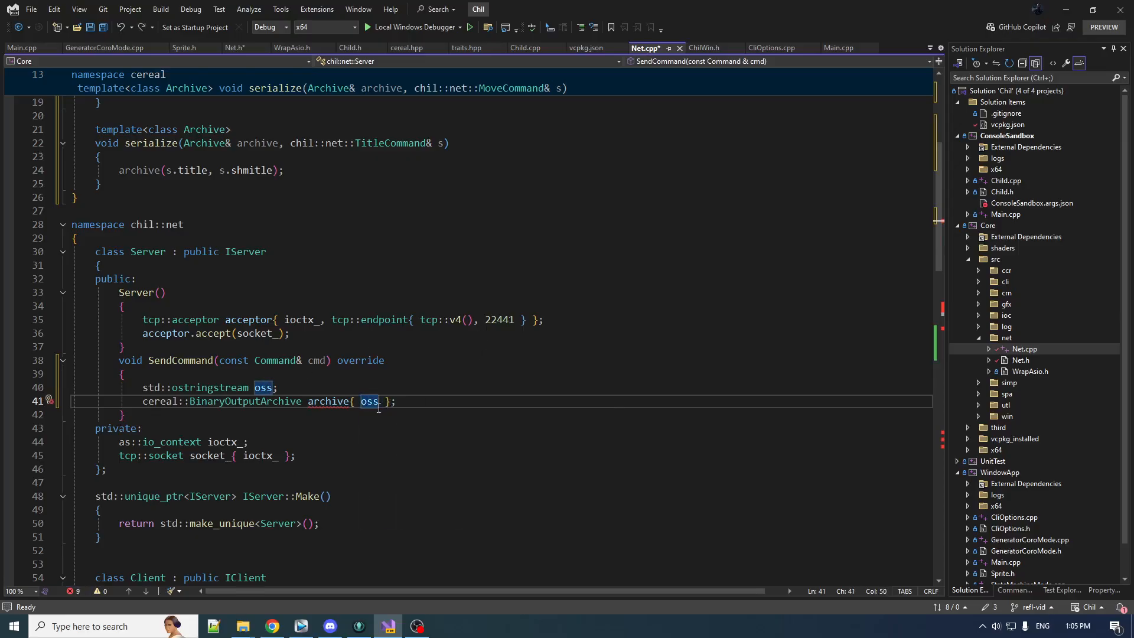
Serialize the command with archive(cmd); after the archive declaration
scroll("up", 3)
type("#include <cereal/archives/binary.hpp>")
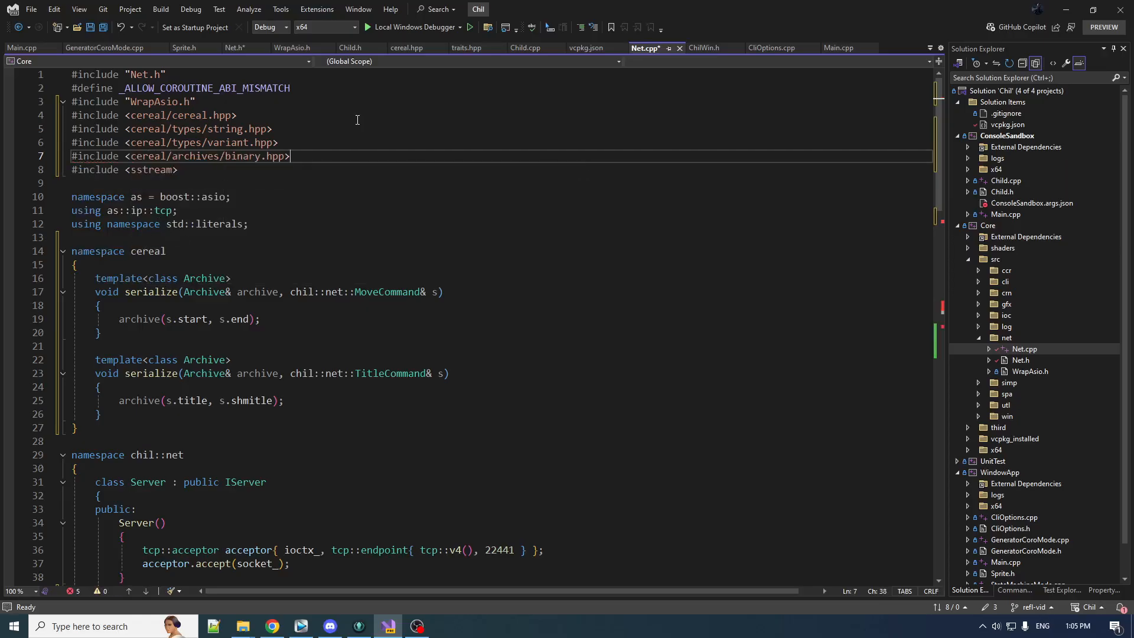
scroll("down", 3)
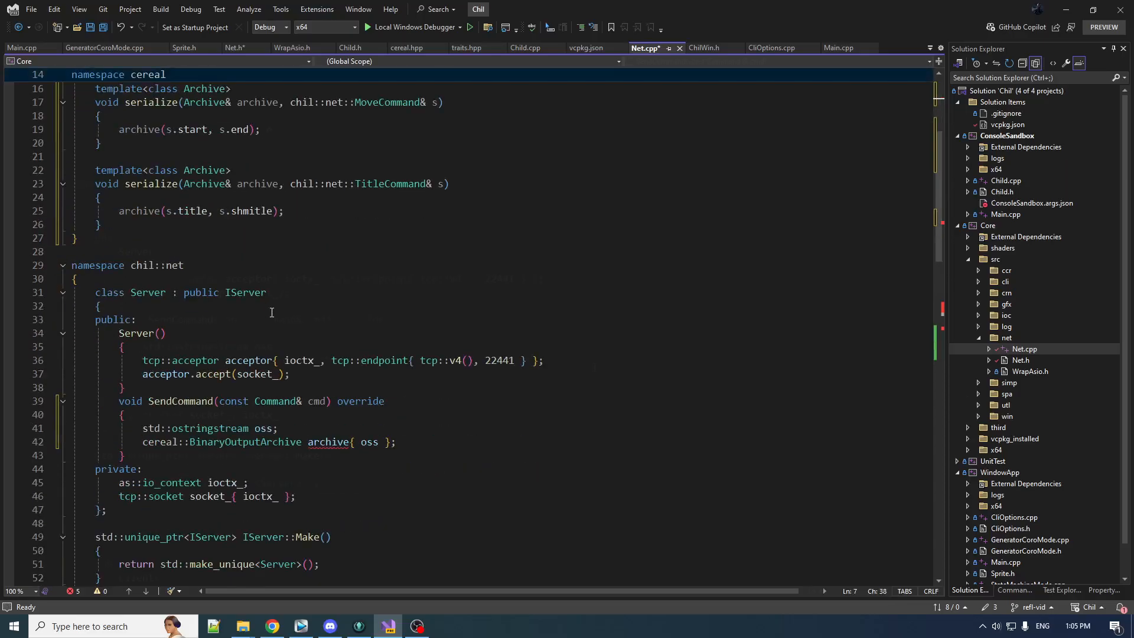
type("archive")
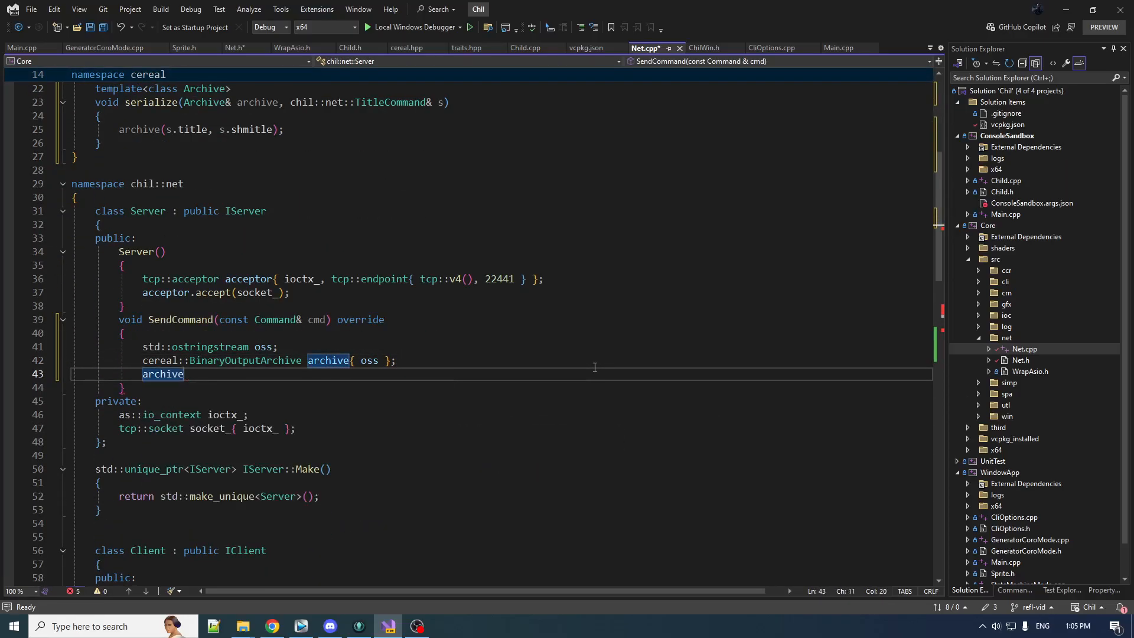
type("()")
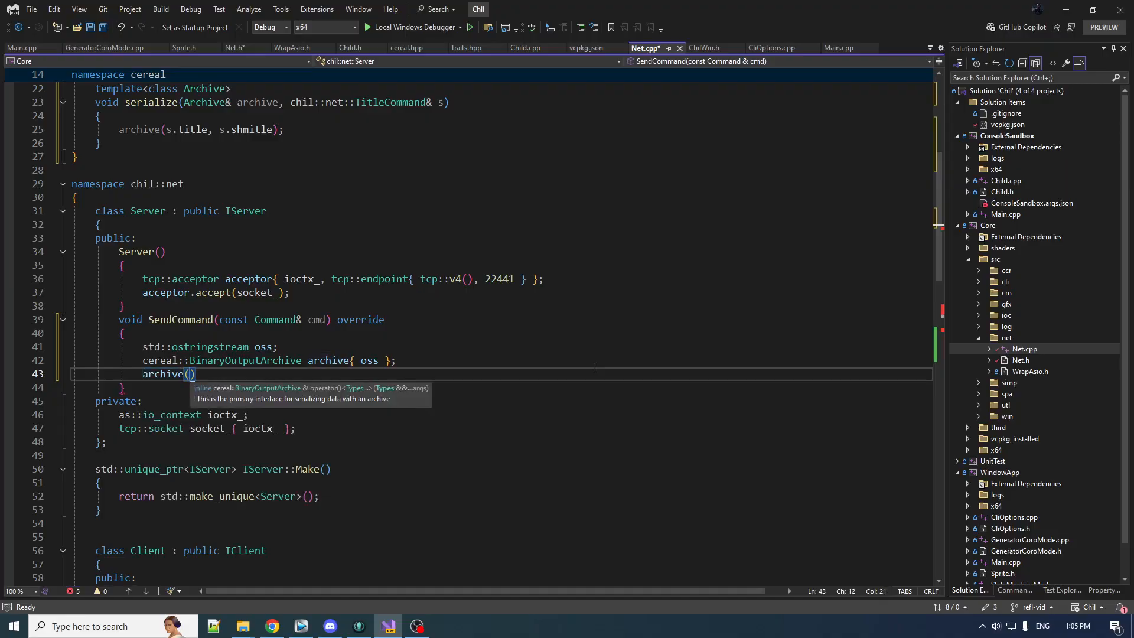
type("cmd")
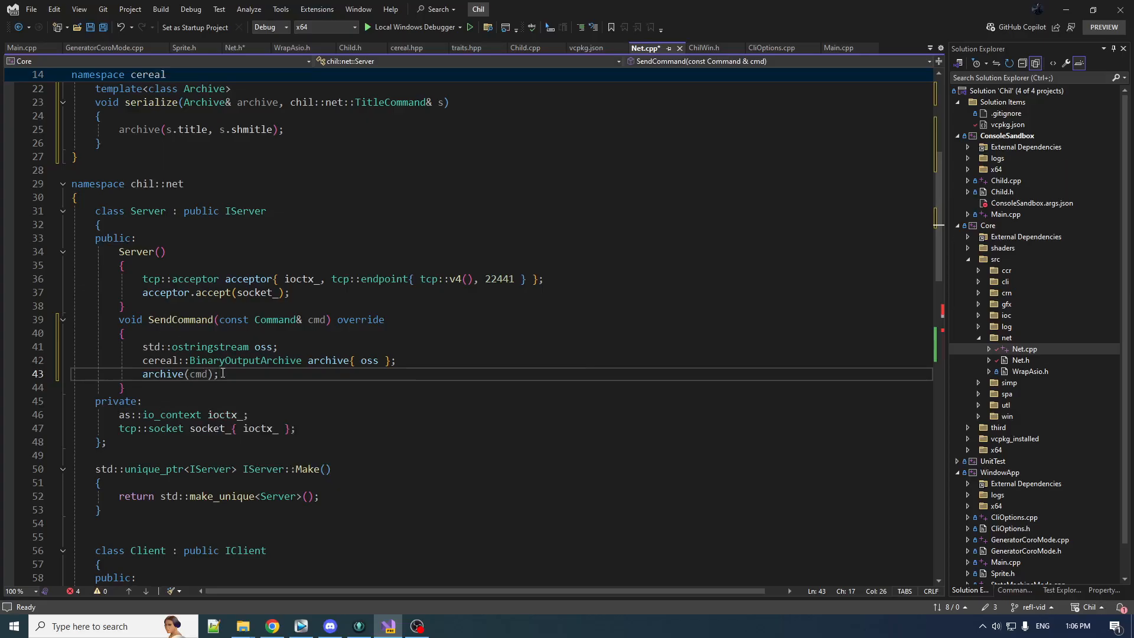
scroll("up", 3)
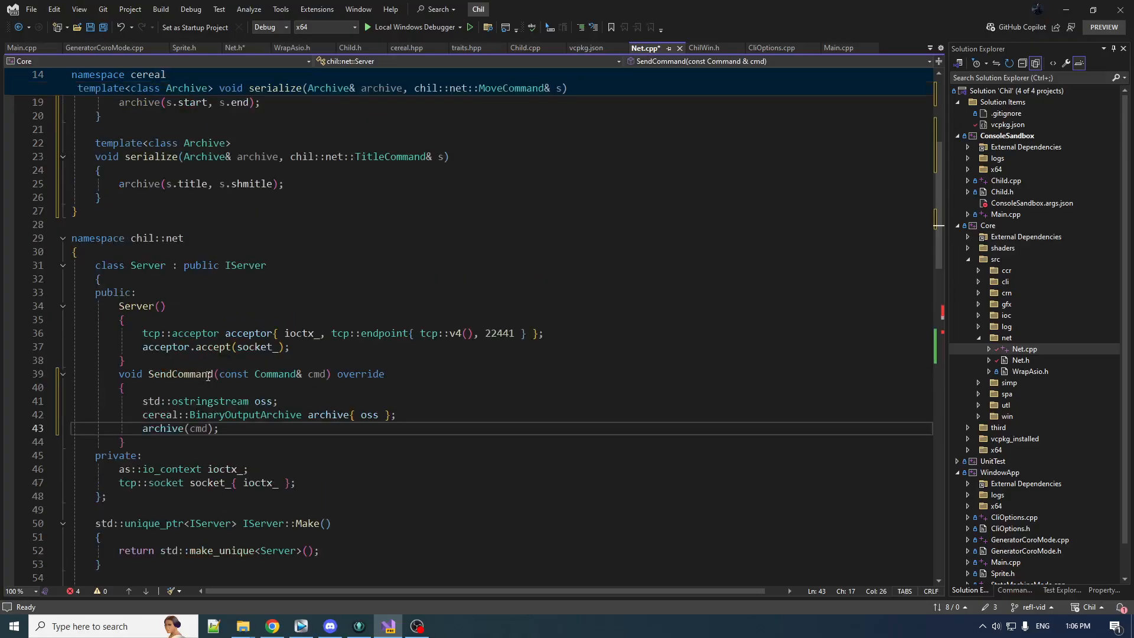
scroll("up", 3)
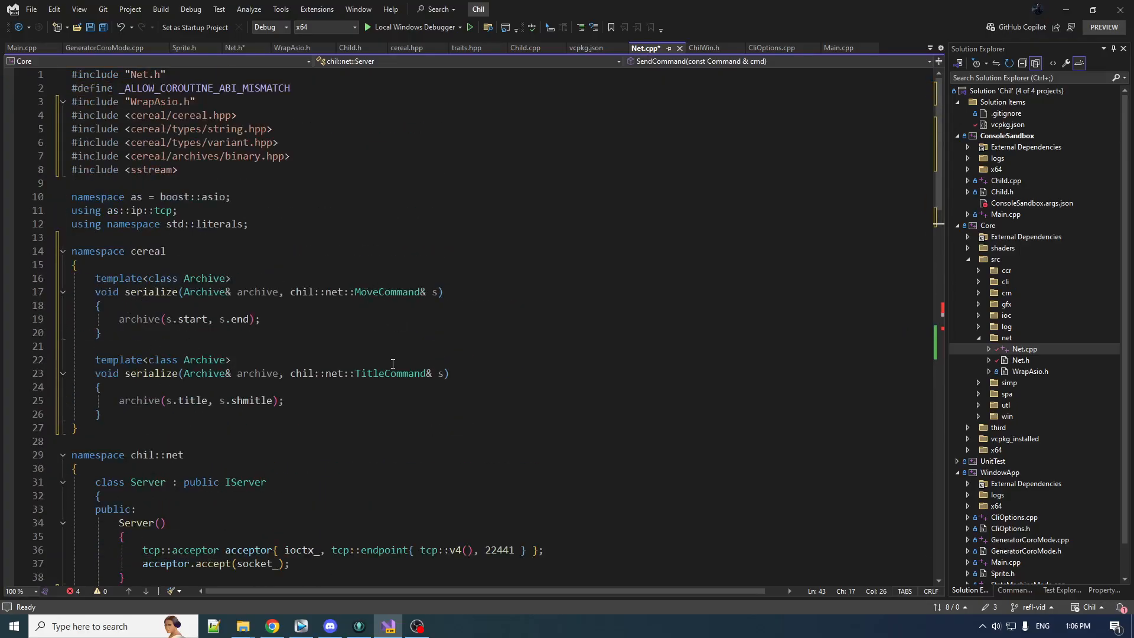
scroll("down", 3)
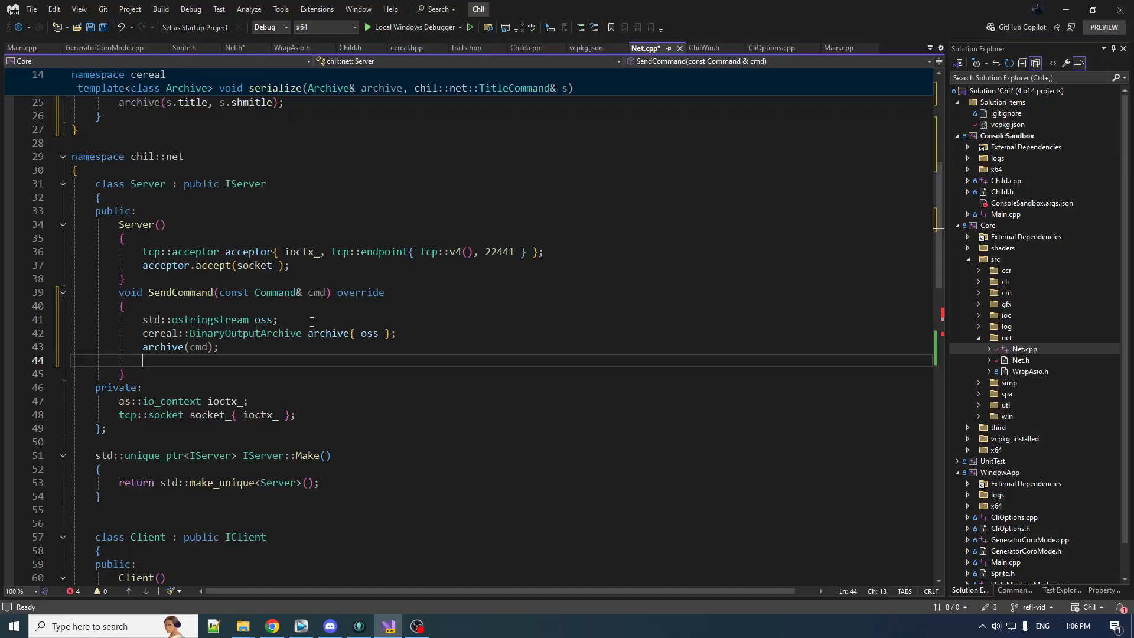
mouse_move(415, 428)
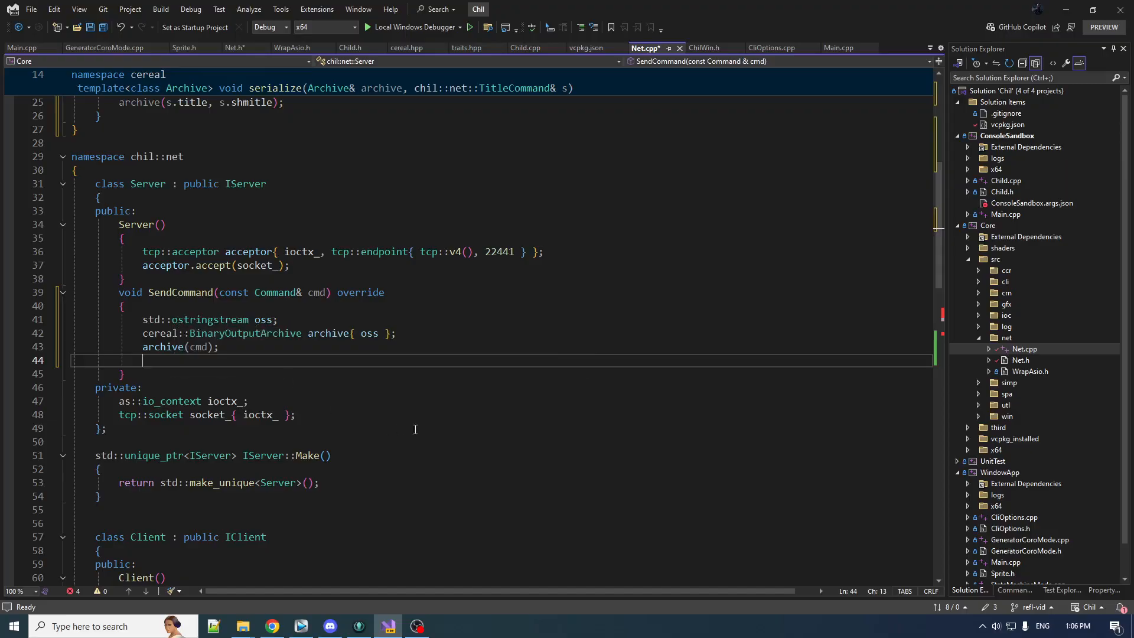
mouse_move(542, 475)
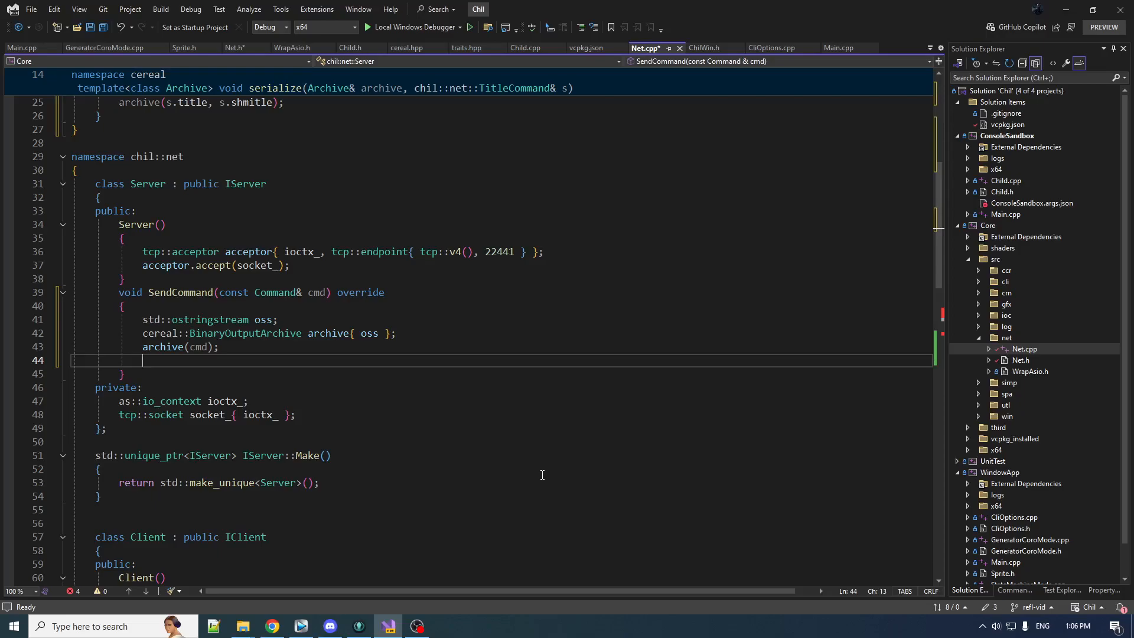
Store oss.str() in const auto buf and compute const auto size = (uint32_t)buf.size()
type("const buf = oss.str(")
type("socket_.send(")
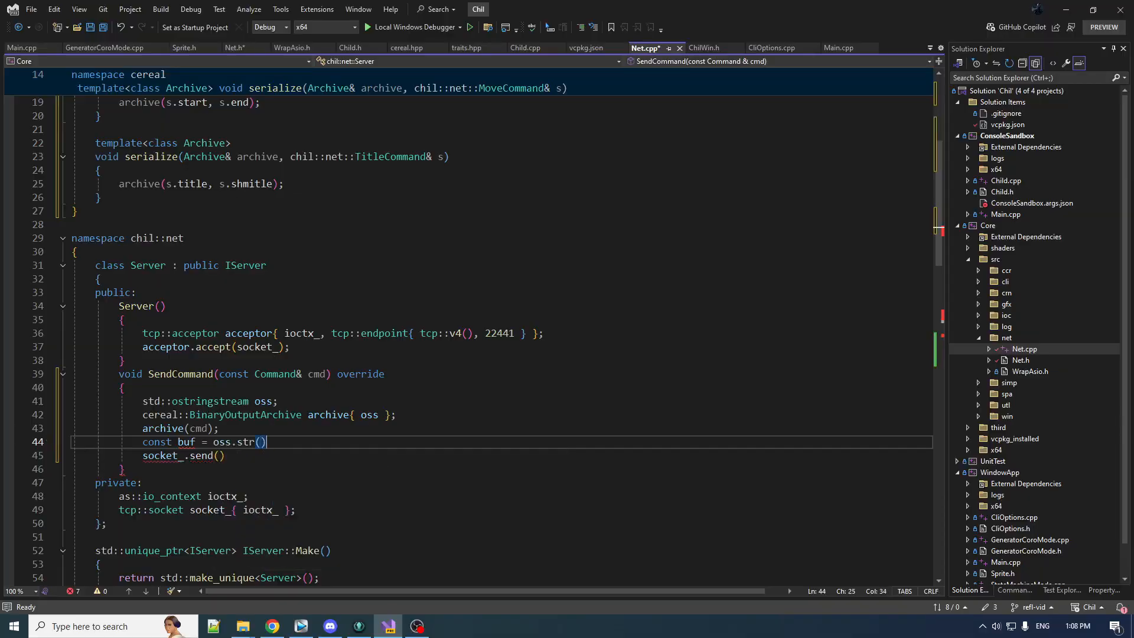
type("const auto size = (uint32_t)")
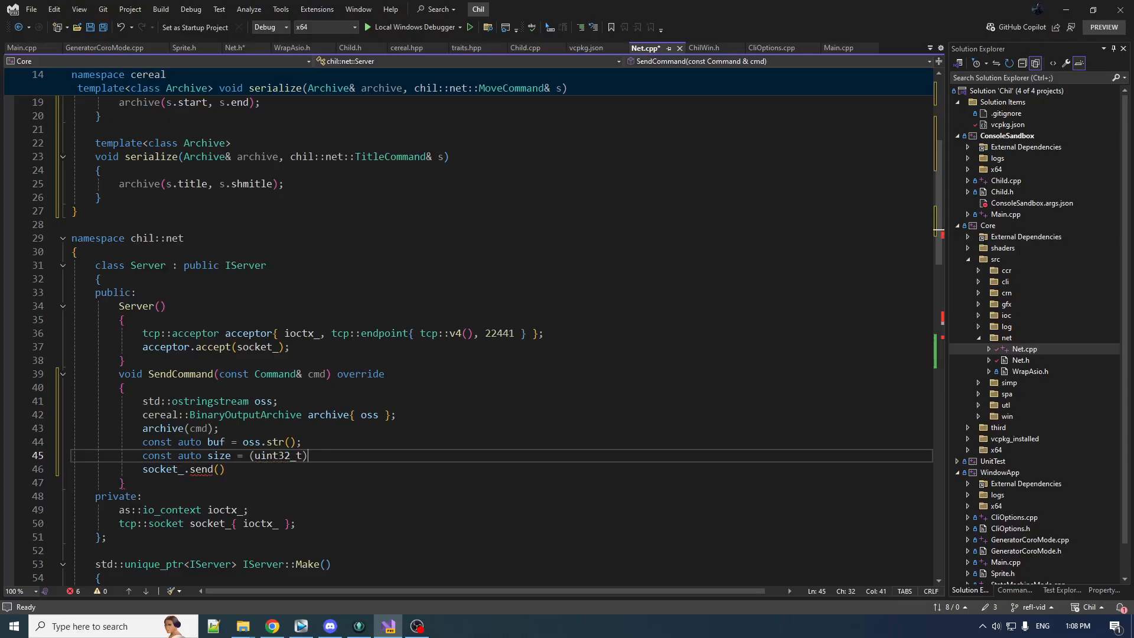
type("buf.size();")
type("socket_.send(as::buffers_begin(buf));")
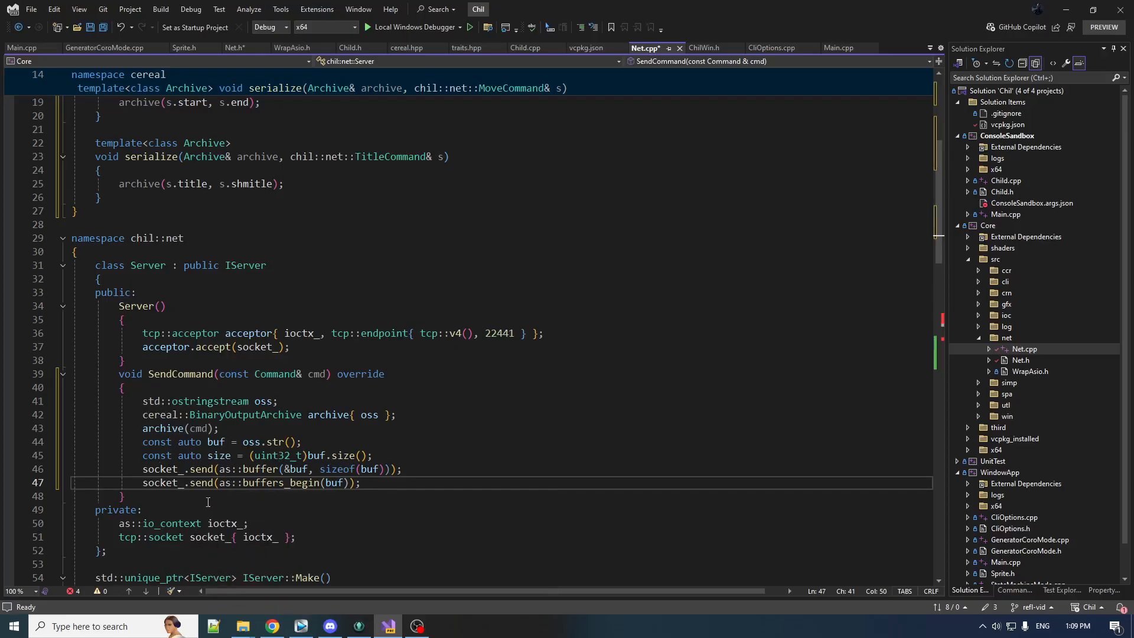
scroll("up", 3)
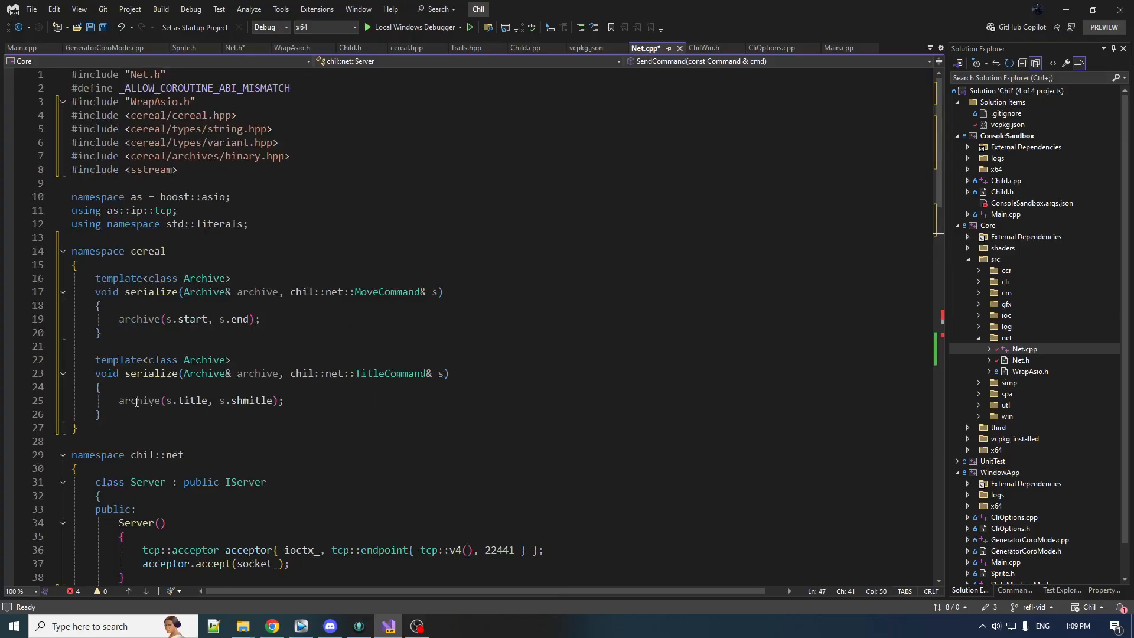
scroll("down", 3)
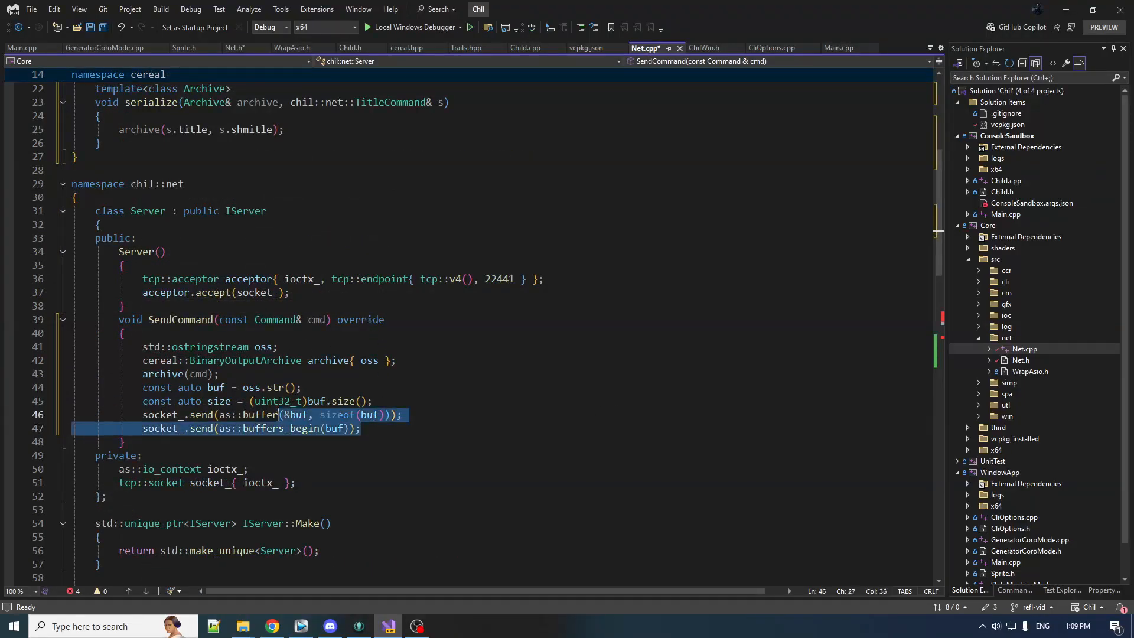
left_click(170, 333)
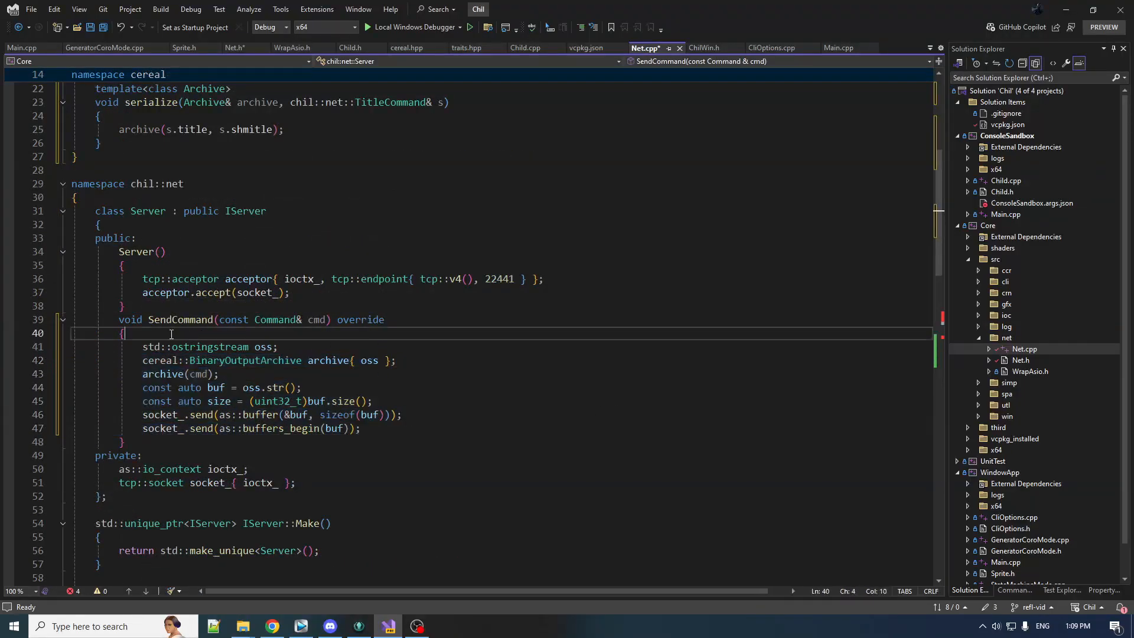
double_click(202, 428)
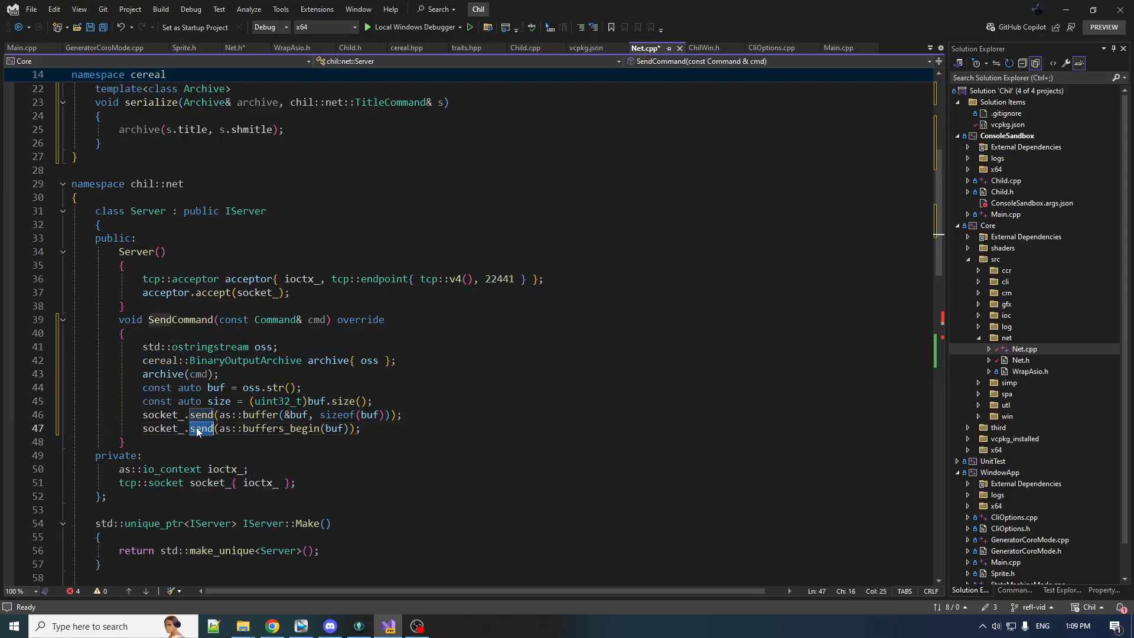
left_click(201, 415)
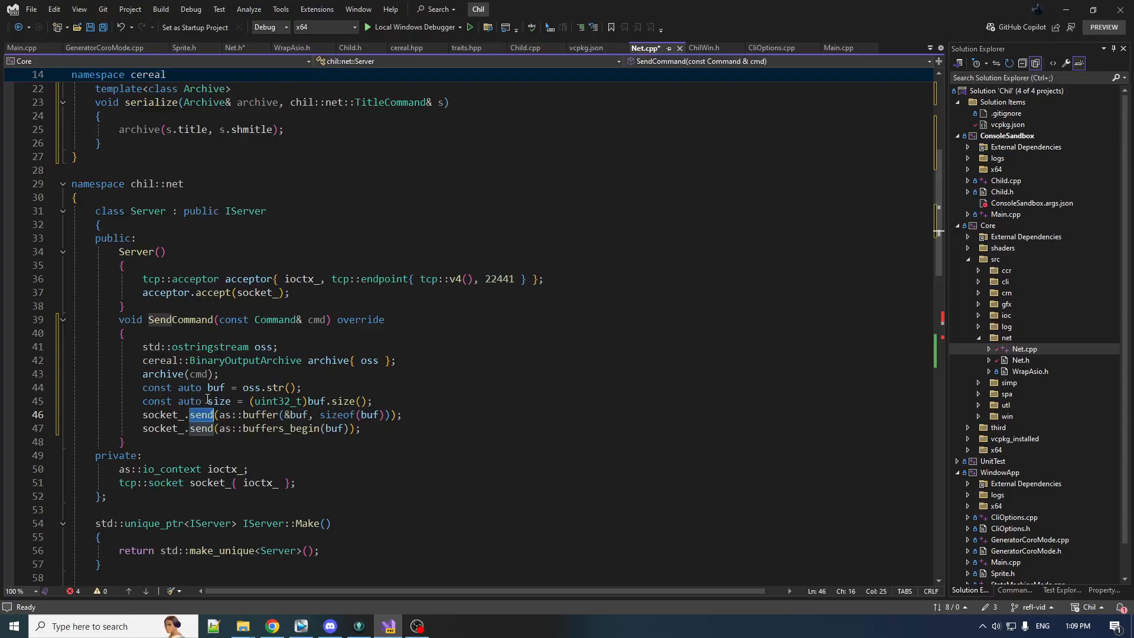
Scroll Net.cpp down to the Client class's private member section
scroll("down", 3)
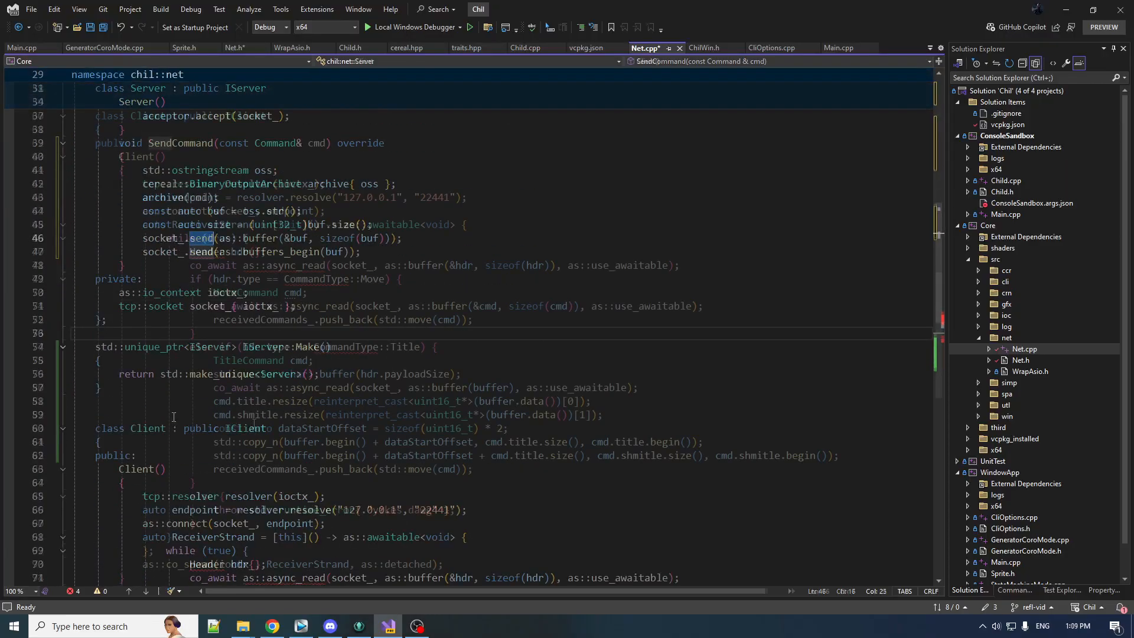
scroll("down", 3)
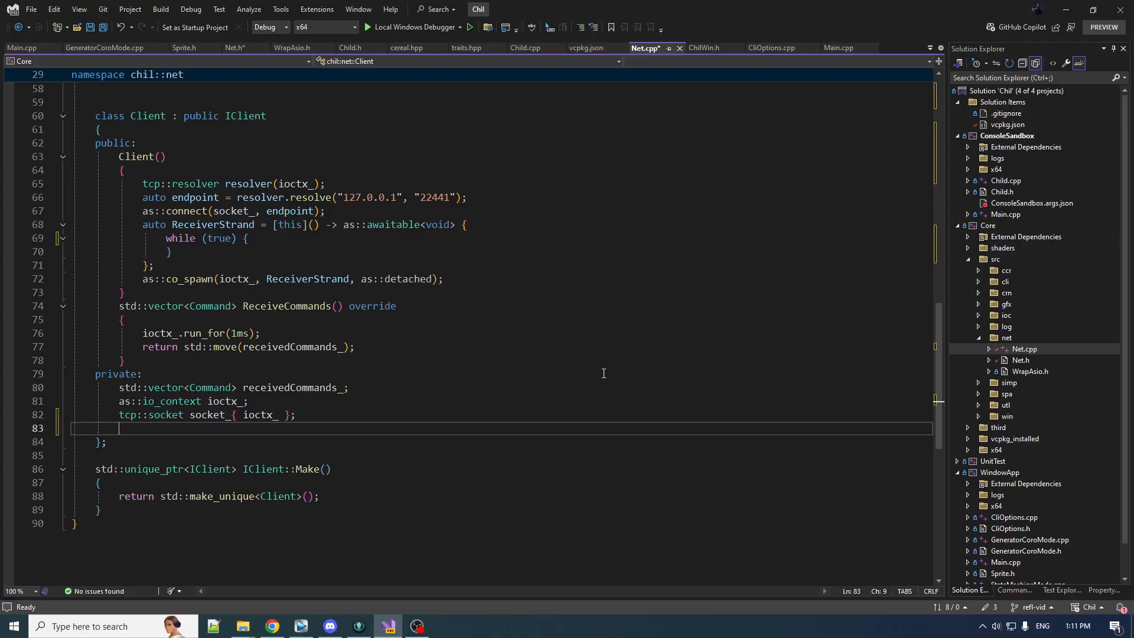
Add a std::istream readStream_ member to the Client's private section
type("as::streambuf")
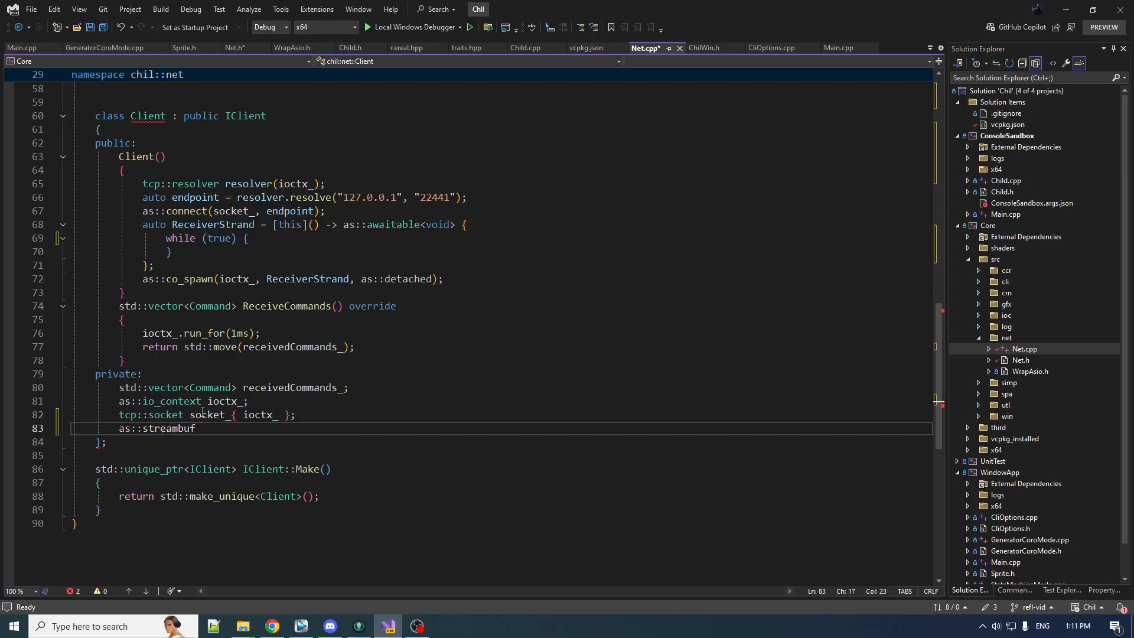
type("readBuf_;")
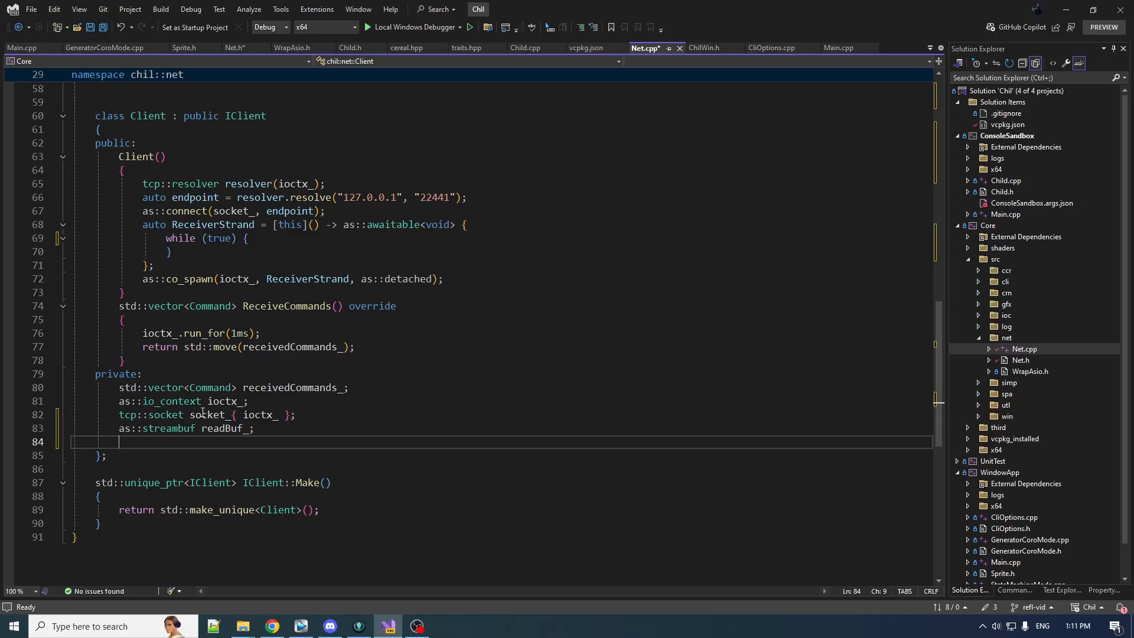
type("std")
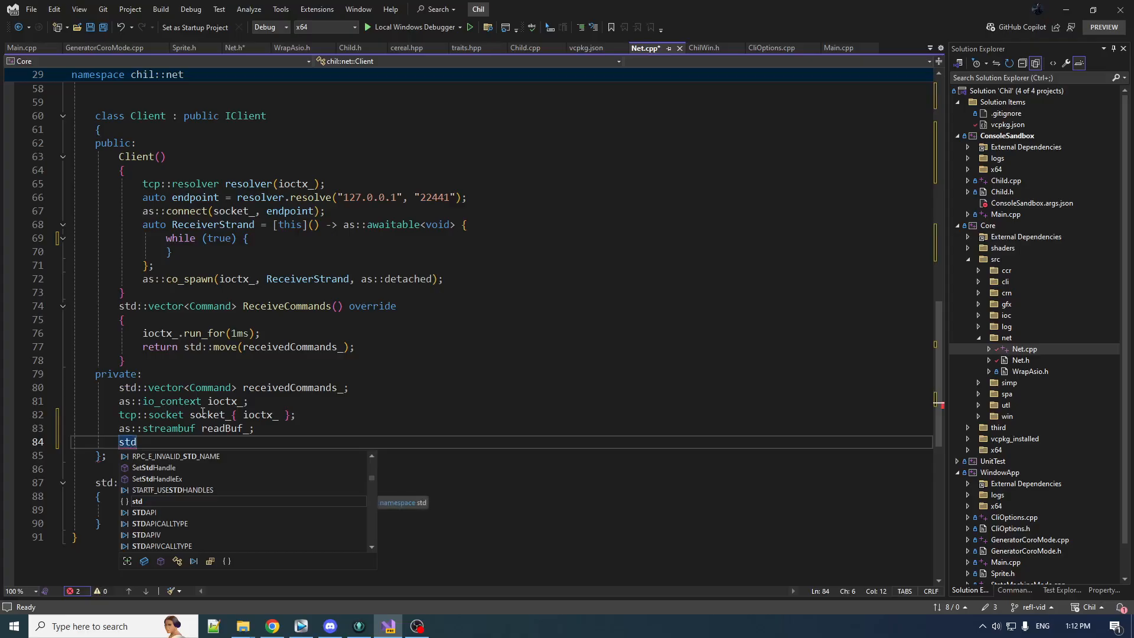
type("::istream")
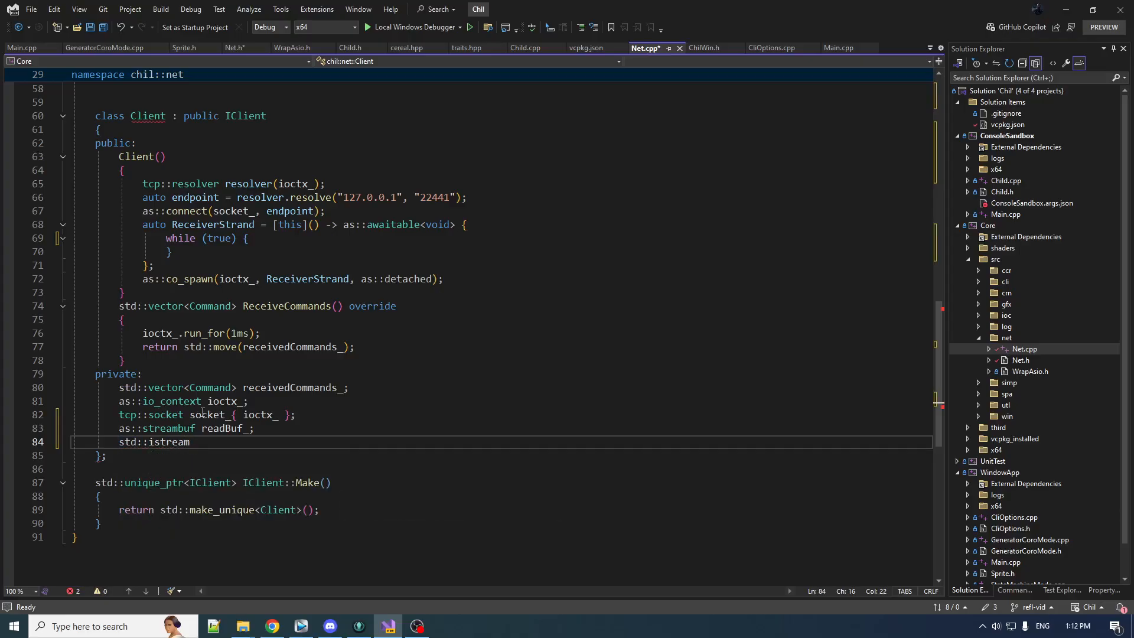
type("readStream")
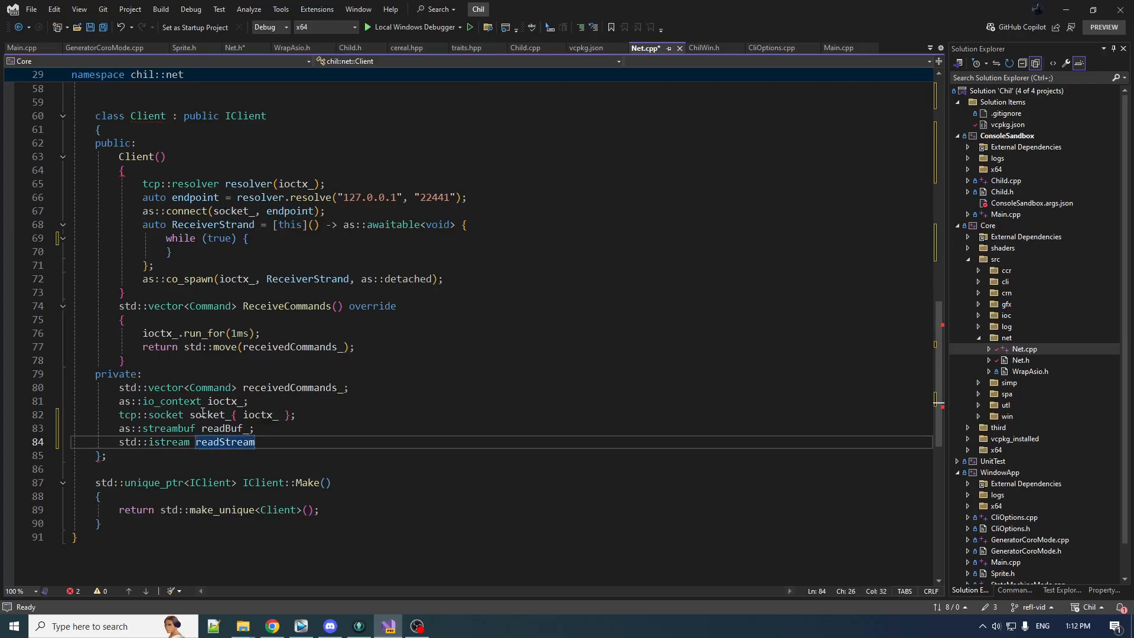
type("_;")
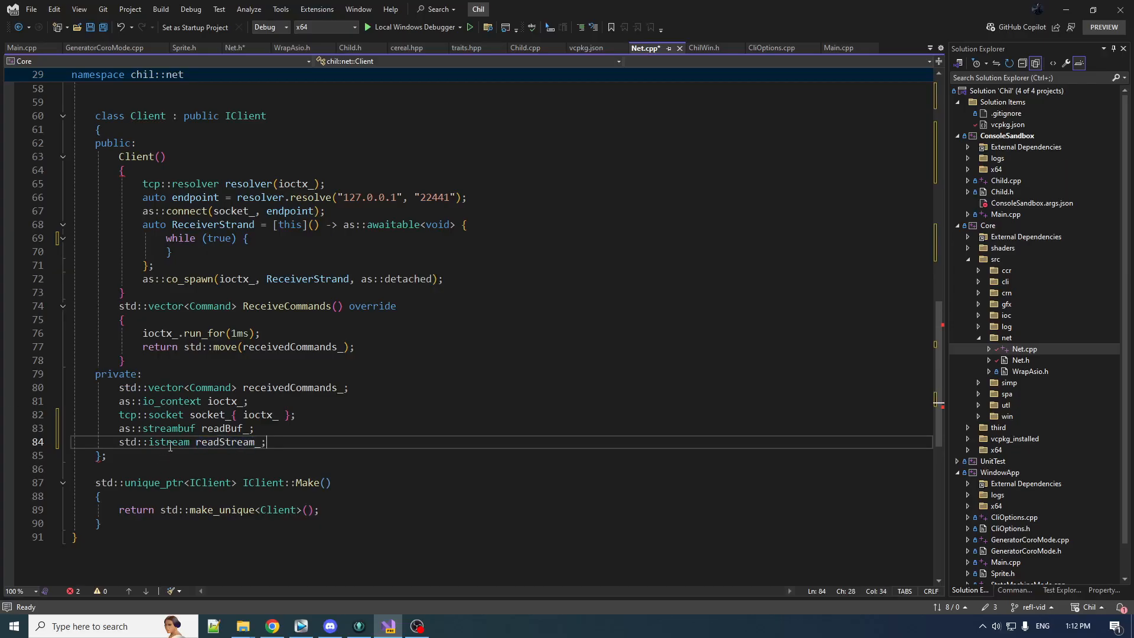
mouse_move(166, 441)
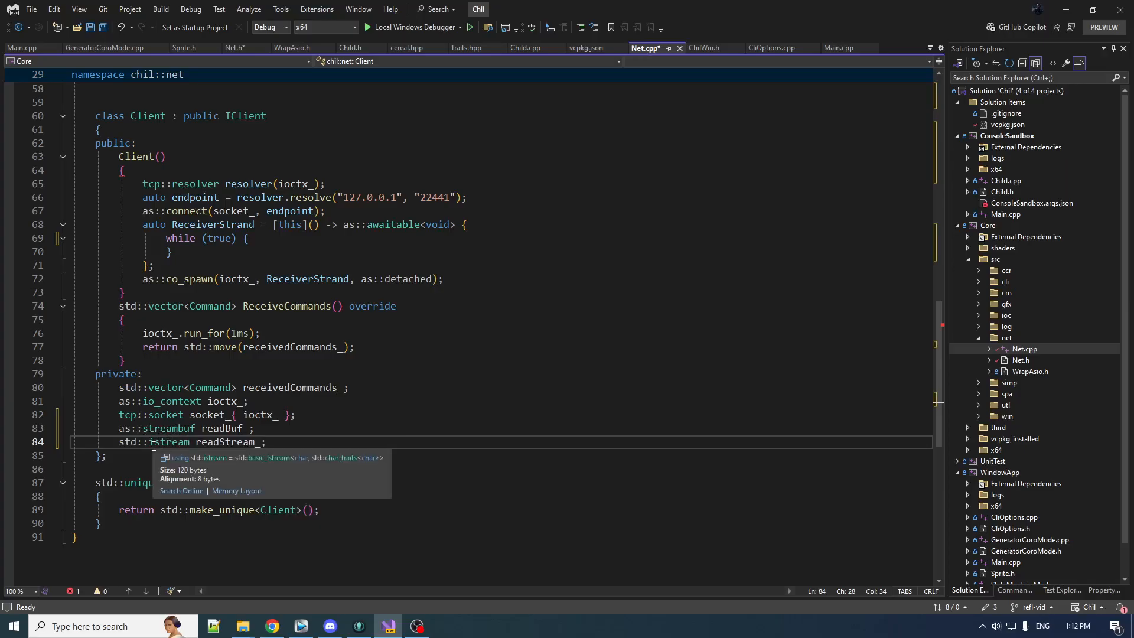
Initialize readStream_ from &readBuf_ and add cereal::BinaryInputArchive readArchive_{ readStream_ }
type("cereal::BinaryInputArchive readArchive_;")
type("{")
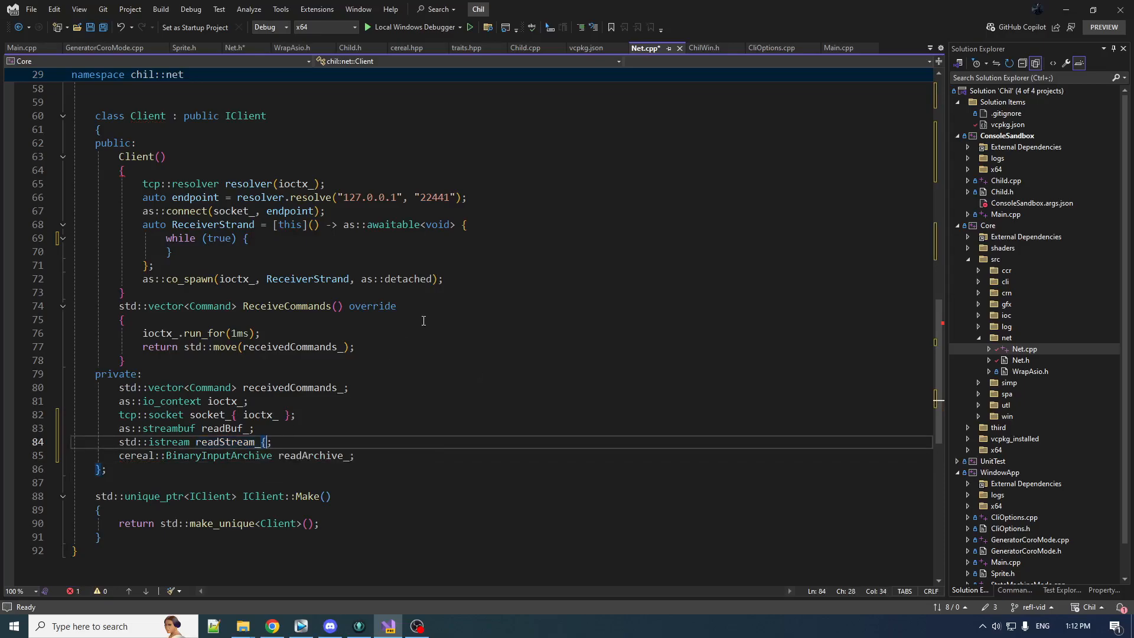
type("&")
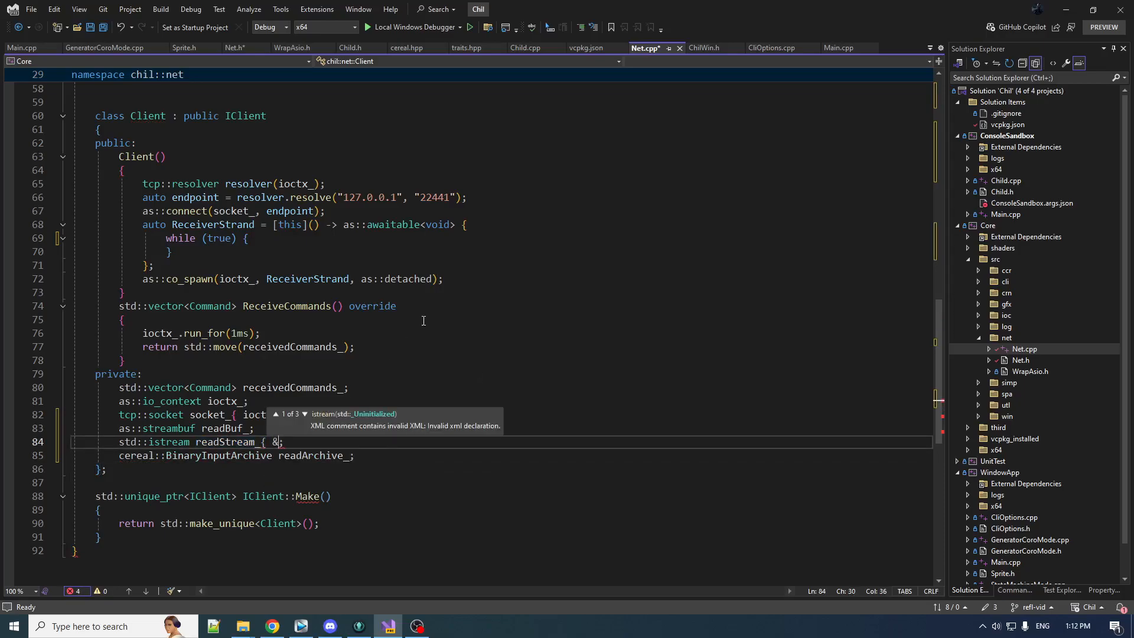
scroll("up", 3)
type("re")
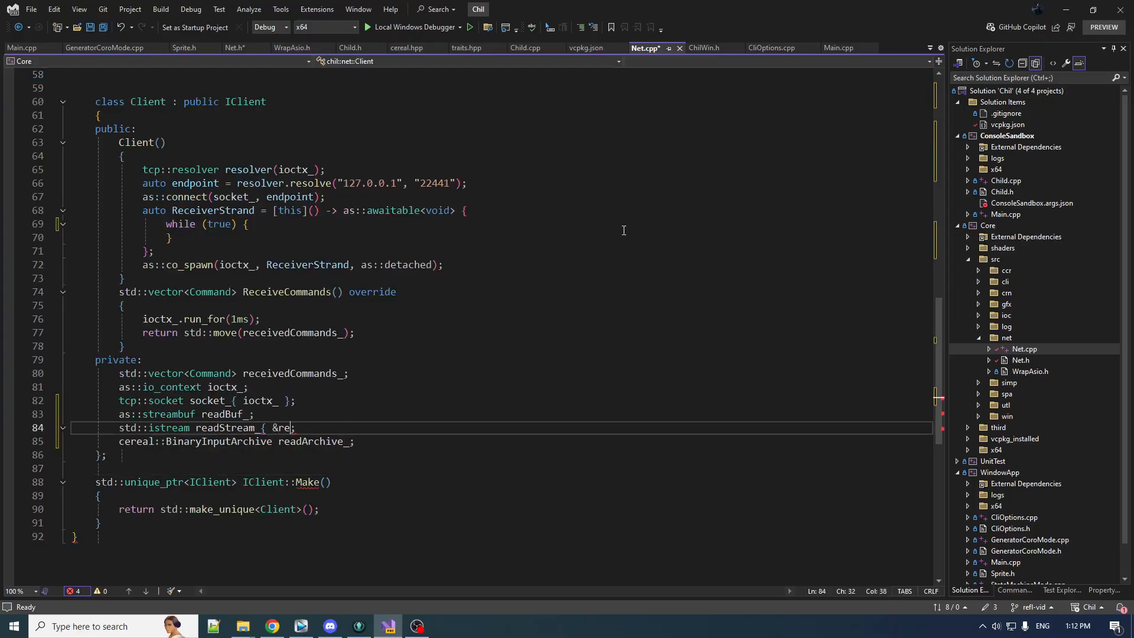
type("adBuf_ }")
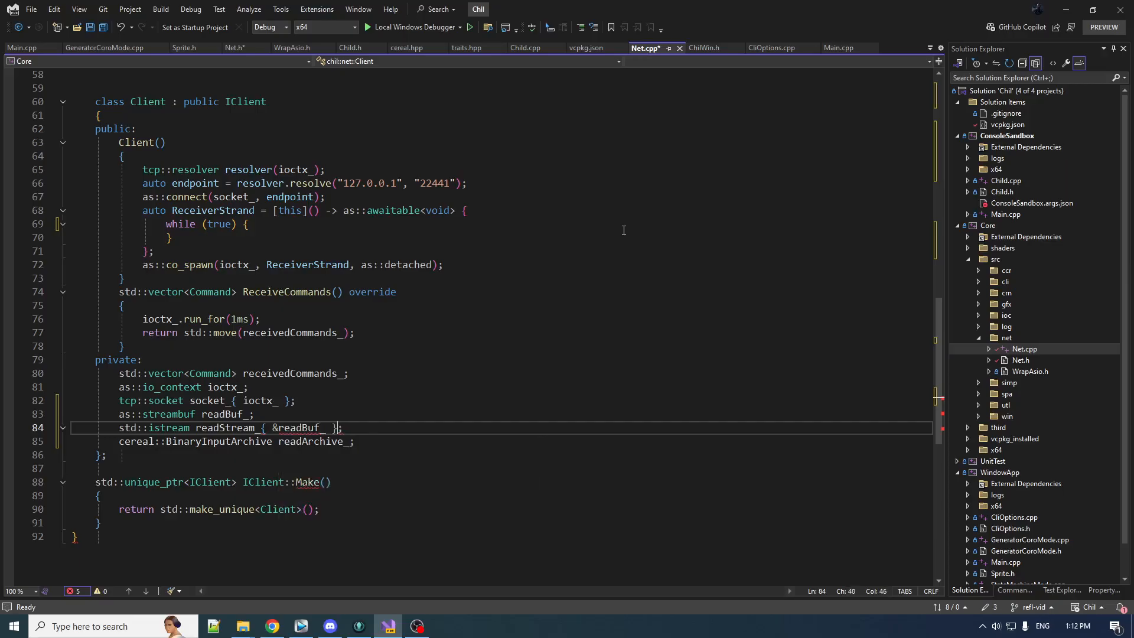
double_click(311, 441)
type("{ ")
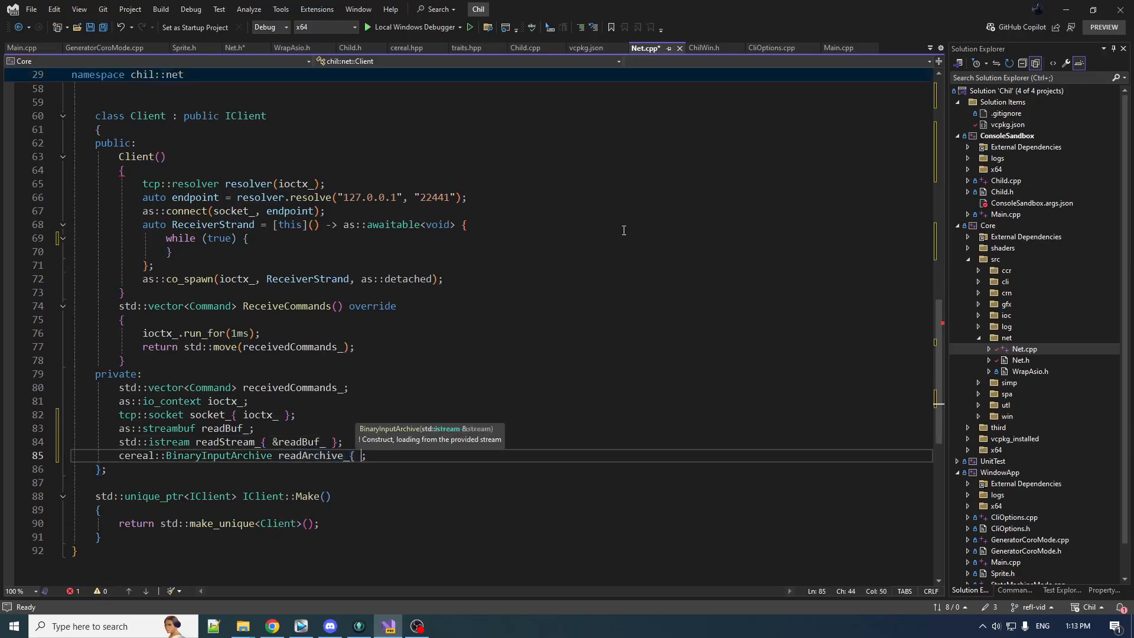
type("readStream_ }")
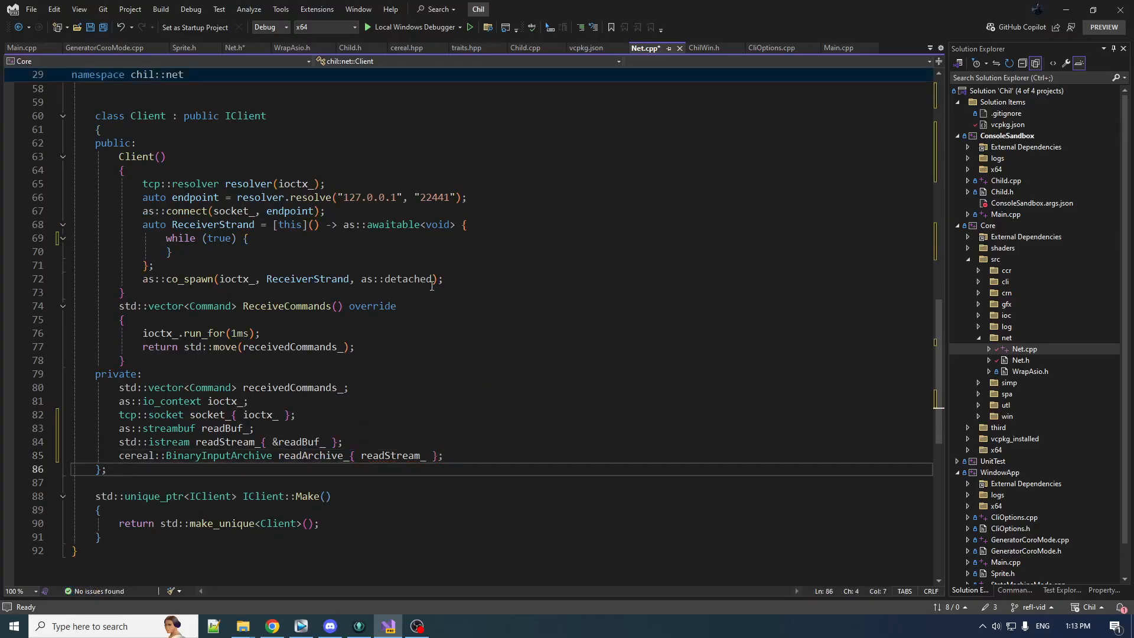
mouse_move(311, 455)
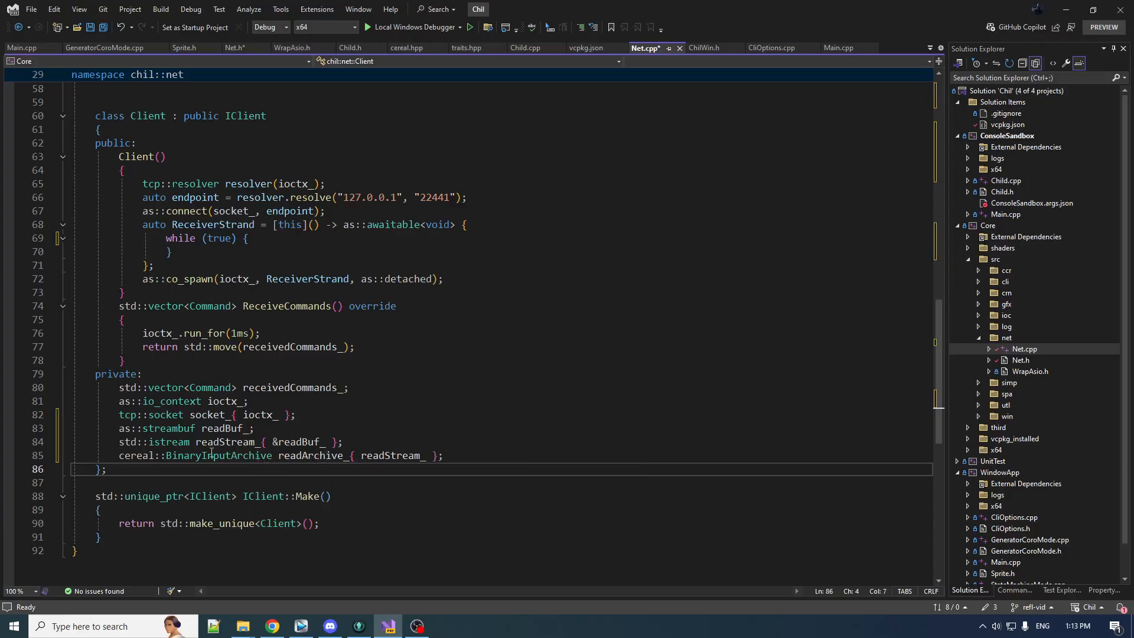
mouse_move(237, 441)
type("u")
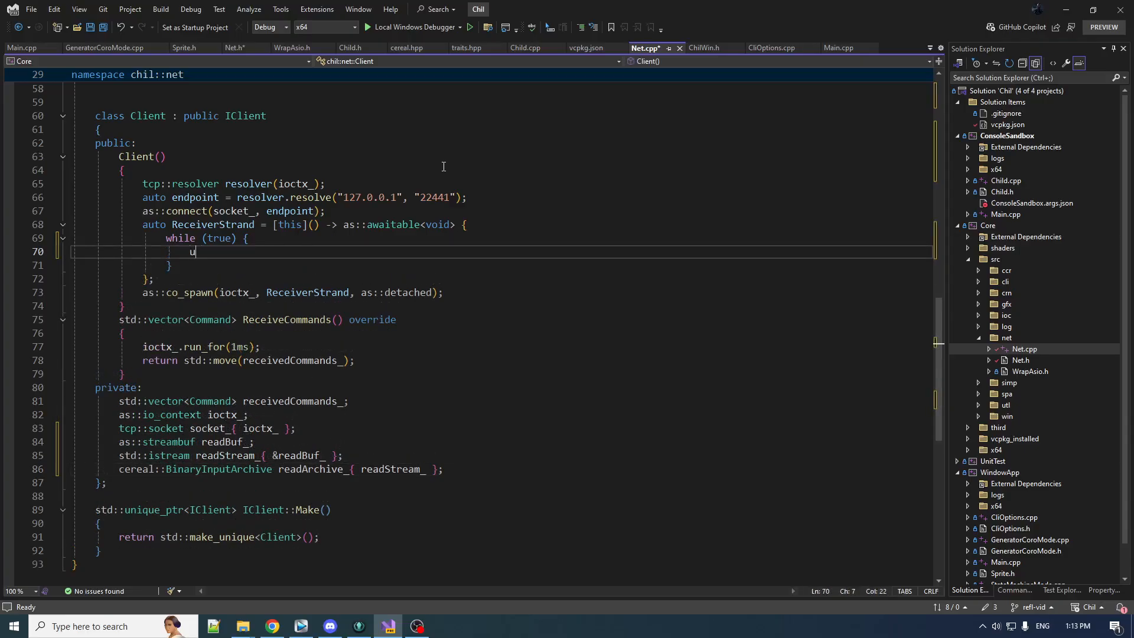
Declare uint32_t payloadSize and co_await async_read of transfer_exactly(sizeof(payloadSize)) into readBuf_
type("int")
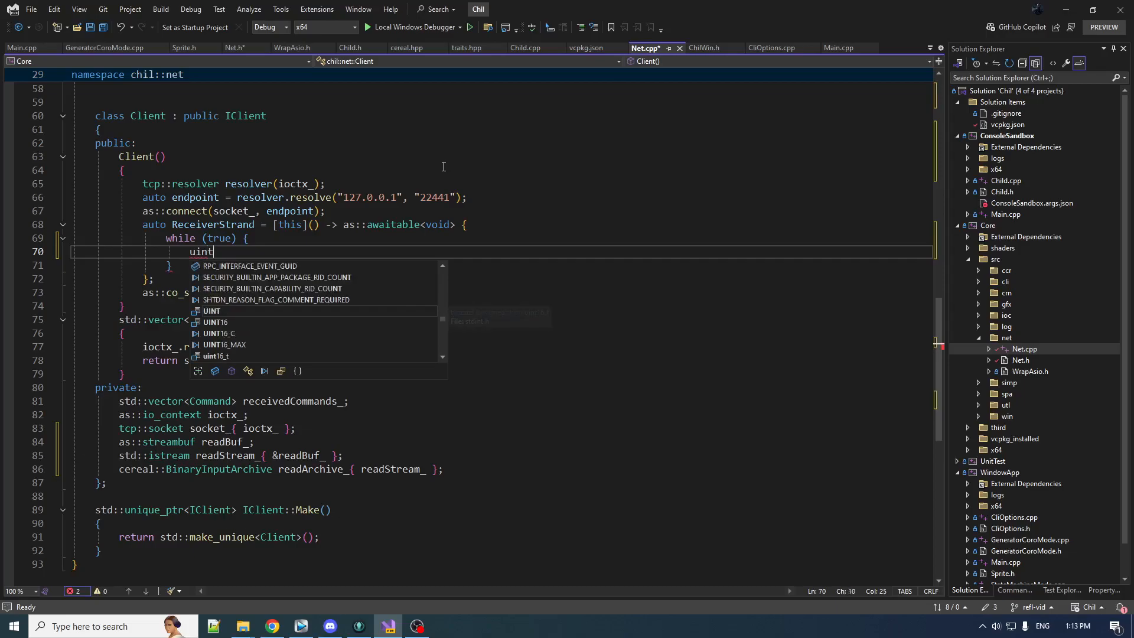
type("32_t p")
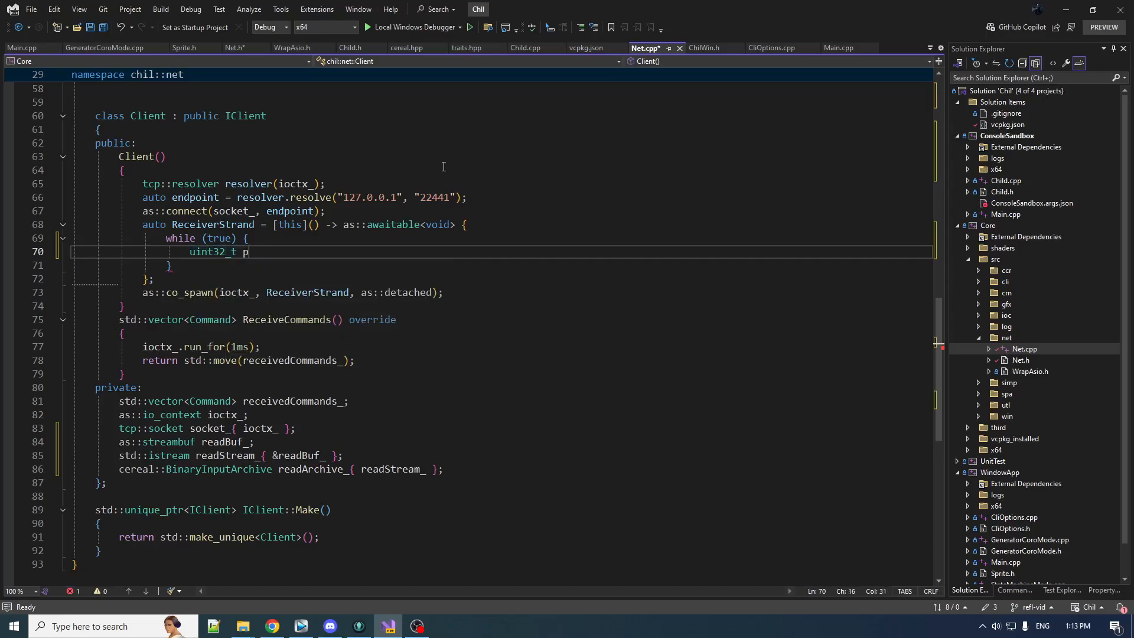
type("ayloadSize;")
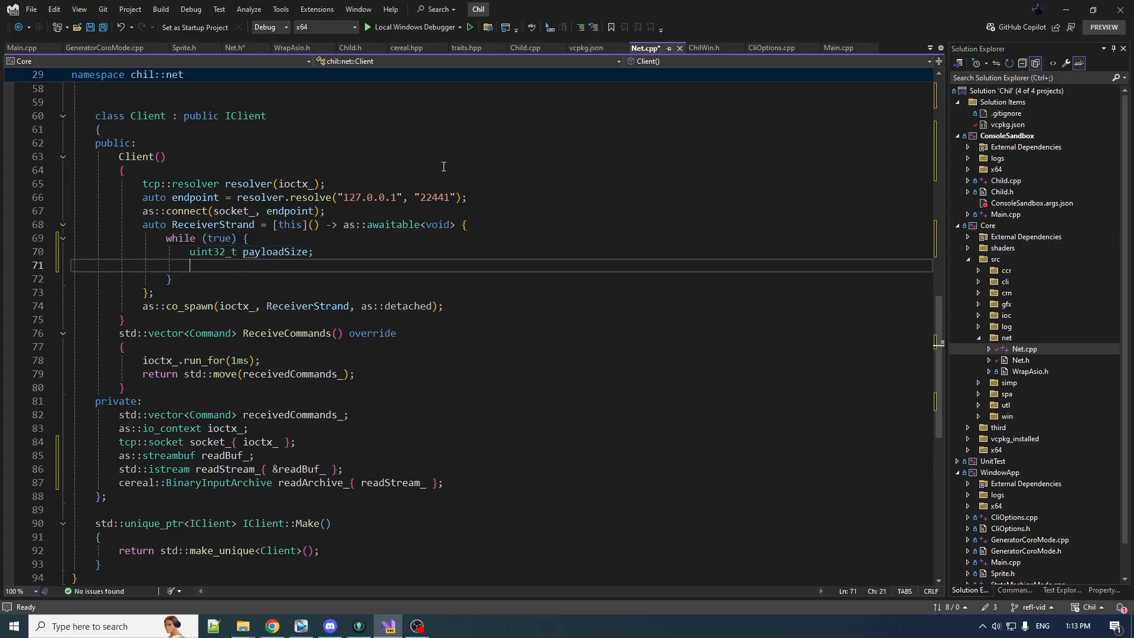
type("co_await as::async_read(socket_, readBuf_, as::transfer_exactly(sizeof(payloadSize)), as::use_awaitable);")
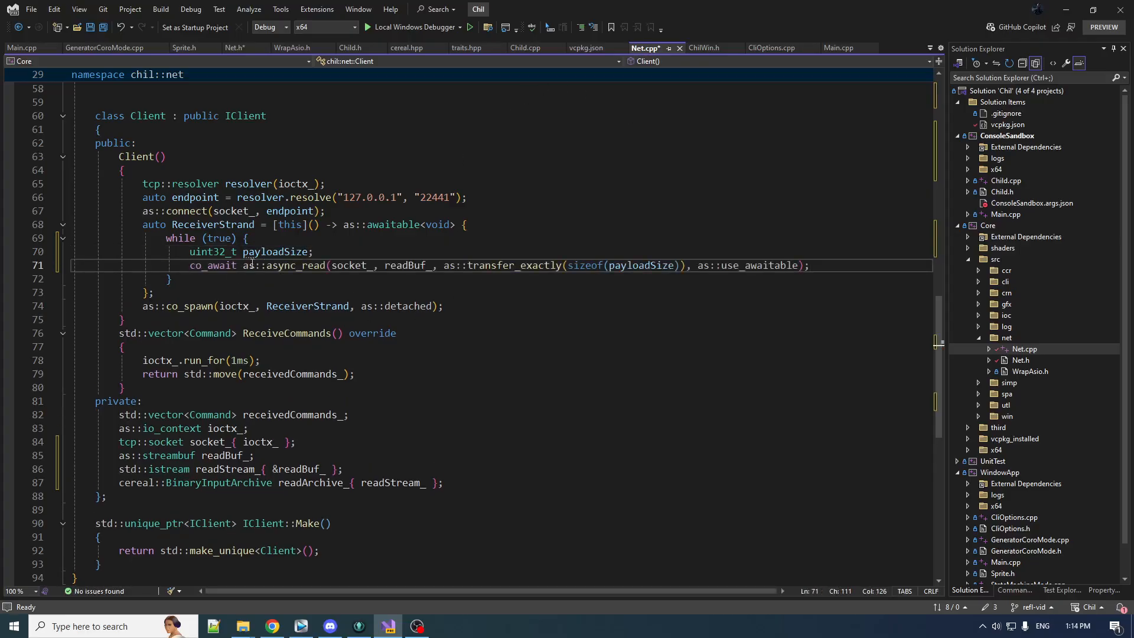
mouse_move(409, 265)
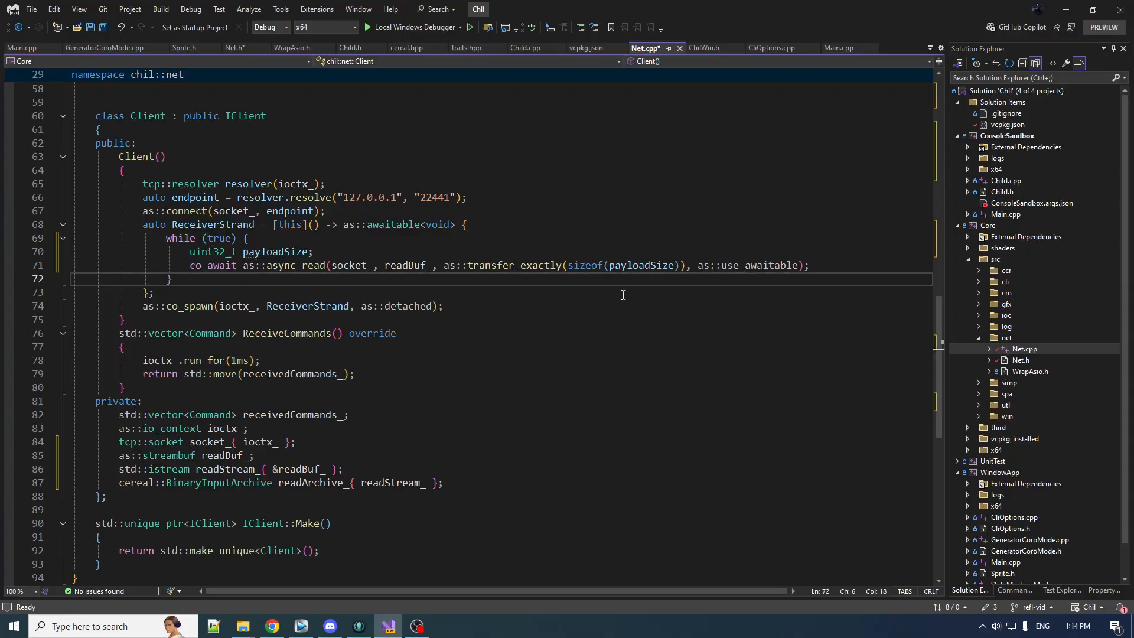
mouse_move(891, 278)
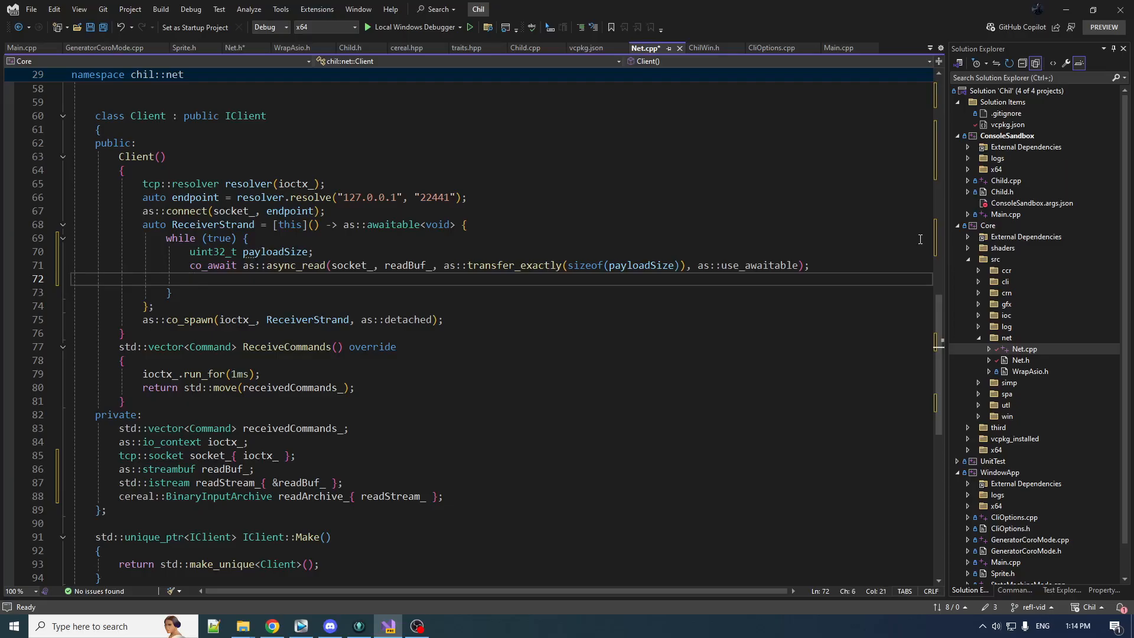
Read payloadSize out of readStream_ as a uint32_t after the size read
type("readStream_.")
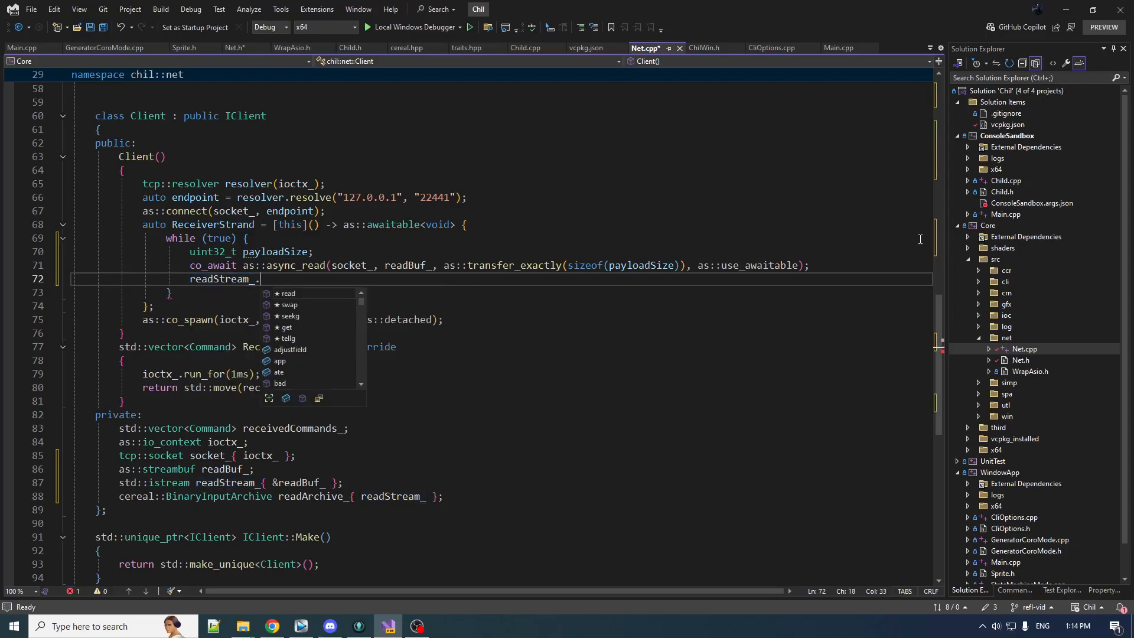
mouse_move(287, 293)
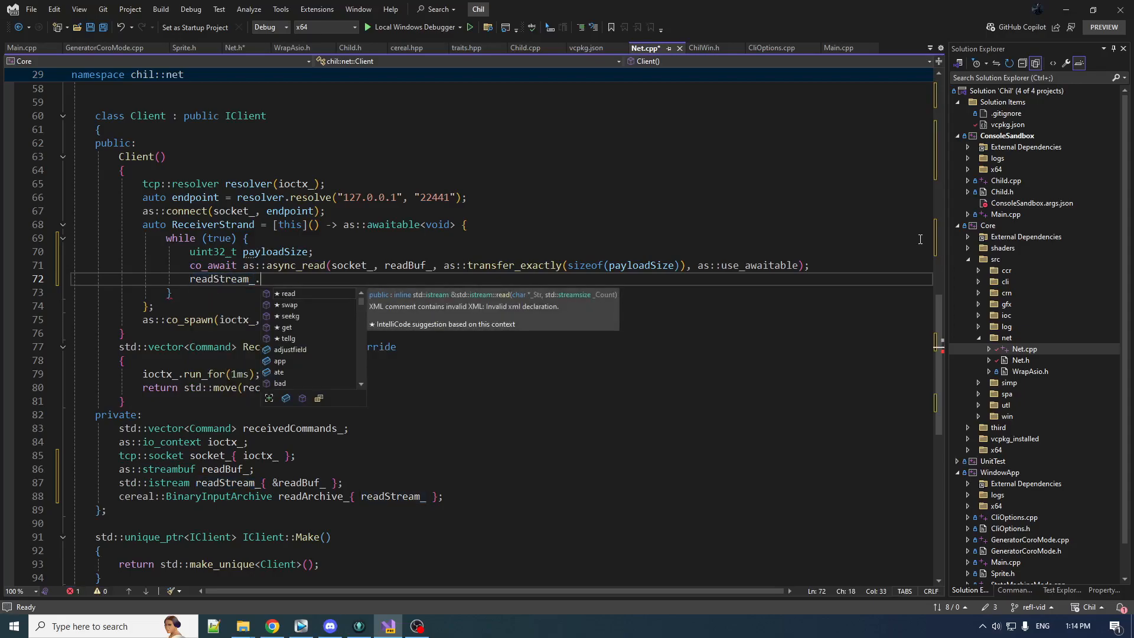
type("rea")
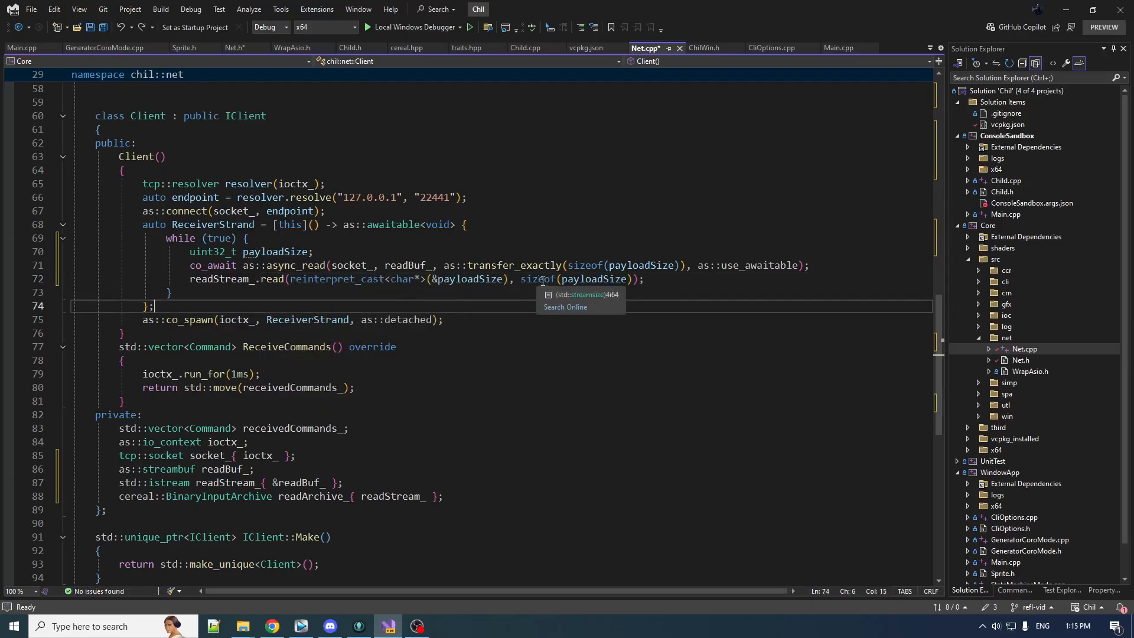
double_click(211, 251)
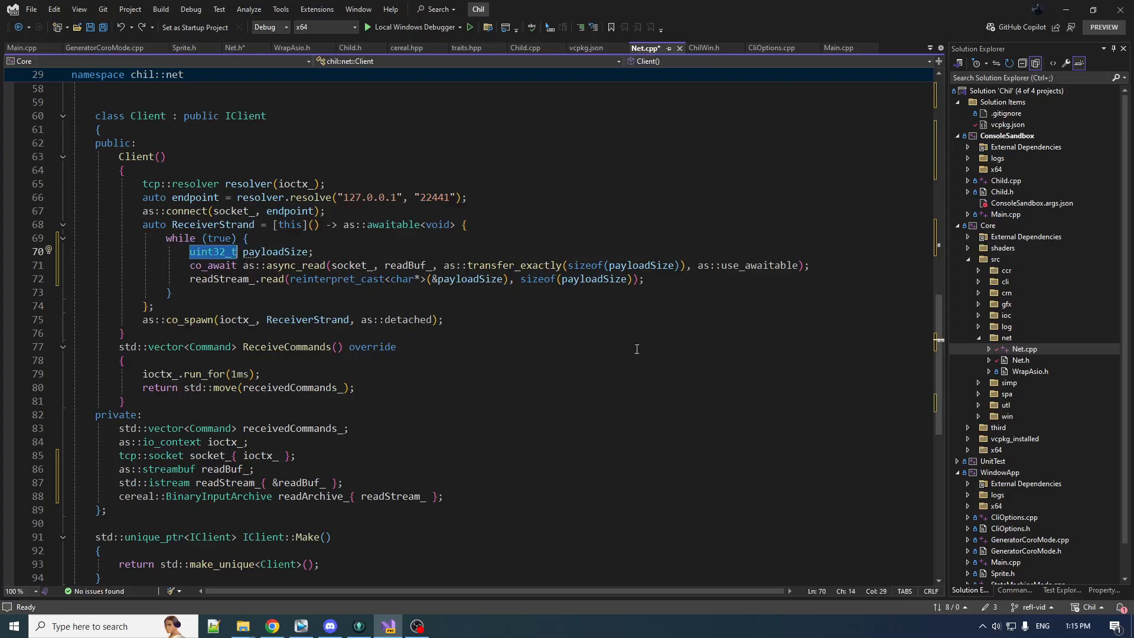
key("enter")
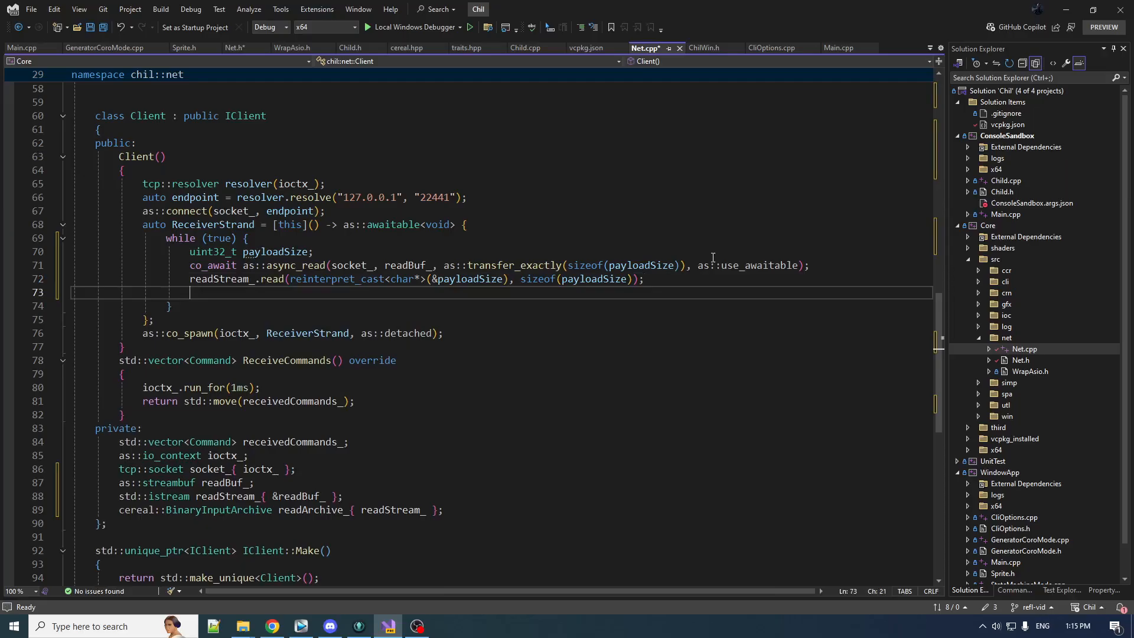
Await reading payloadSize bytes, emplace a new received command and deserialize it with readArchive_
type("co_await as::async_read(socket_, readBuf_, as::transfer_exactly(payloadSize), as::use_awaitable);")
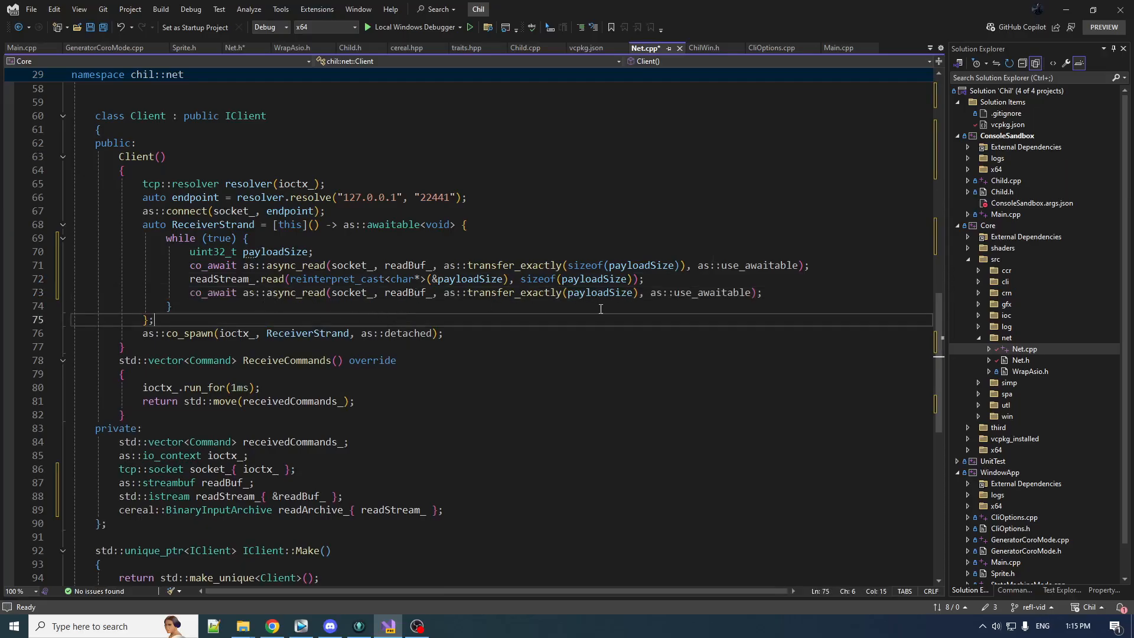
mouse_move(519, 297)
type("receivedCommands_.emplace_back();")
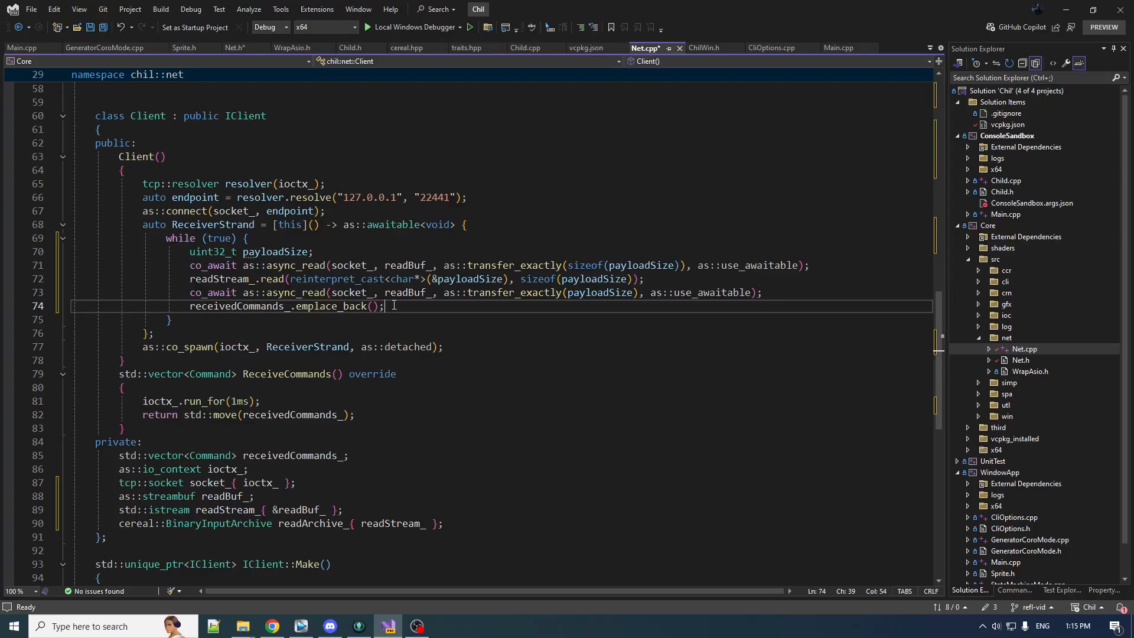
type("readArchive_(receivedCommands_.back(")
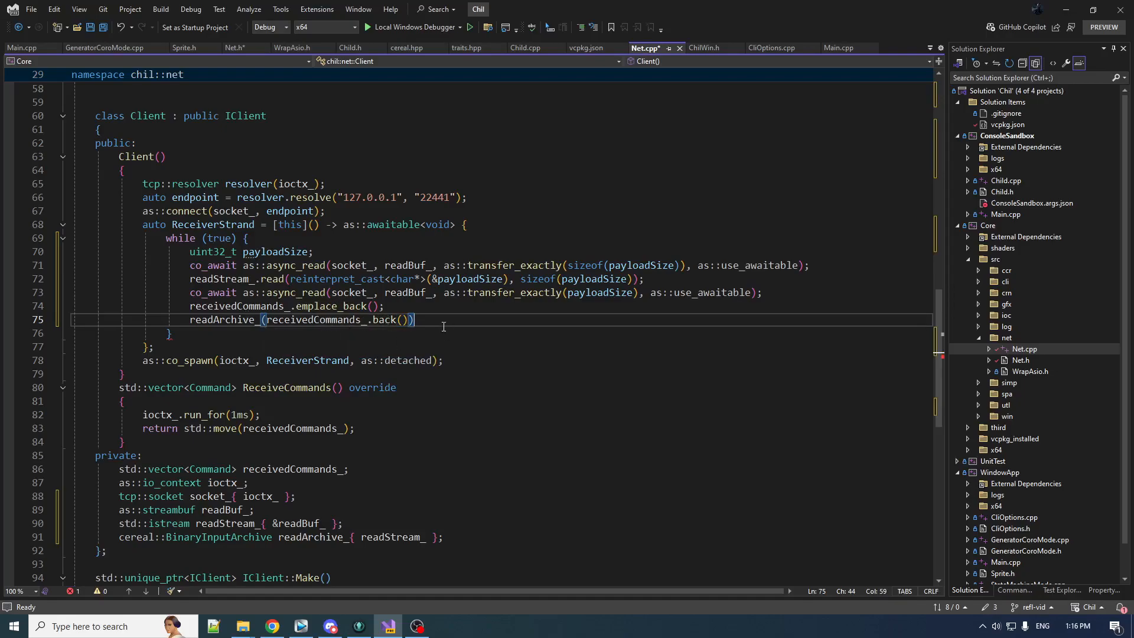
type(";")
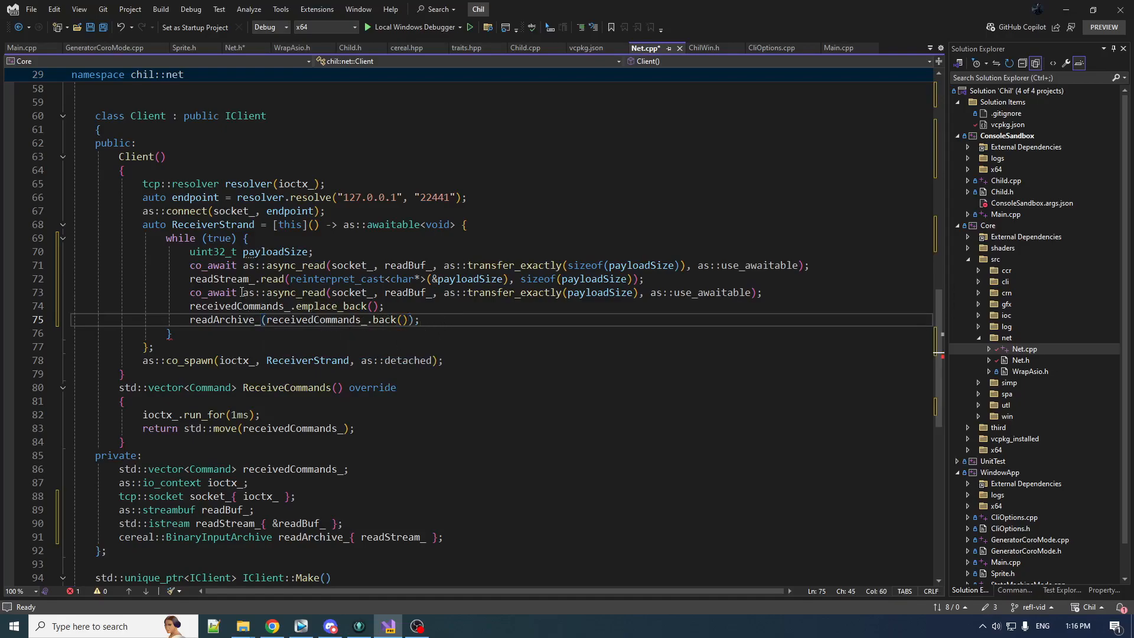
mouse_move(694, 292)
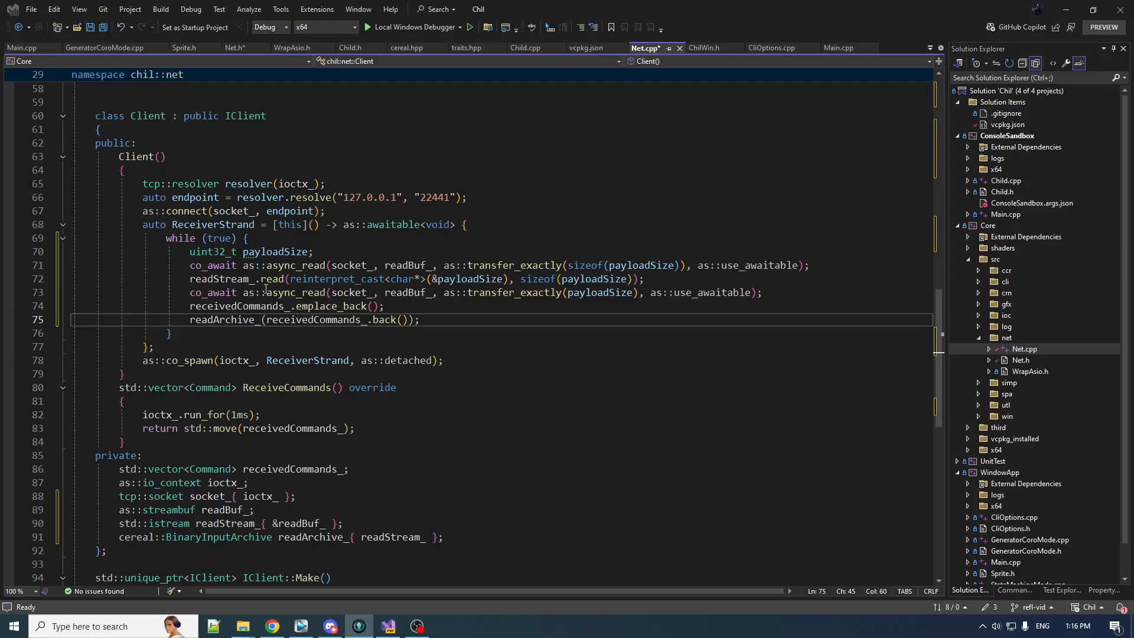
scroll("up", 3)
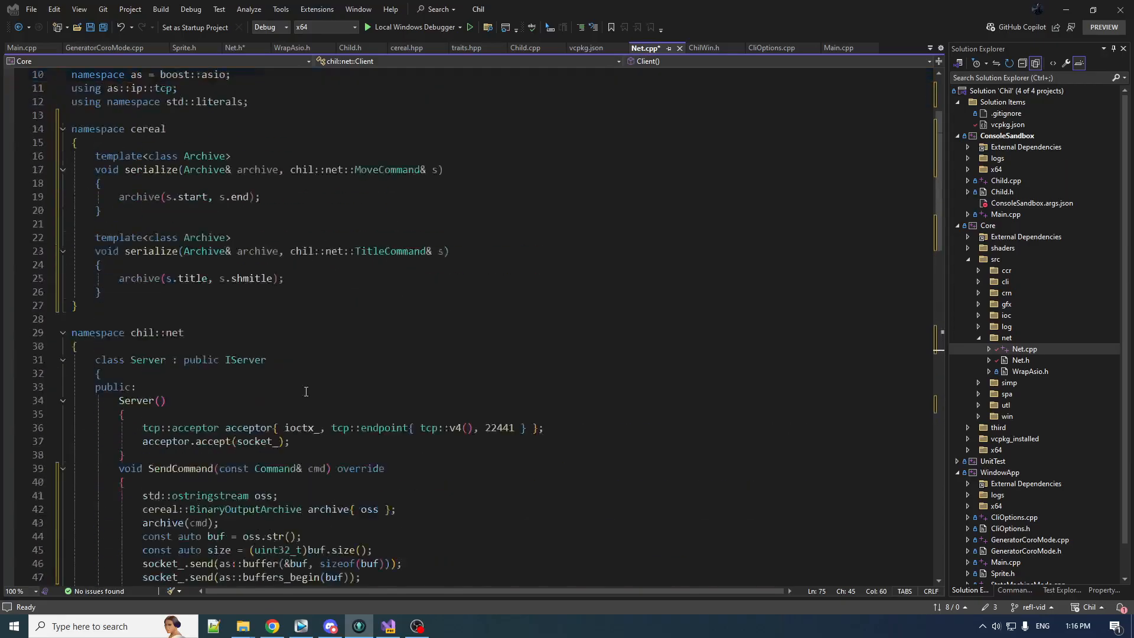
scroll("down", 3)
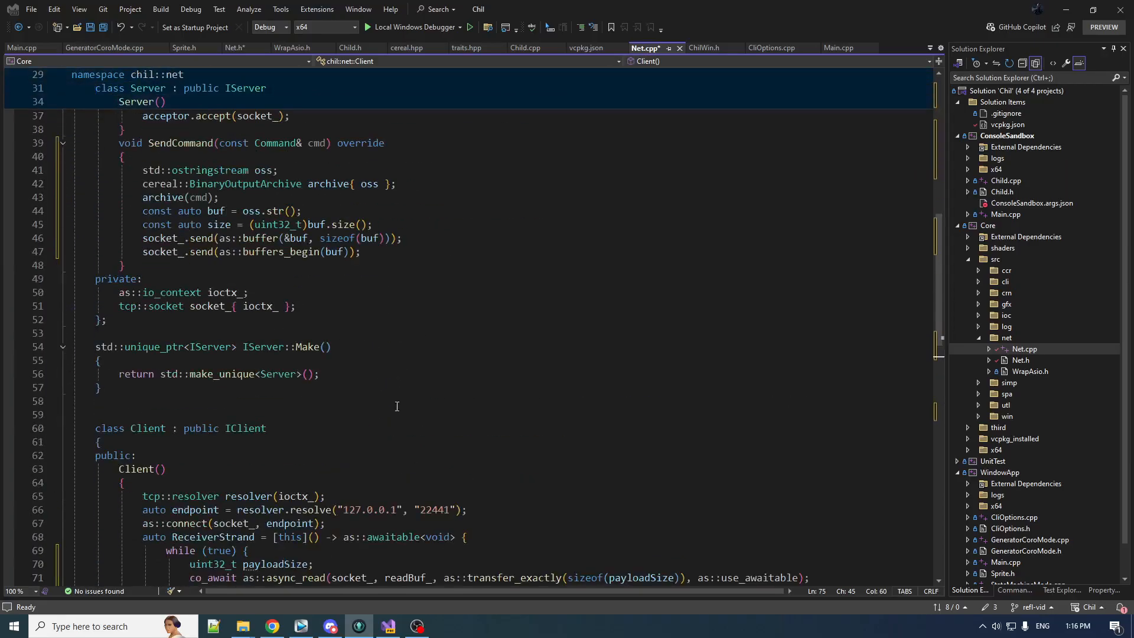
scroll("down", 3)
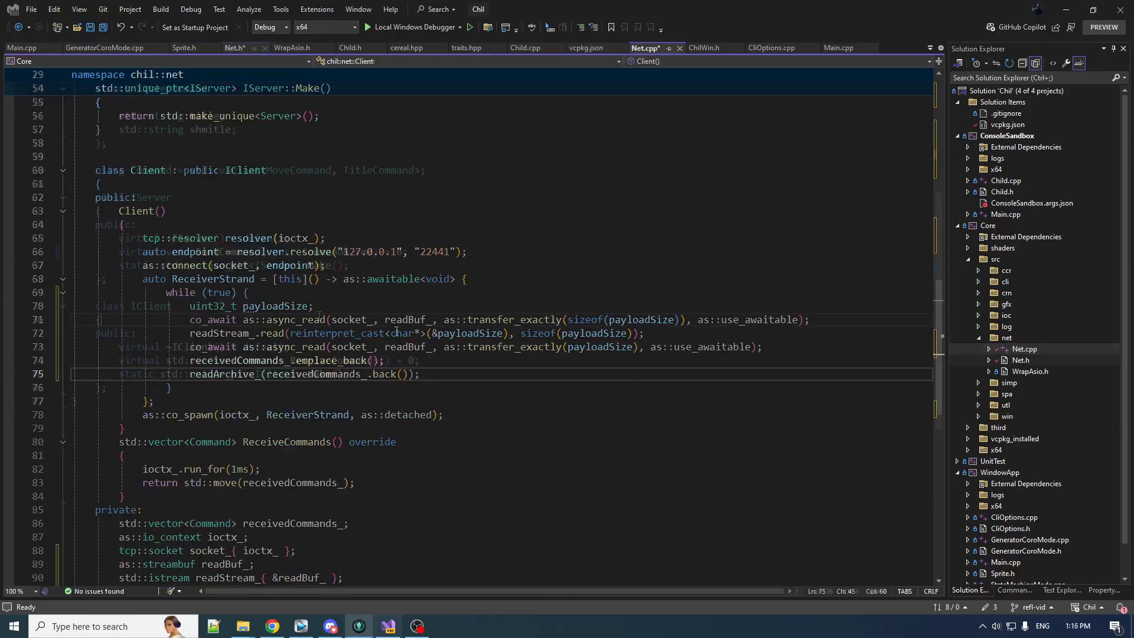
Check the Command type in Net.h's SendCommand, then build the whole solution
left_click(234, 47)
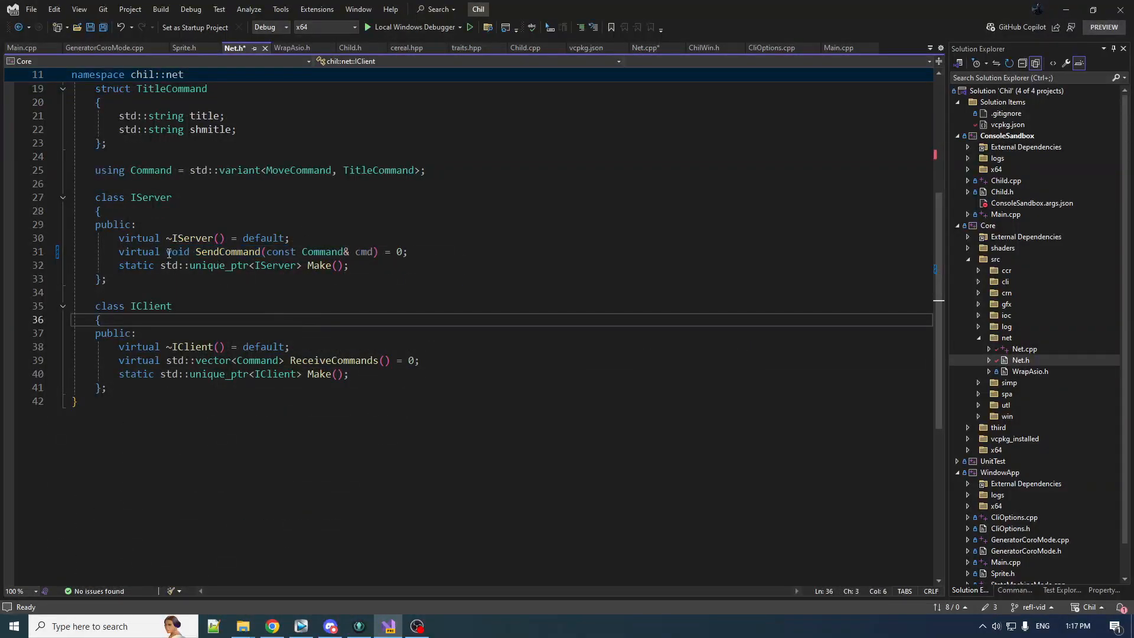
double_click(323, 251)
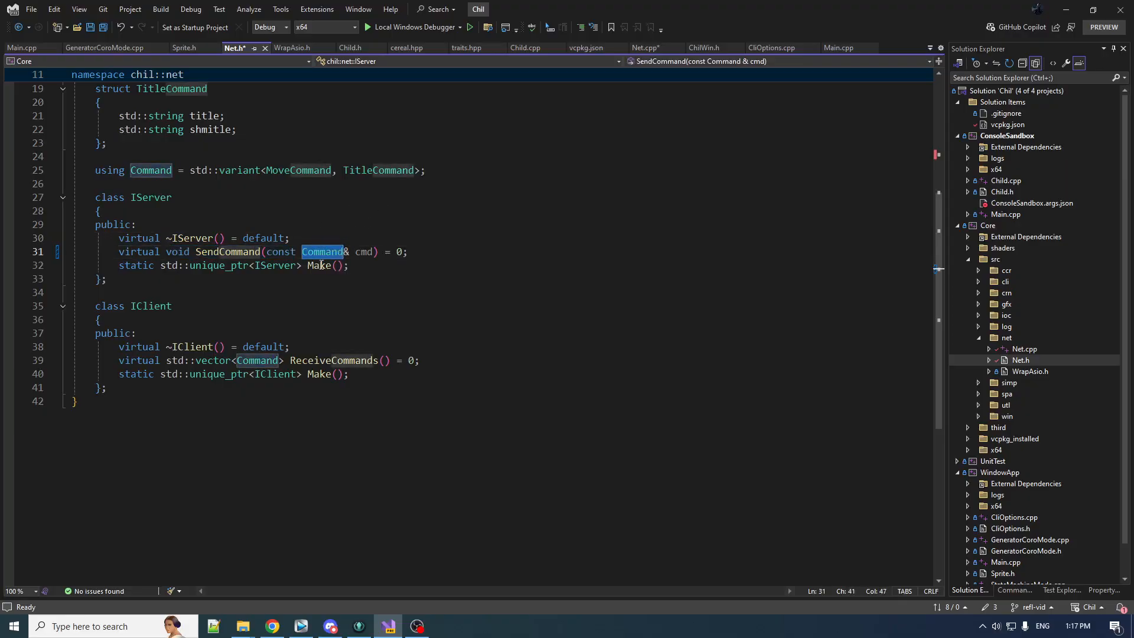
mouse_move(161, 8)
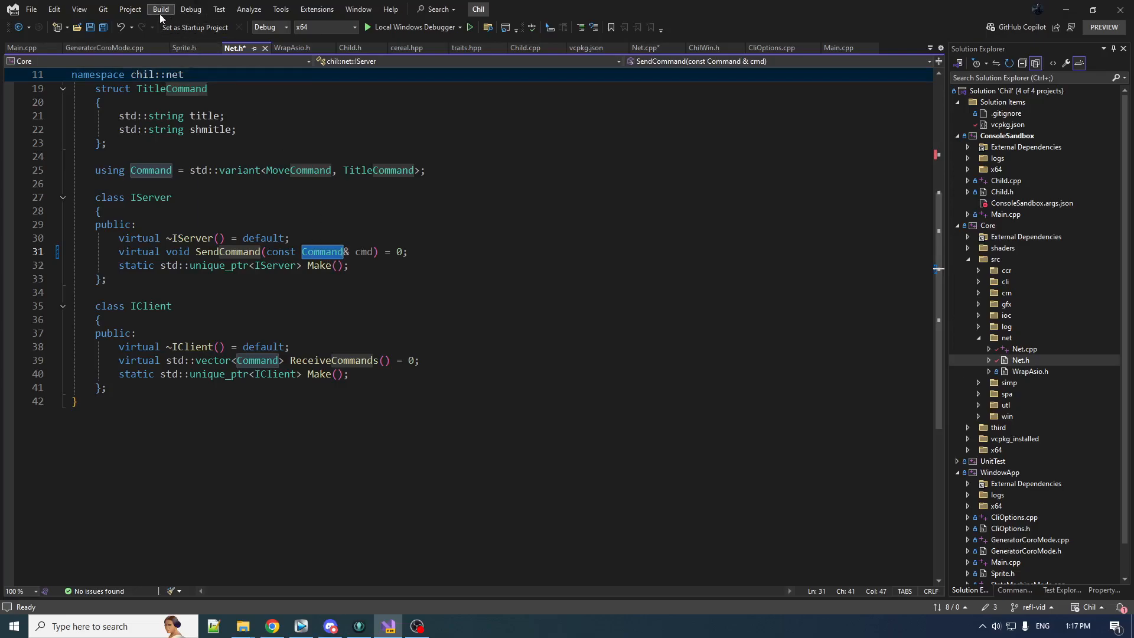
left_click(160, 9)
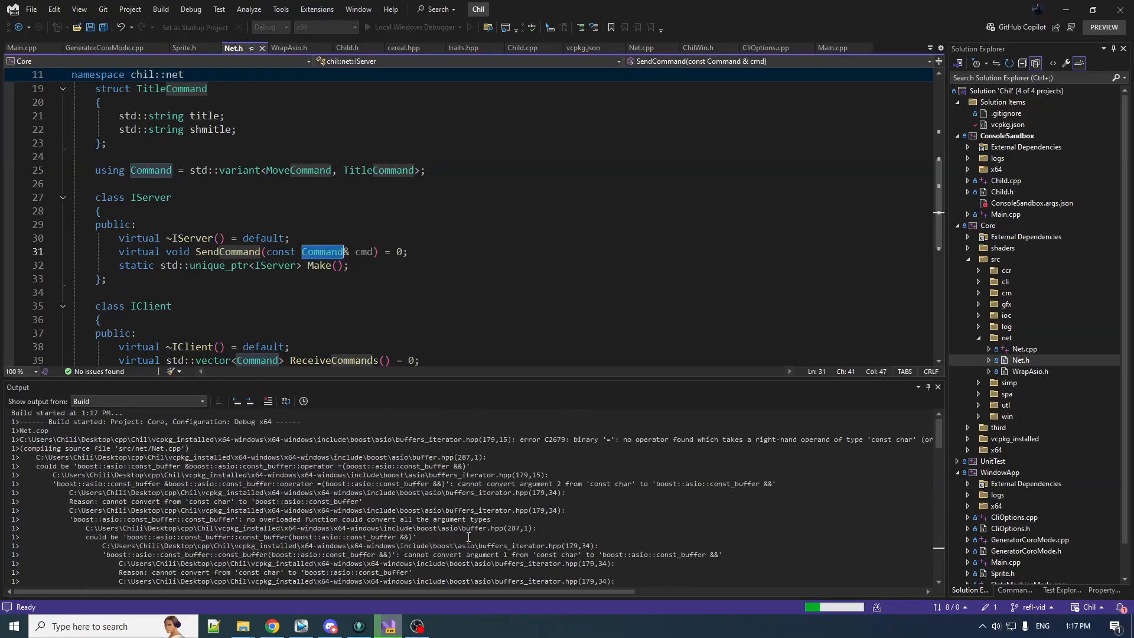
Review the C2679 buffer error in Error List and Output, then rebuild with as::buffer(buf)
left_click(50, 589)
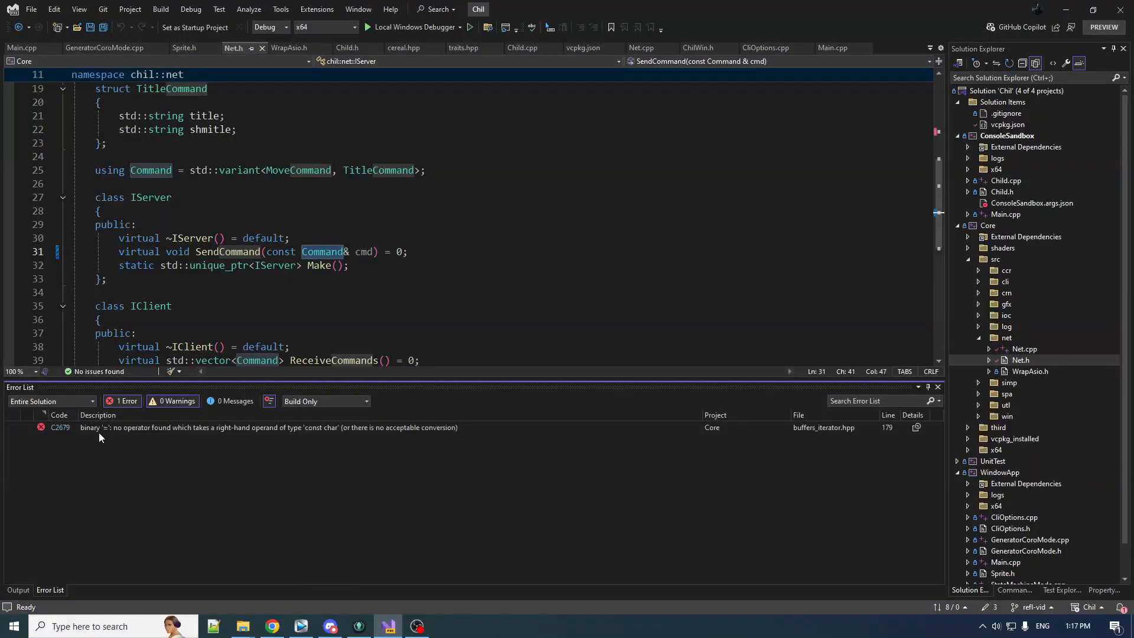
left_click(17, 589)
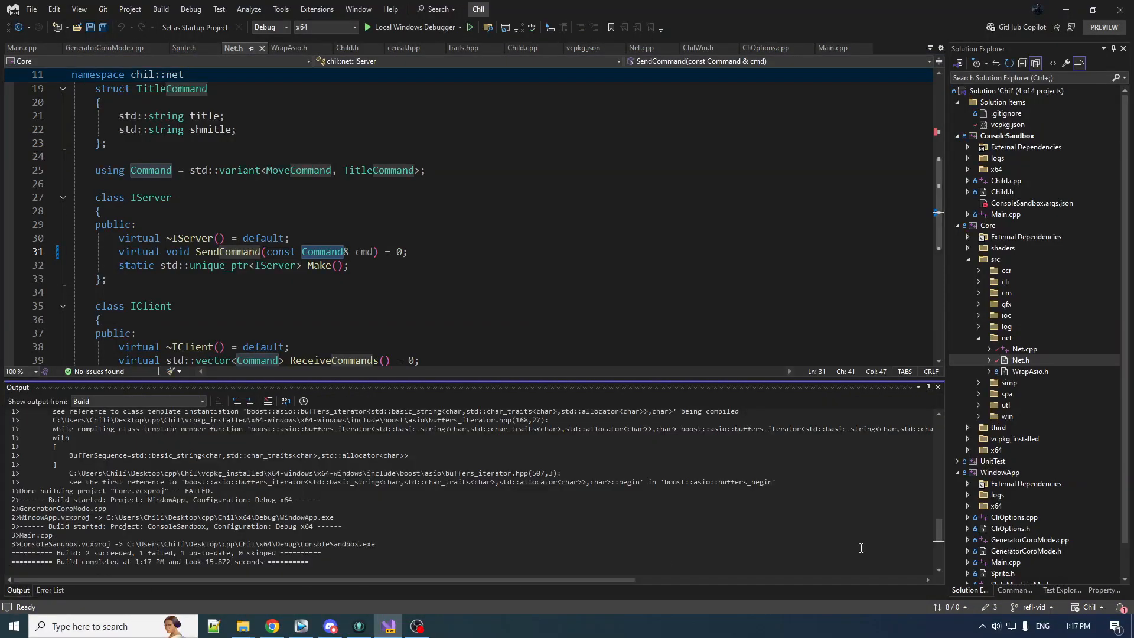
scroll("up", 3)
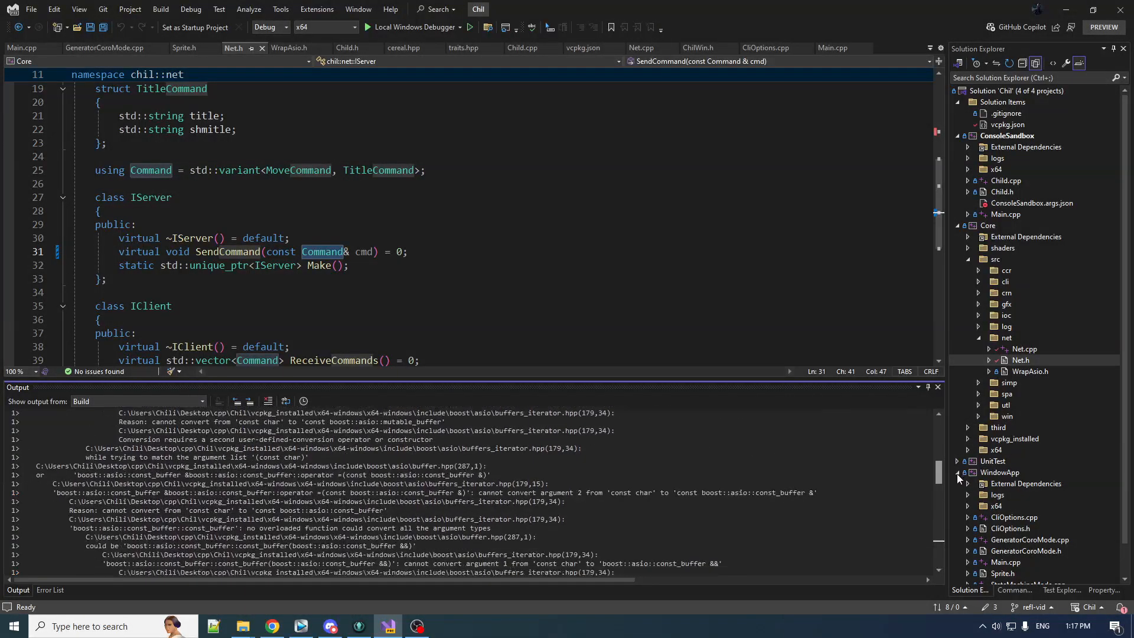
scroll("down", 3)
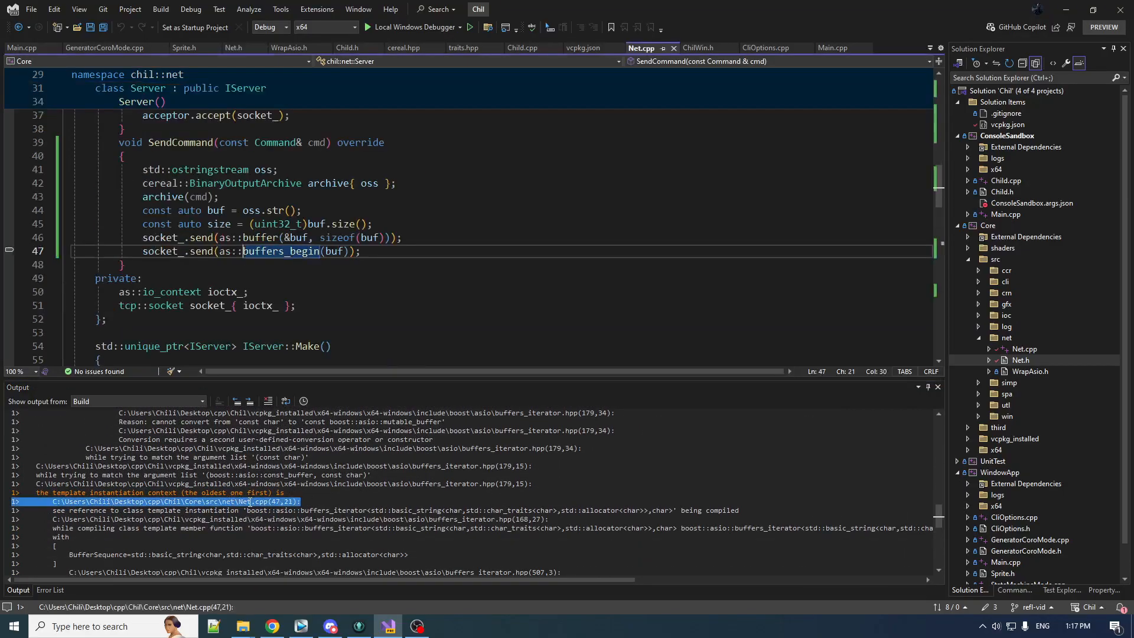
mouse_move(284, 250)
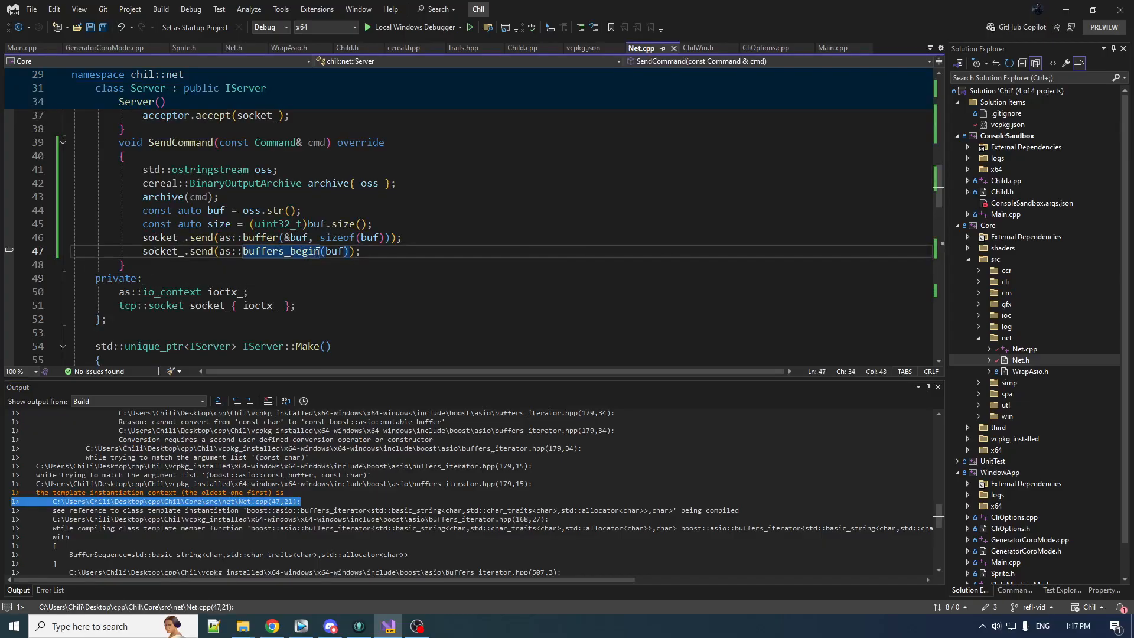
mouse_move(317, 224)
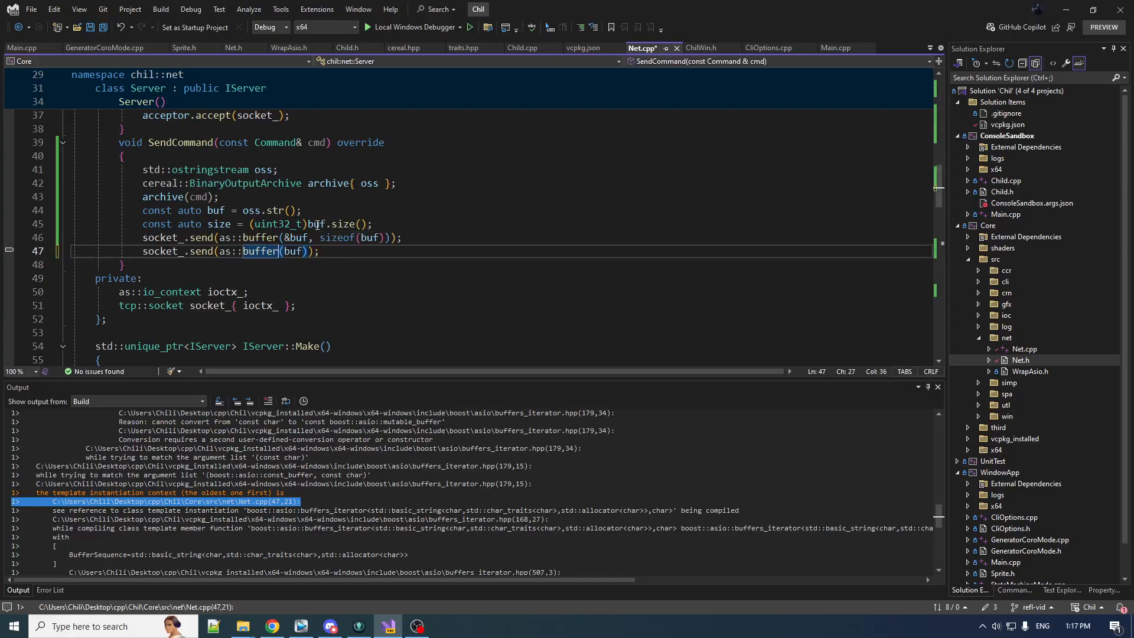
left_click(161, 8)
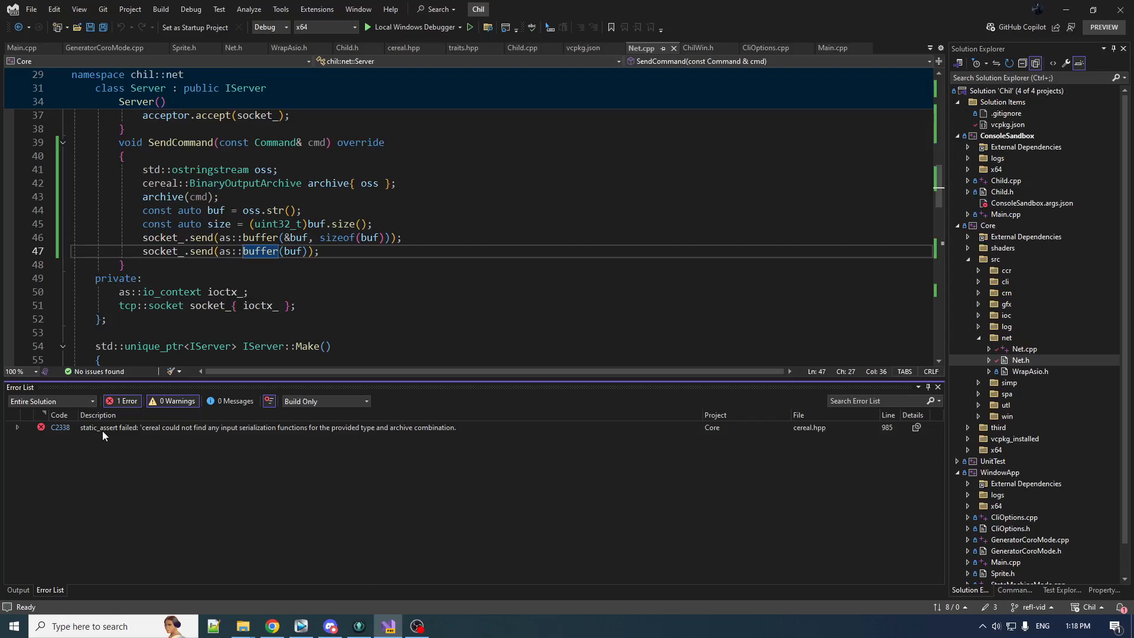
mouse_move(164, 435)
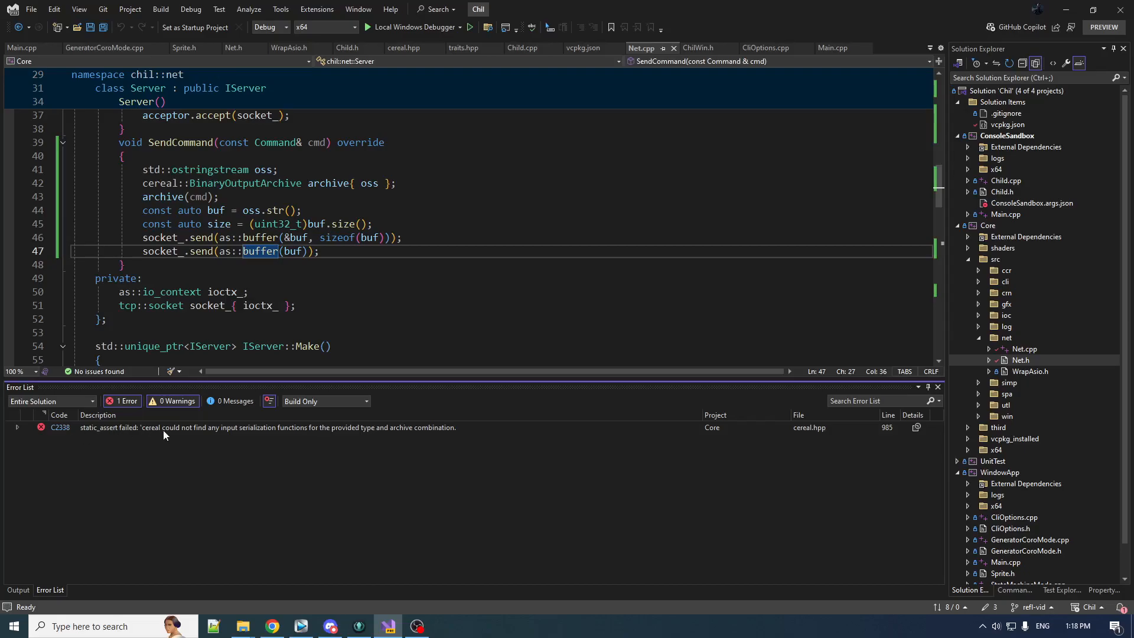
mouse_move(311, 436)
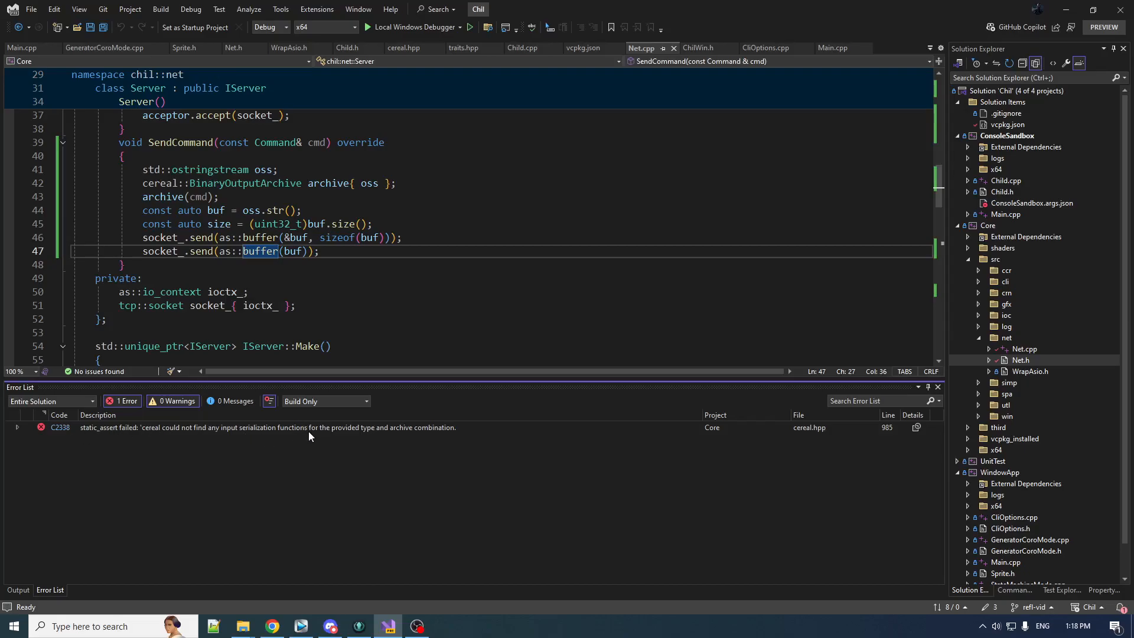
Inspect the cereal C2338 static_assert details in the Error List and build log
left_click(16, 428)
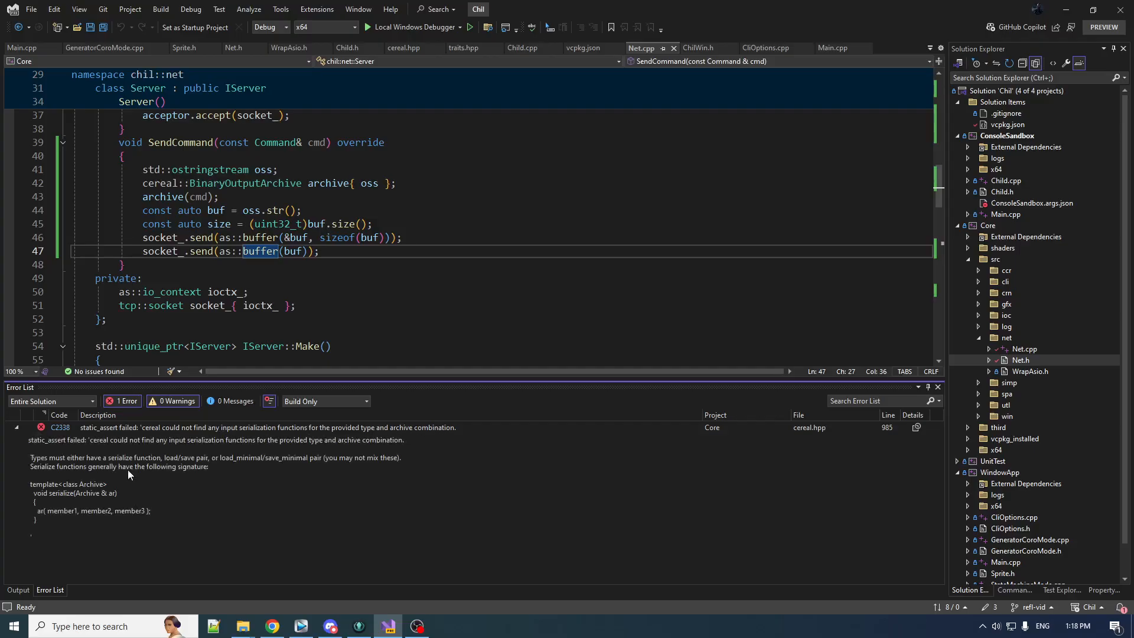
left_click(15, 427)
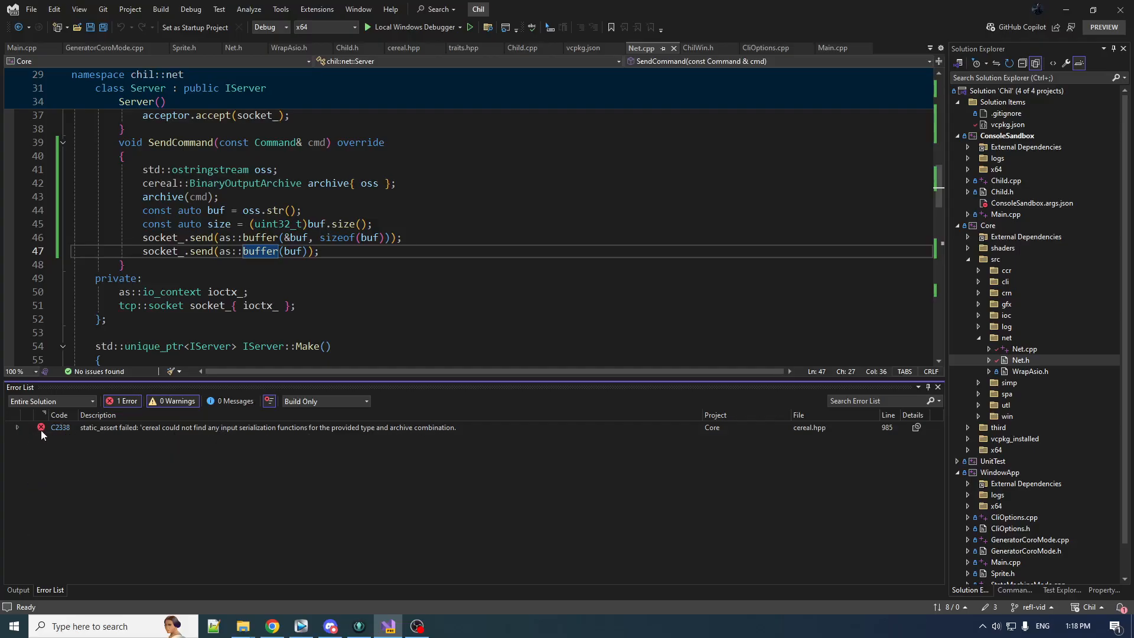
left_click(17, 589)
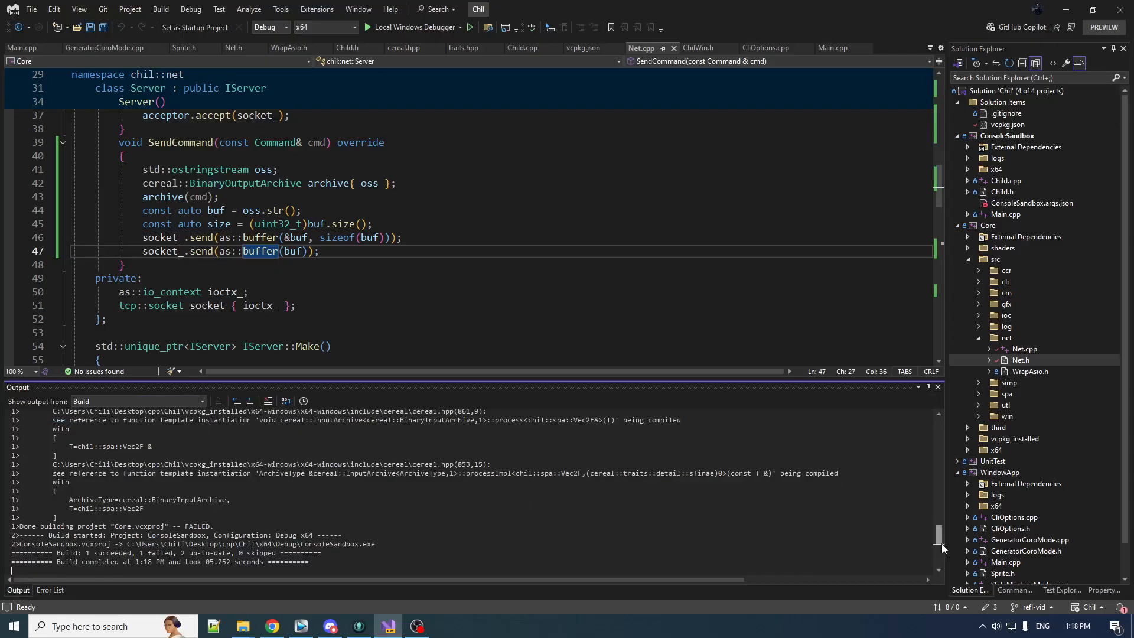
scroll("up", 3)
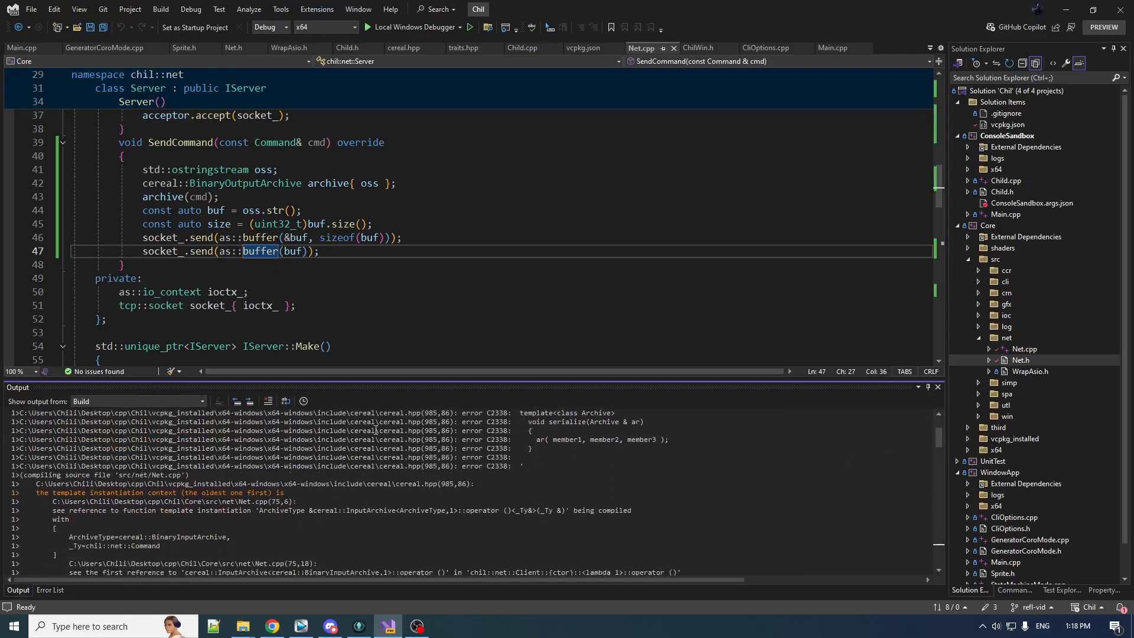
scroll("down", 3)
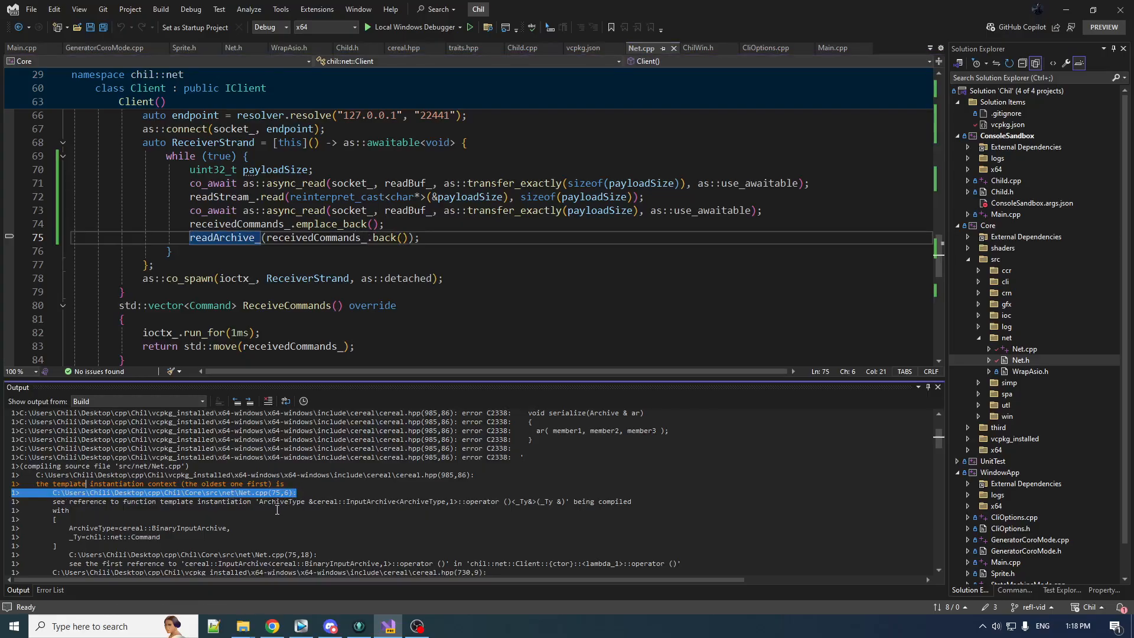
Pick out the chil::spa::Vec2F type from the log and close the Output panel
scroll("down", 3)
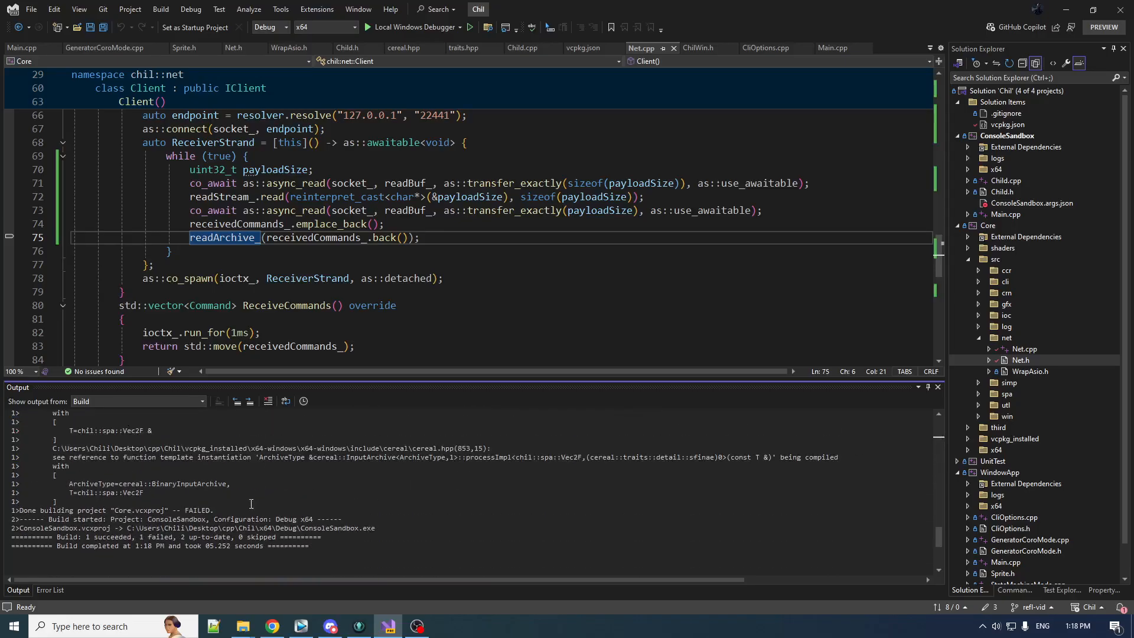
double_click(133, 494)
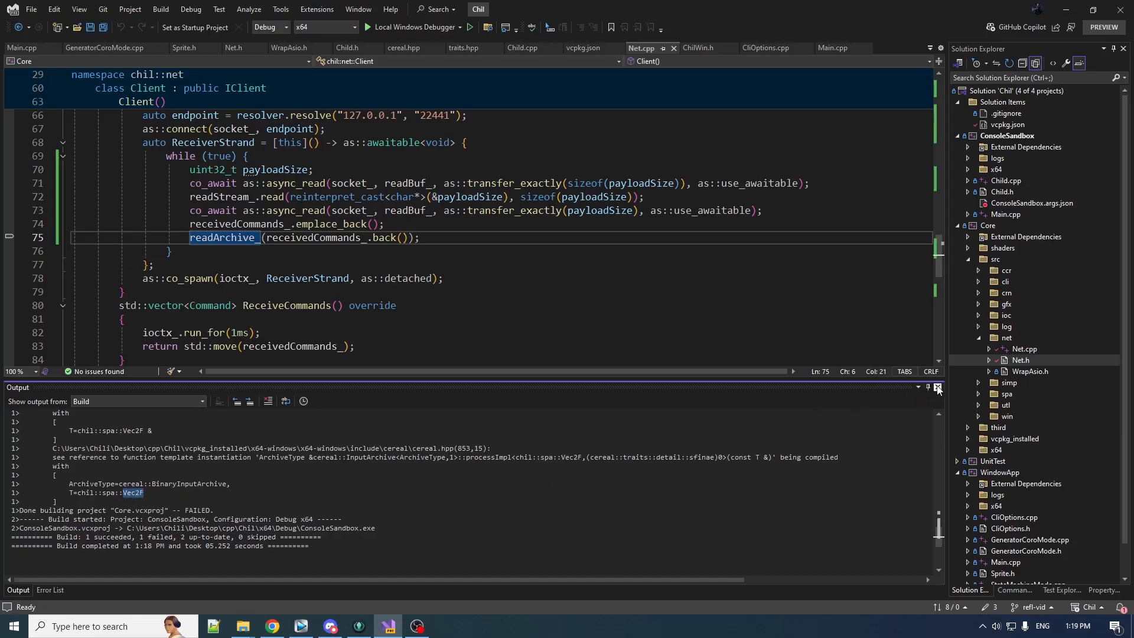
left_click(936, 388)
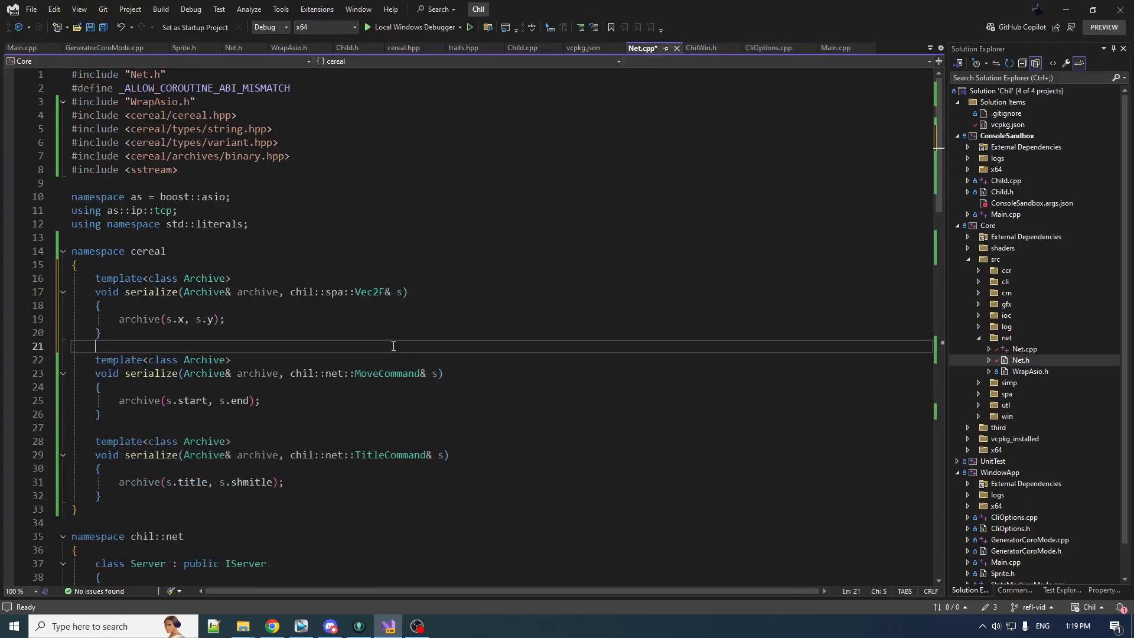
mouse_move(171, 319)
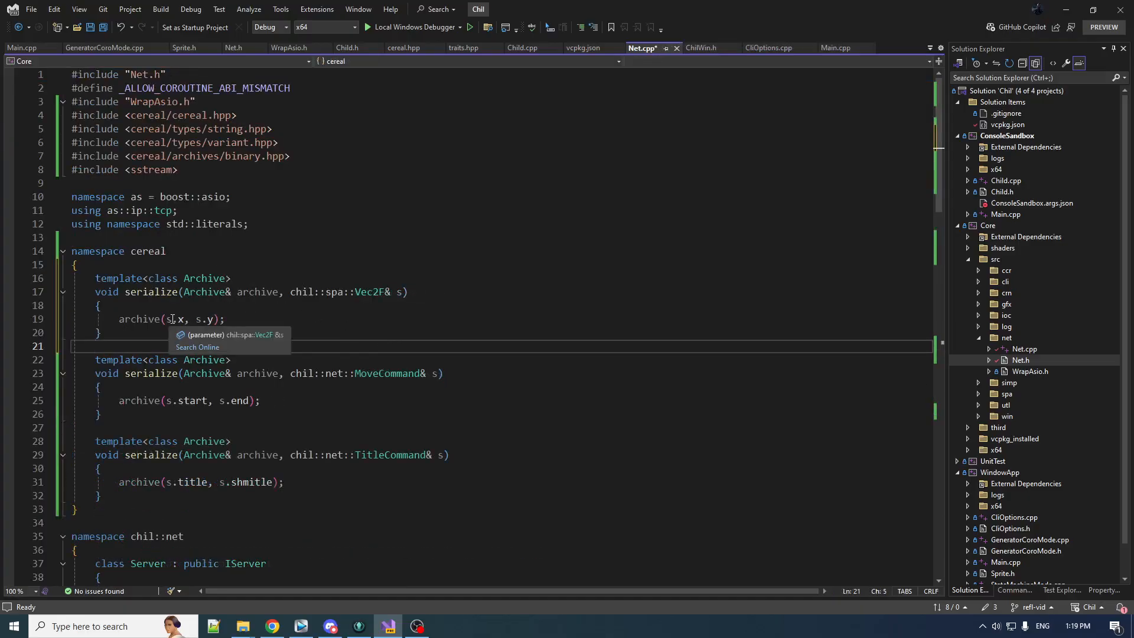
mouse_move(474, 344)
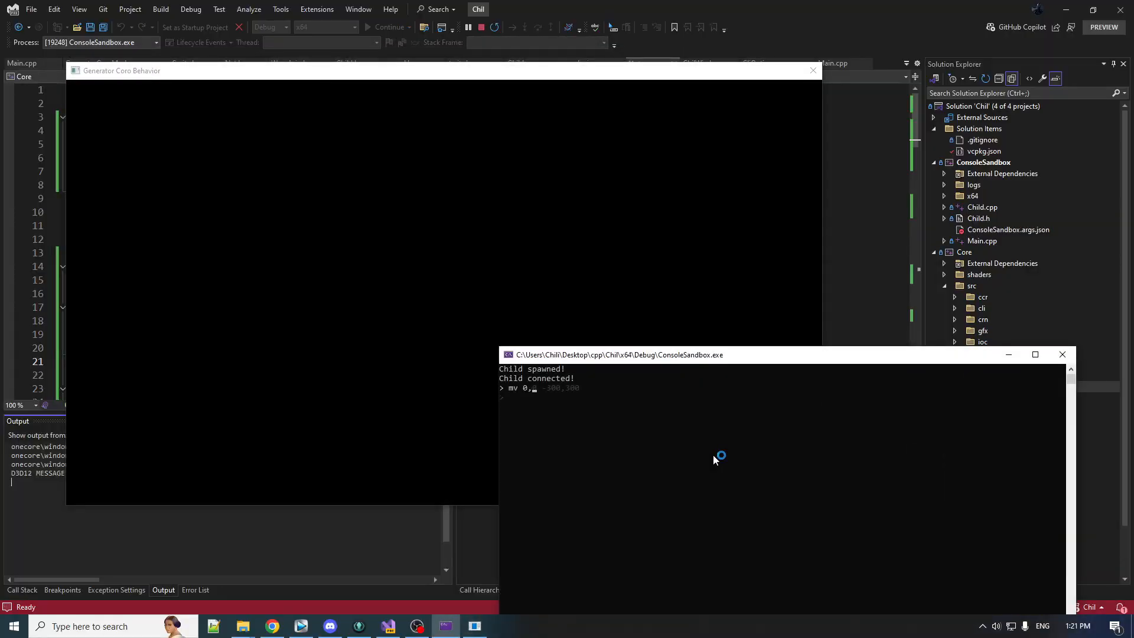
Submit mv 0,0 -300,300, send 'tit henlo stinky', then exit with ex
key("Return")
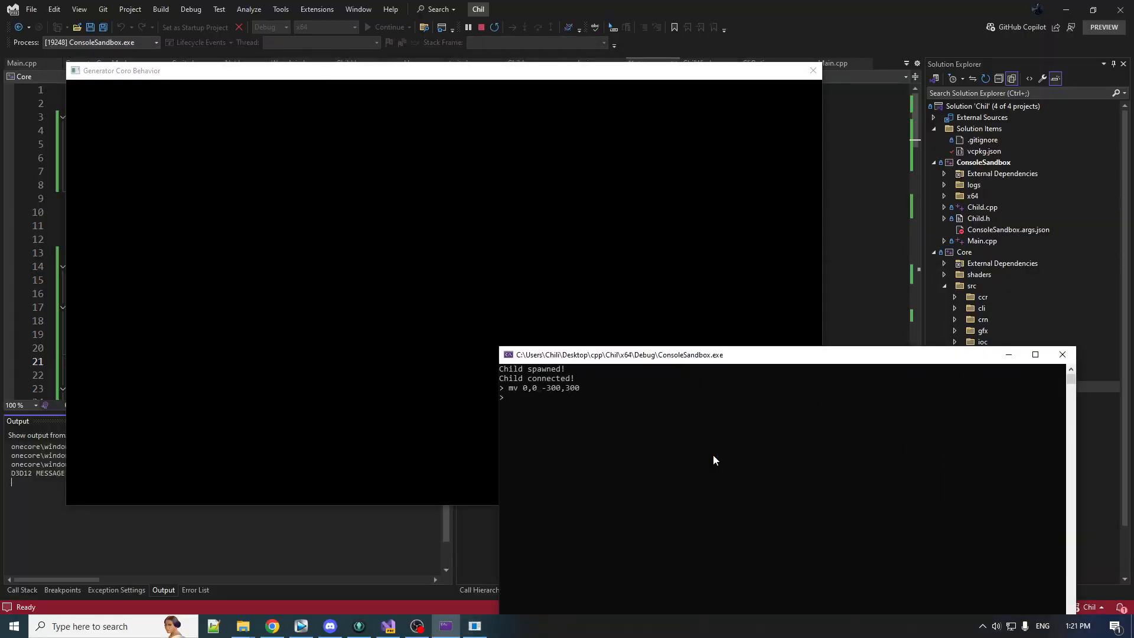
type("tit henlo stinky")
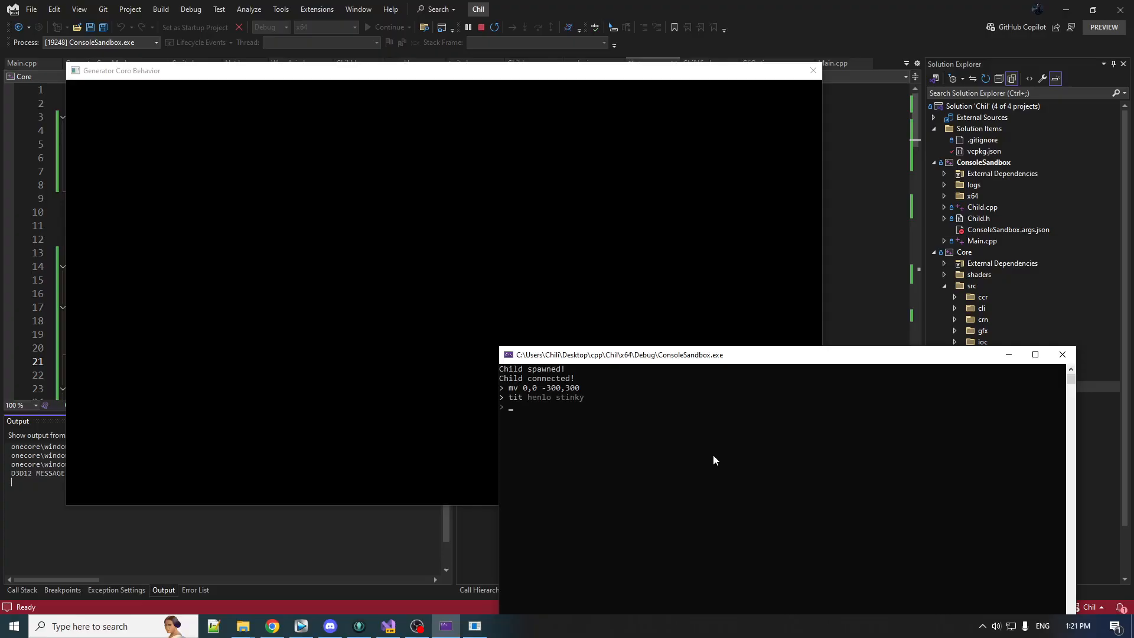
type("ex")
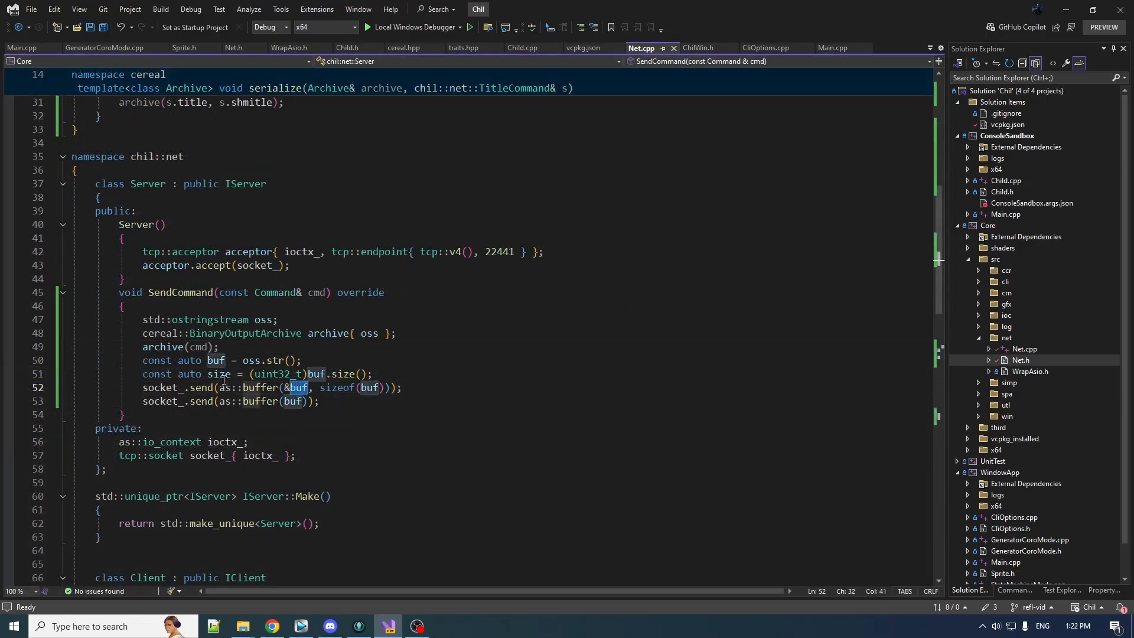
Change the prefix send to as::buffer(&size, sizeof(size)), then build and launch
double_click(216, 375)
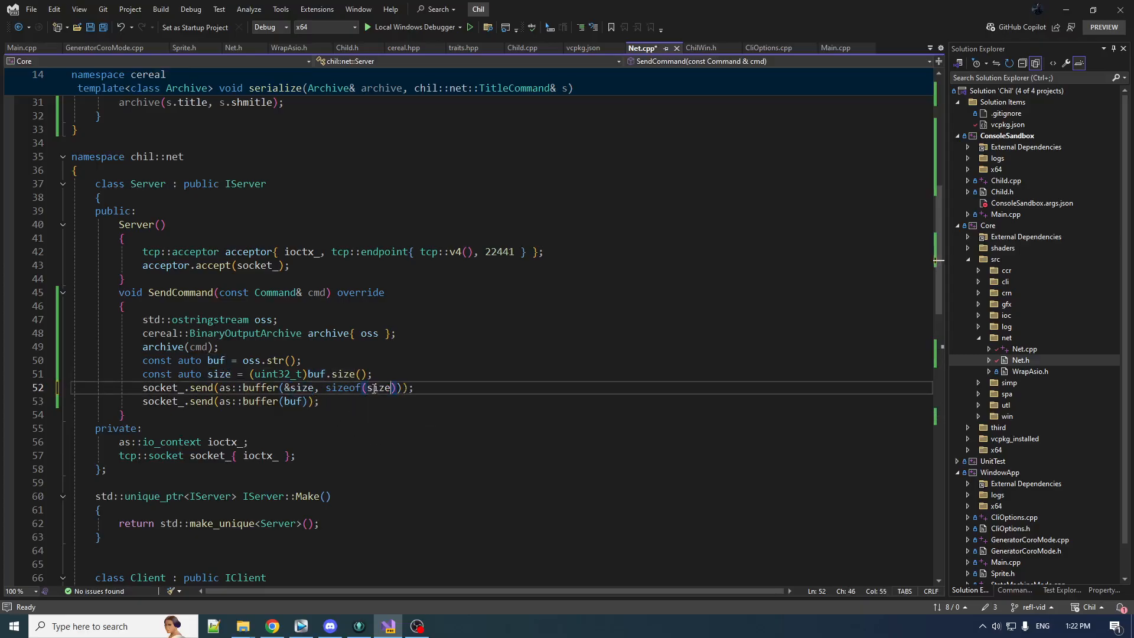
double_click(218, 374)
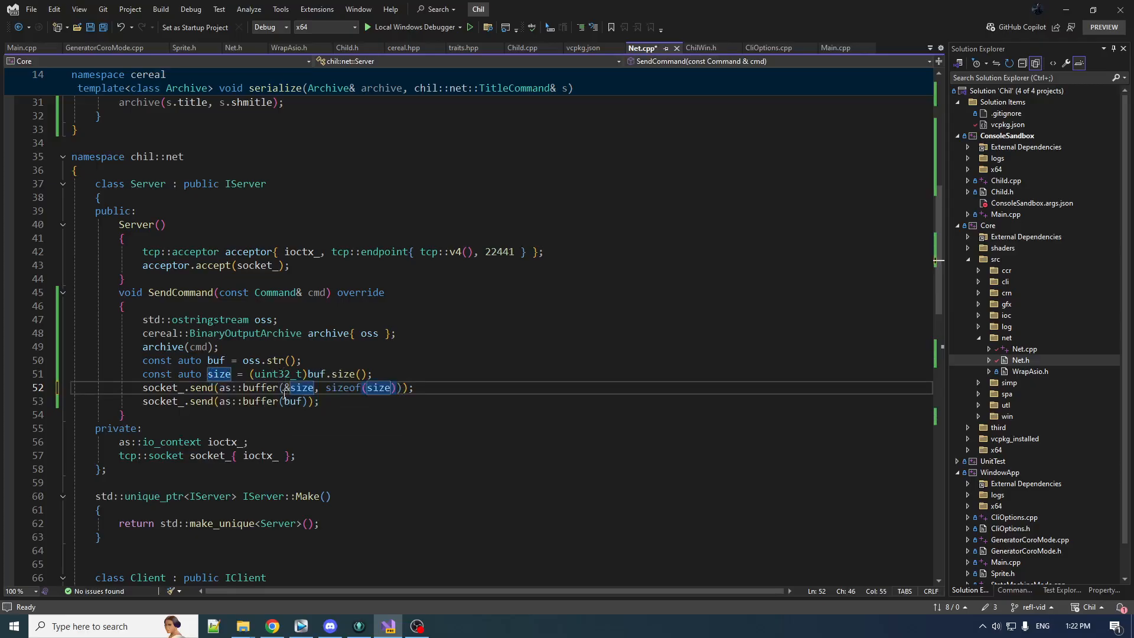
mouse_move(369, 430)
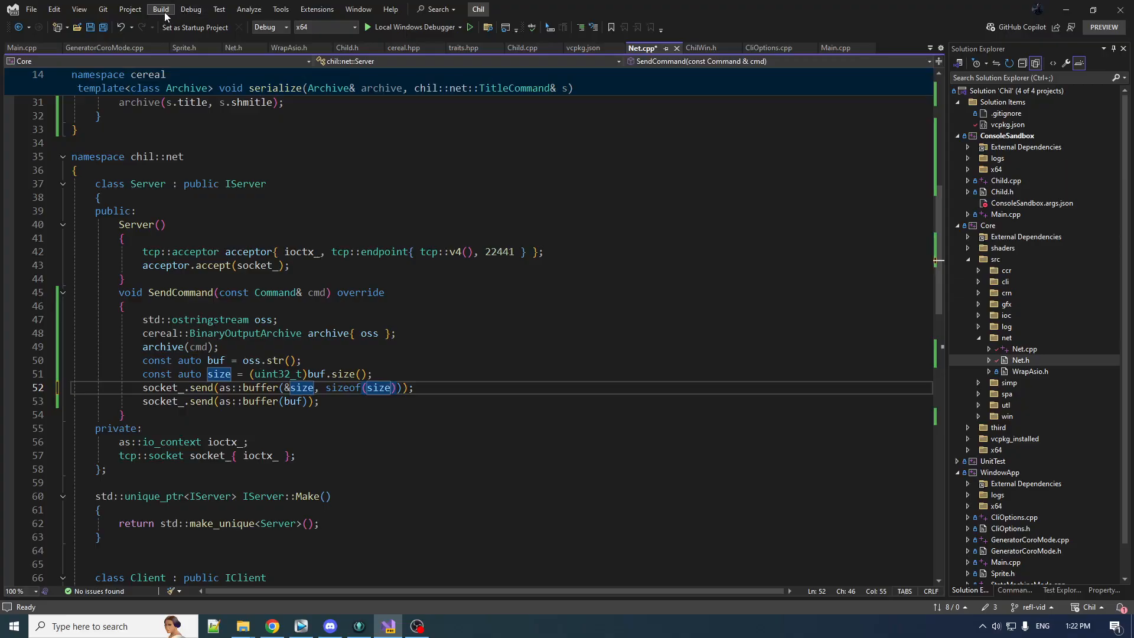
left_click(160, 8)
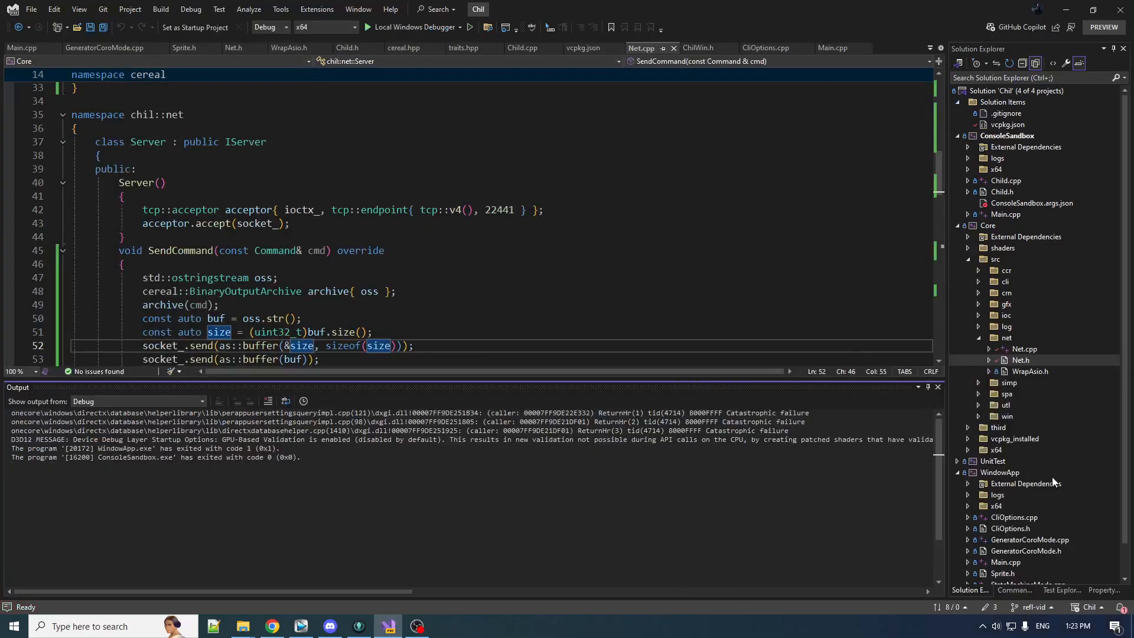
Close the debug Output panel to show SendCommand in Net.cpp
left_click(938, 387)
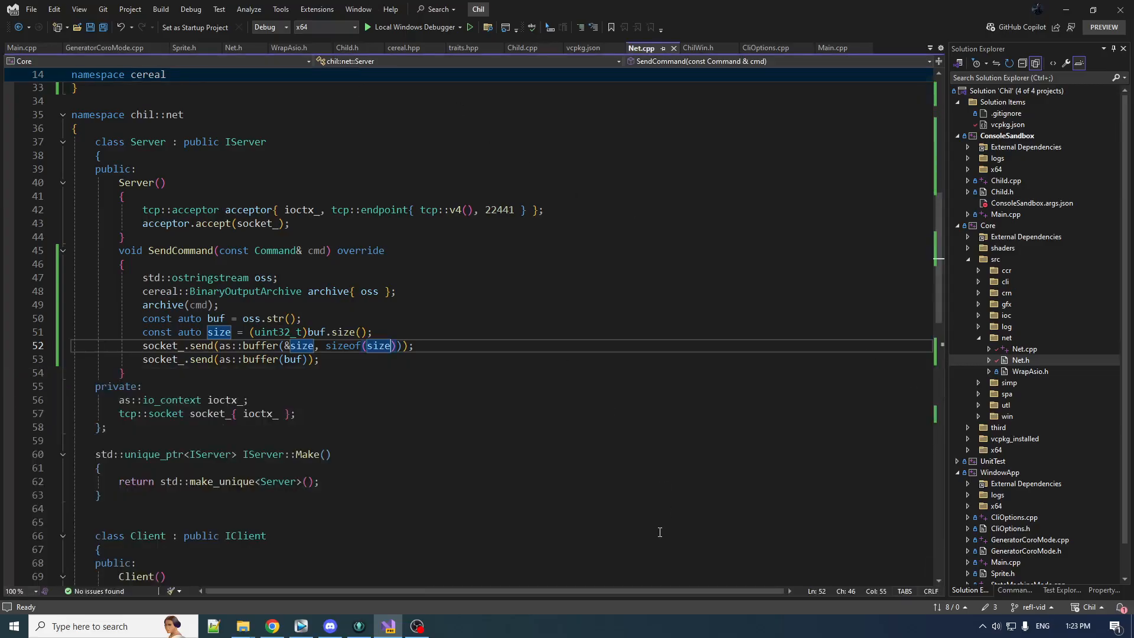
mouse_move(662, 476)
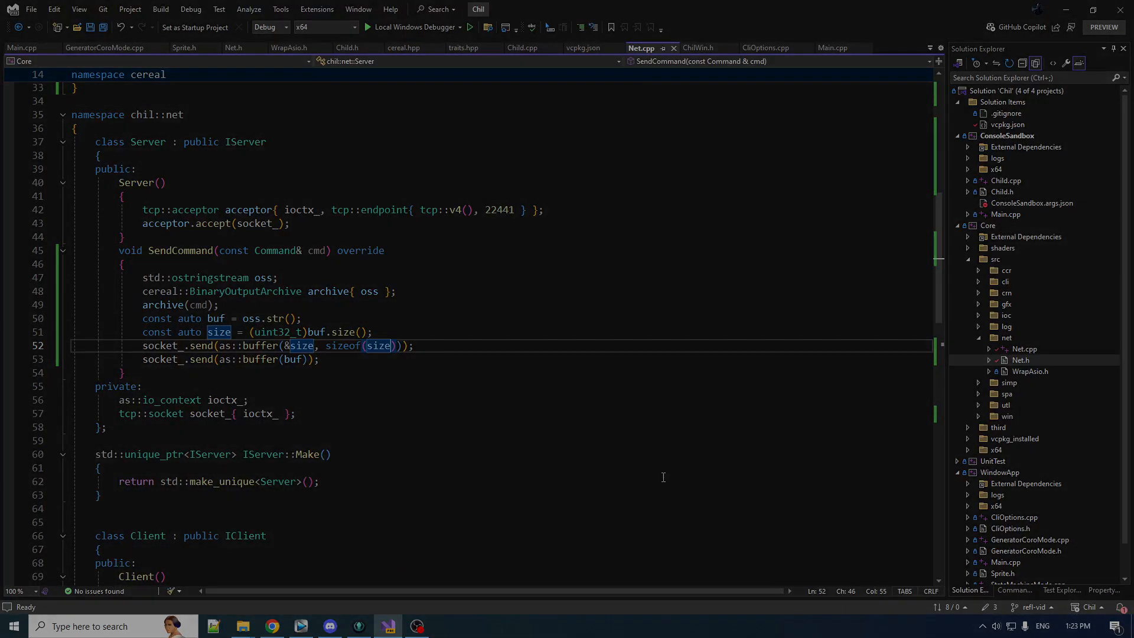